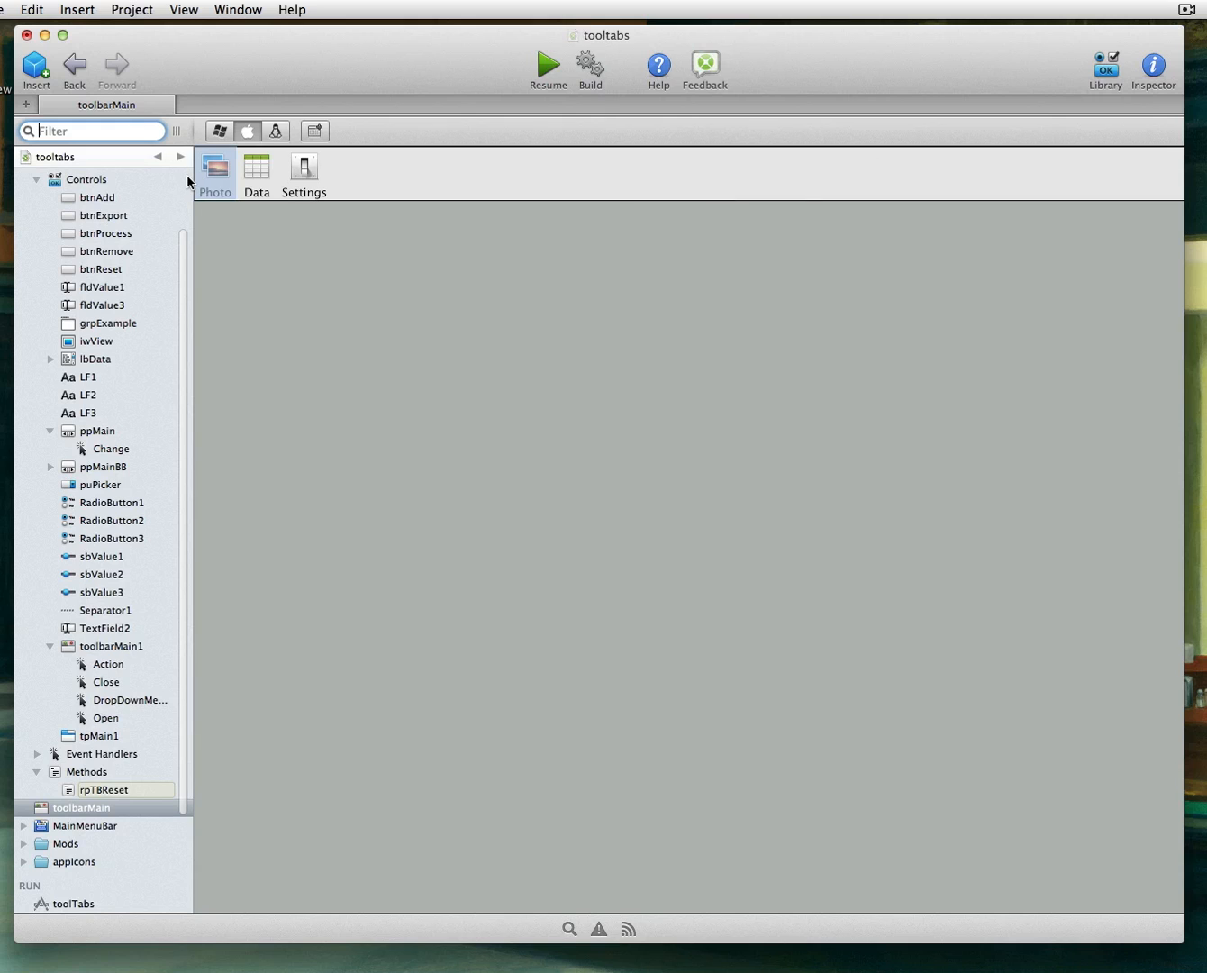
Step: Show the Photo toolbar item (tbPhoto, toggle button, pushed) in the Inspector and move the panel aside
left_click(81, 230)
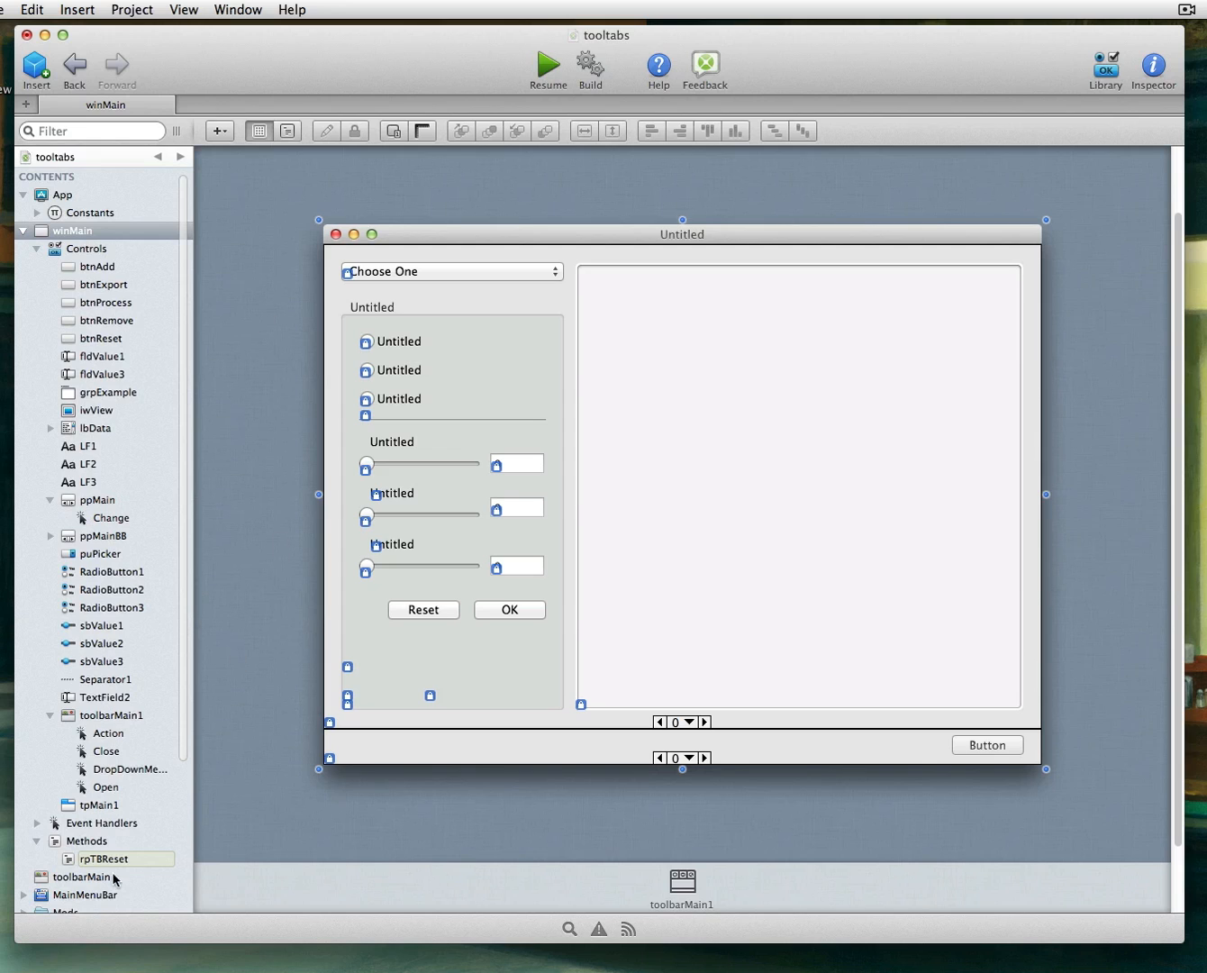
left_click(85, 876)
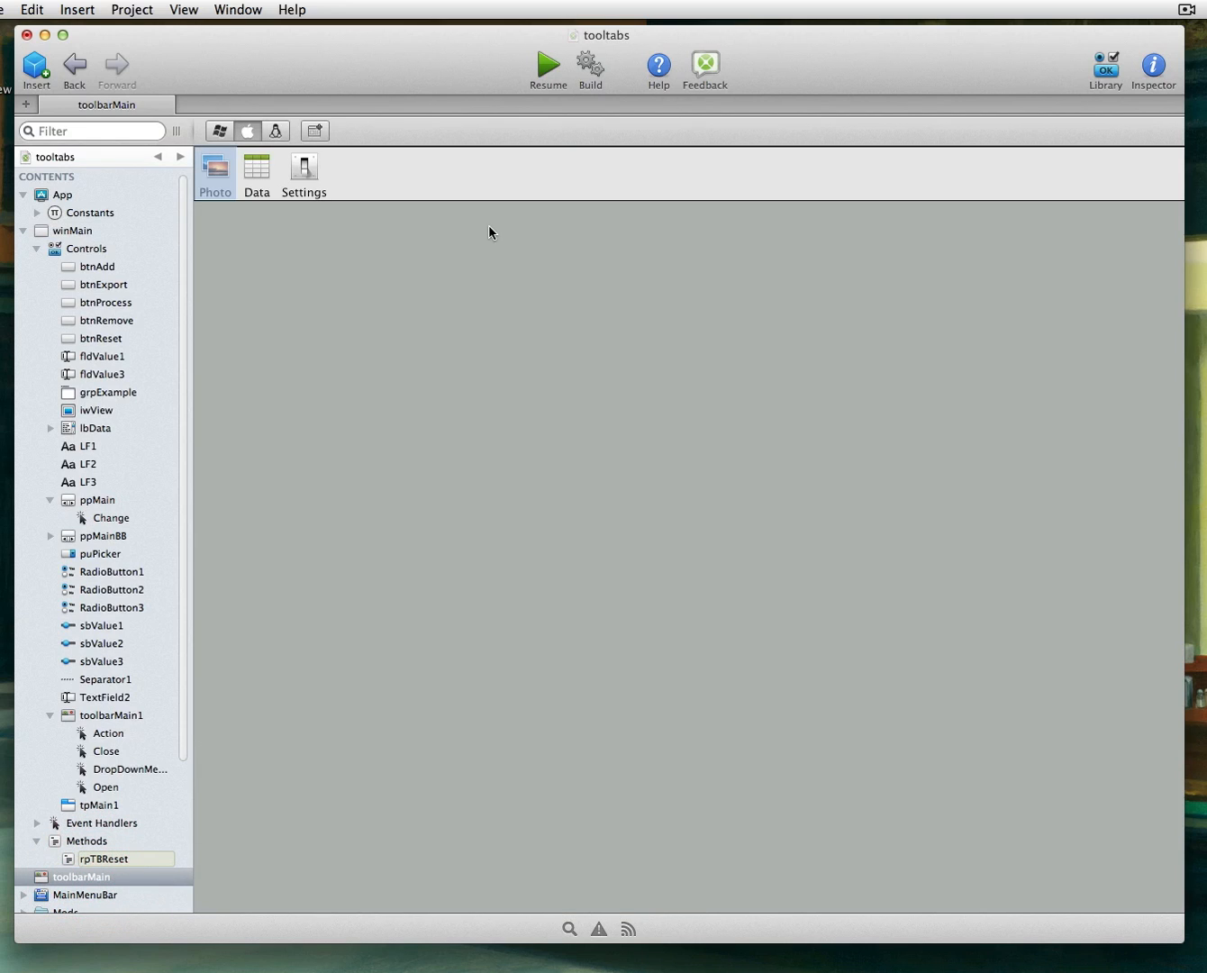
mouse_move(593, 173)
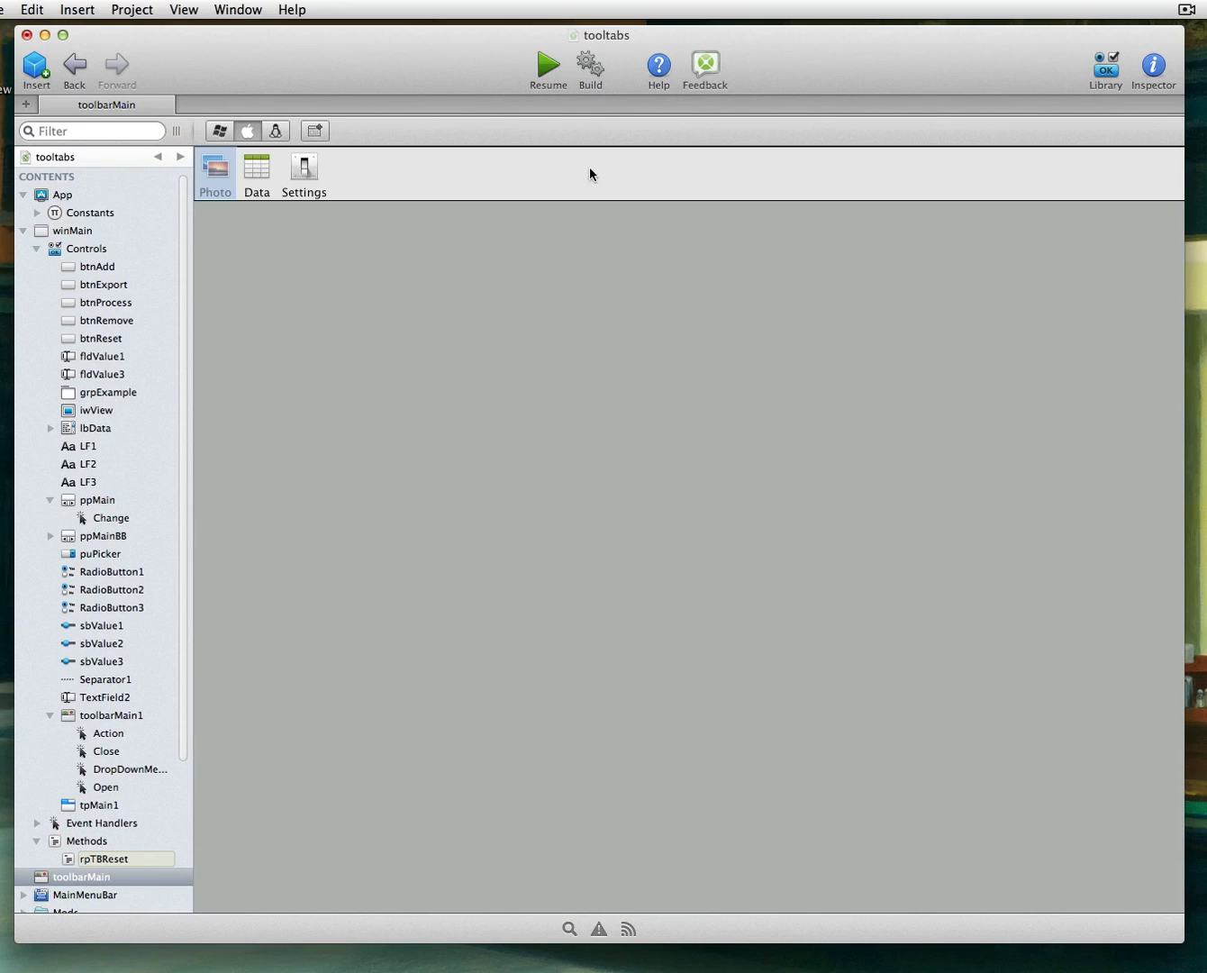
left_click(1153, 69)
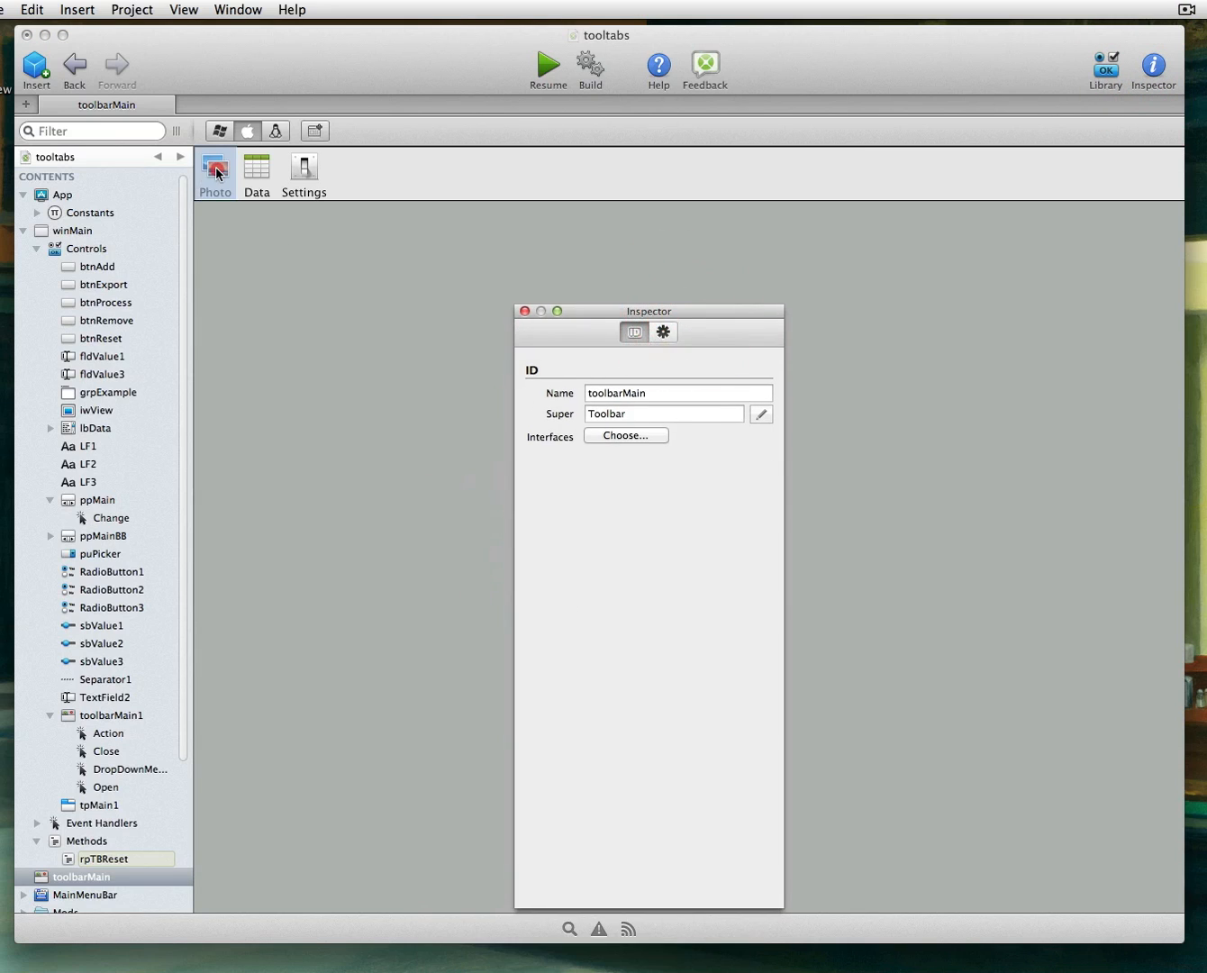
left_click(215, 166)
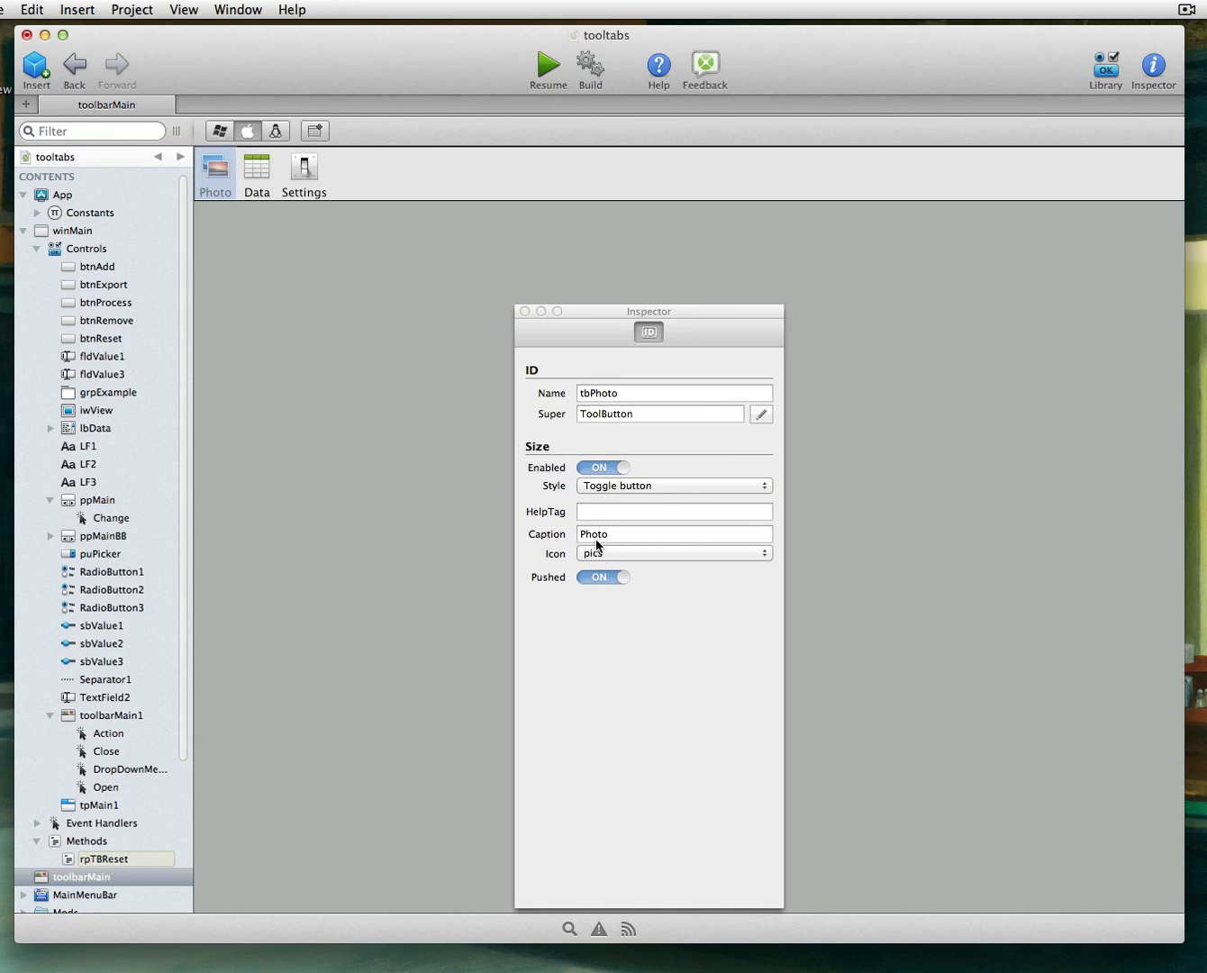
left_click_drag(649, 310, 1042, 137)
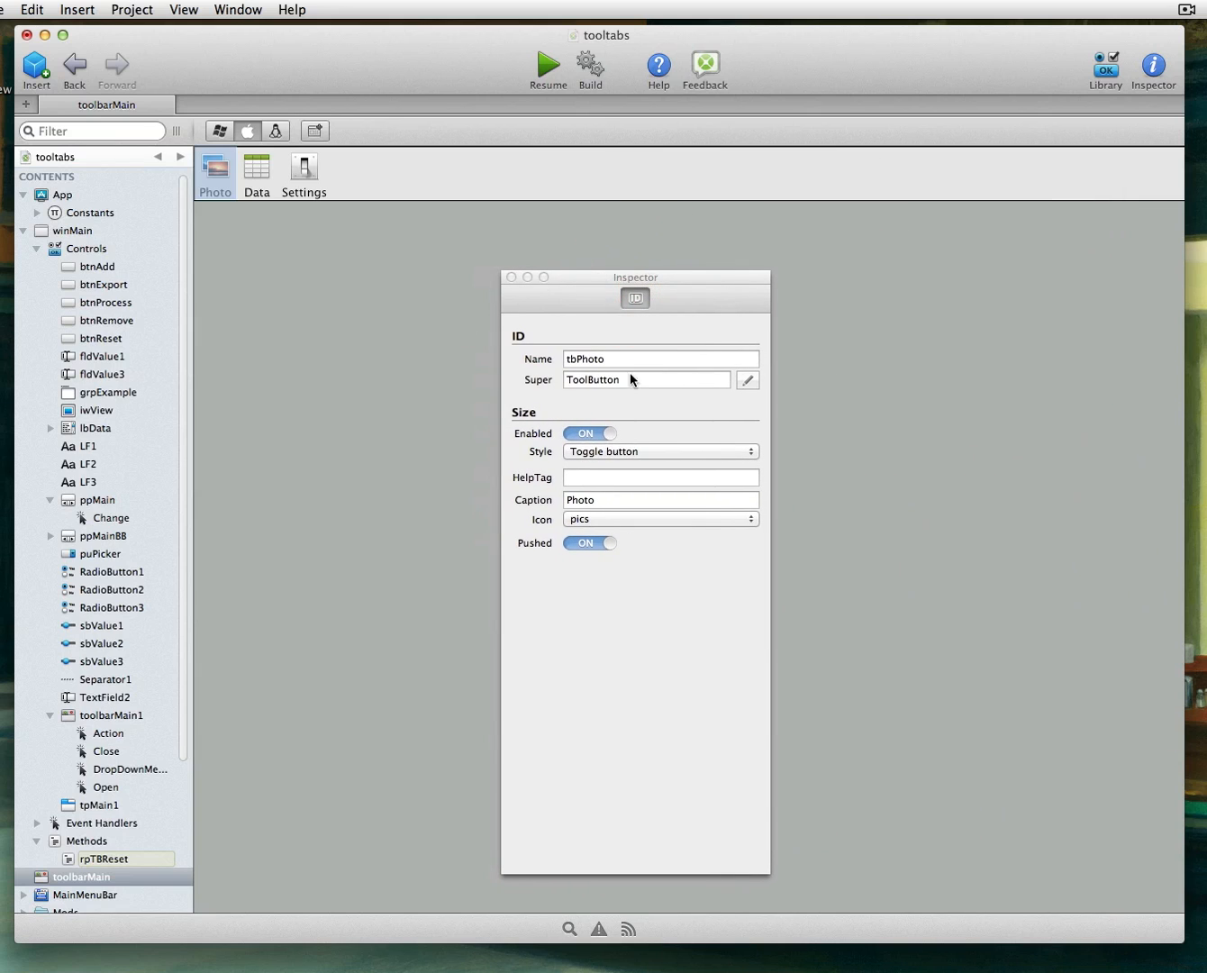
mouse_move(1082, 65)
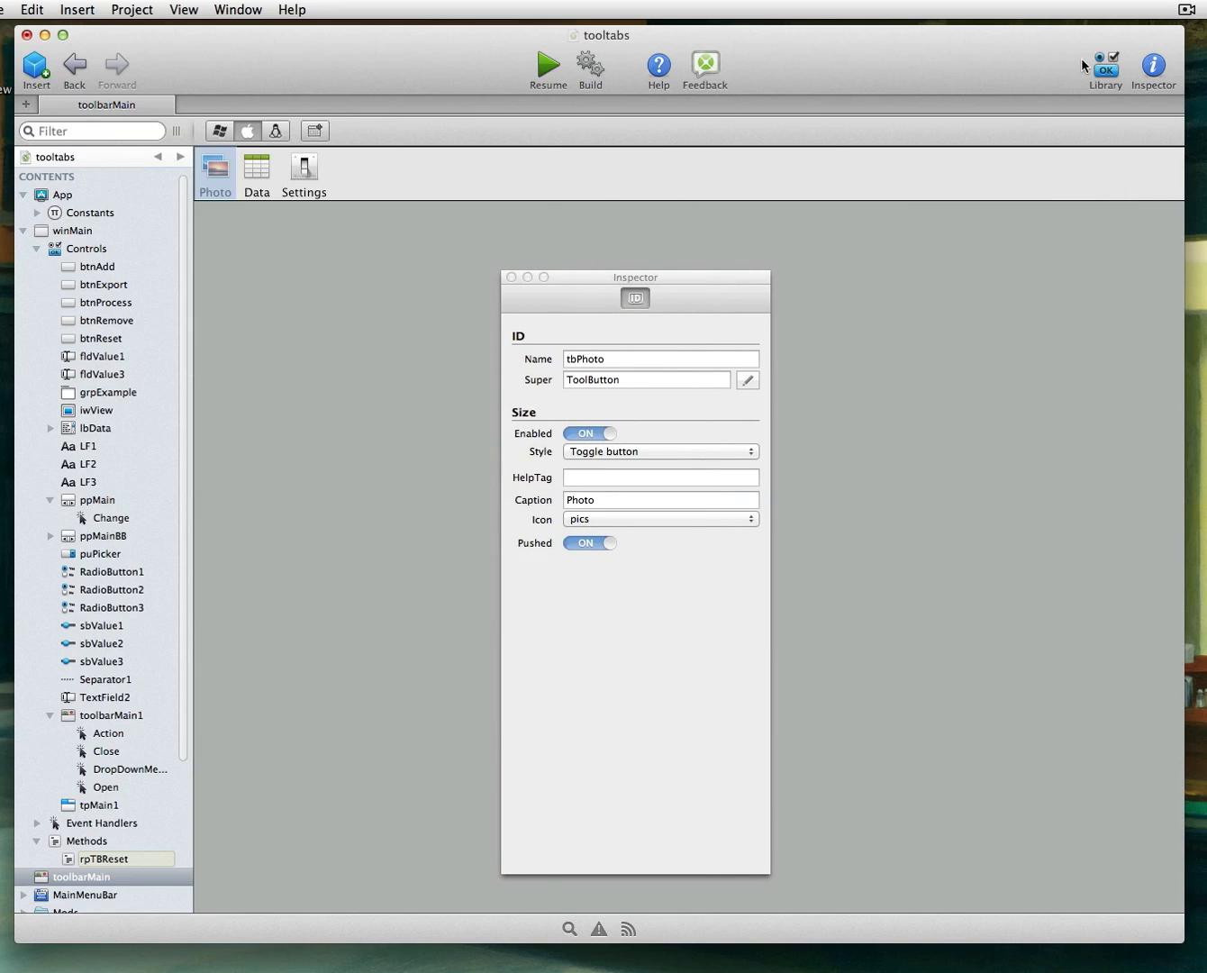
Step: Search the control Library for 'tool' and reposition the properties panel to the right
left_click(1103, 68)
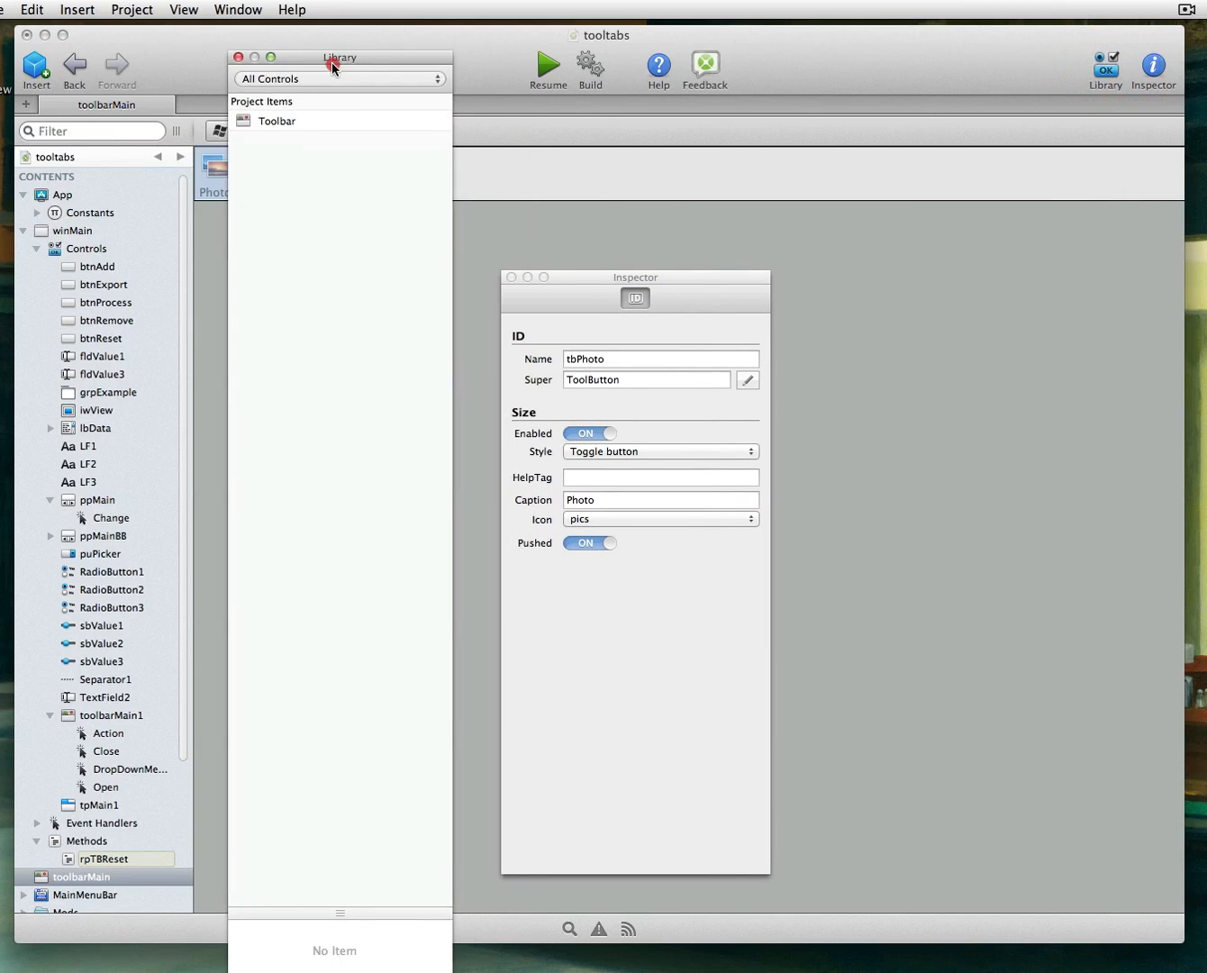
type("tool")
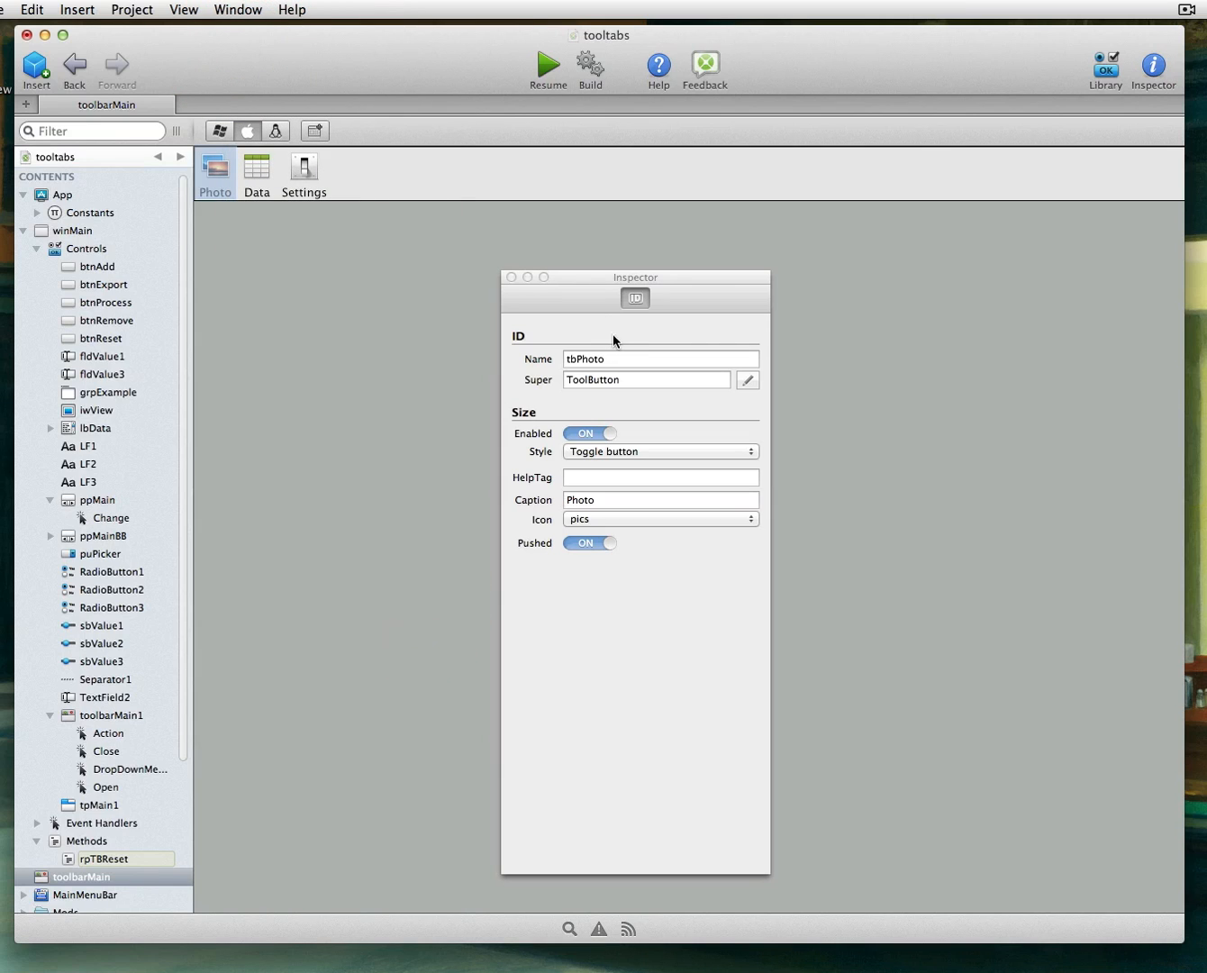
left_click_drag(634, 277, 757, 212)
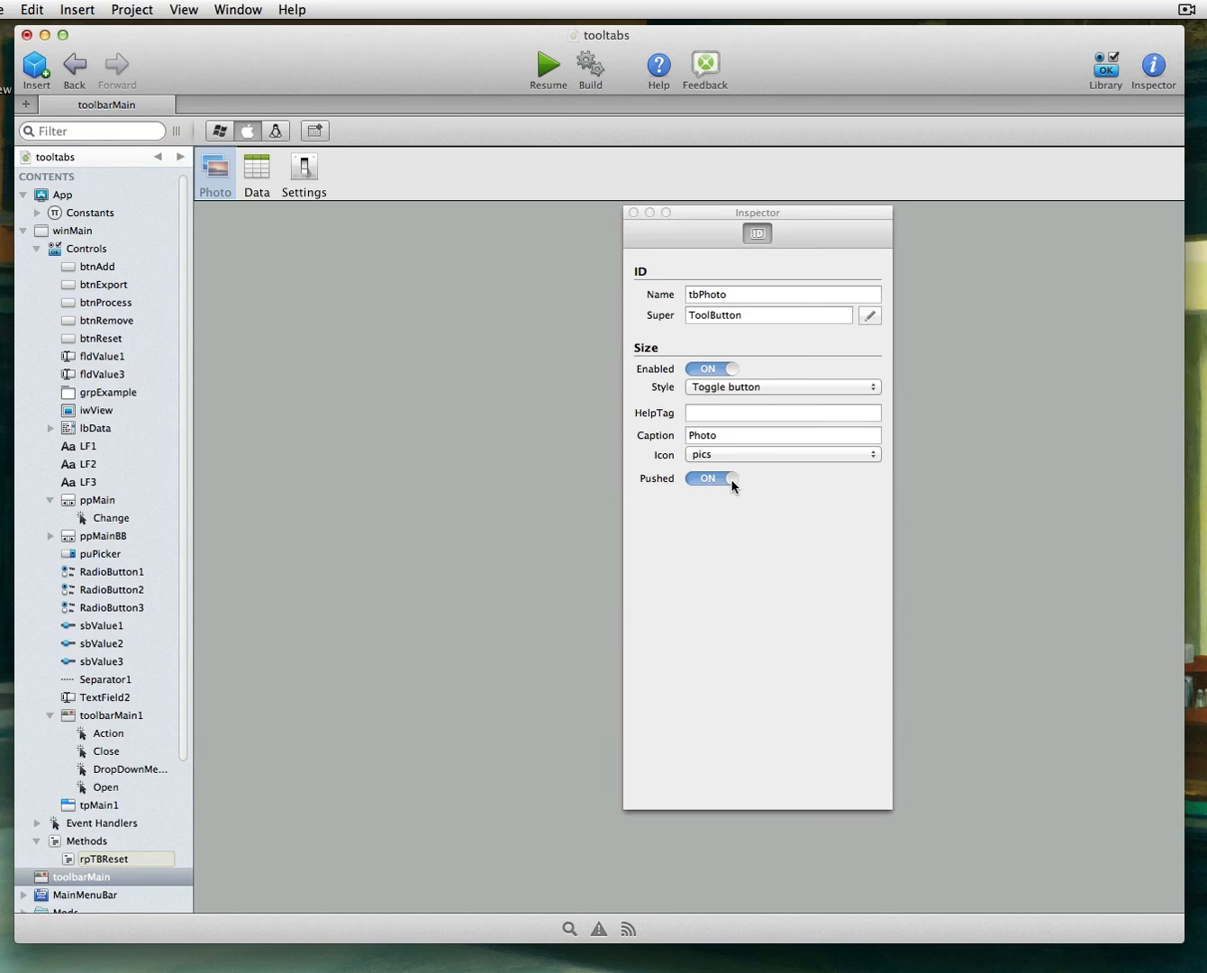
mouse_move(741, 489)
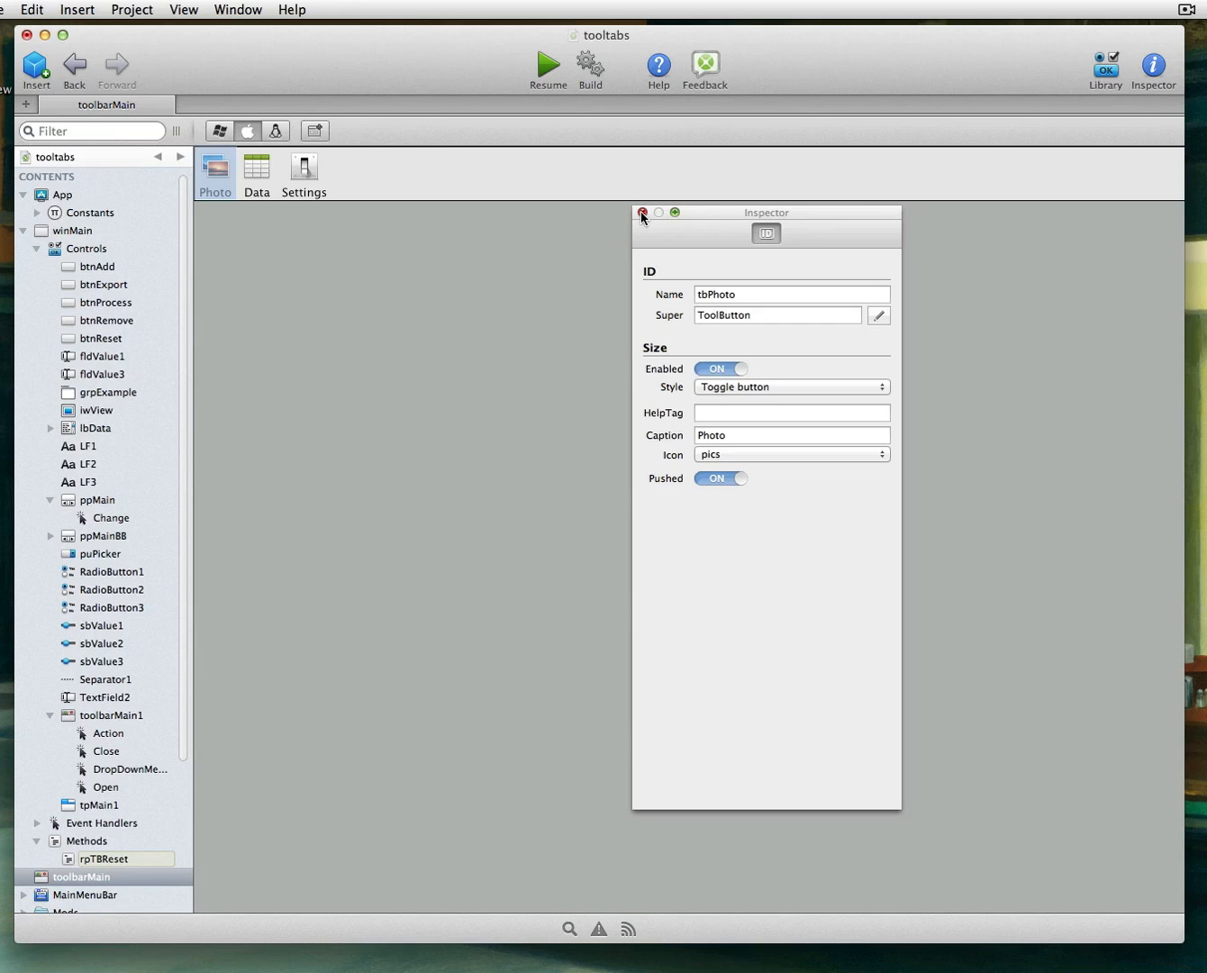
Step: Close the Inspector, stop the debug session and run the tooltabs project again
left_click(643, 213)
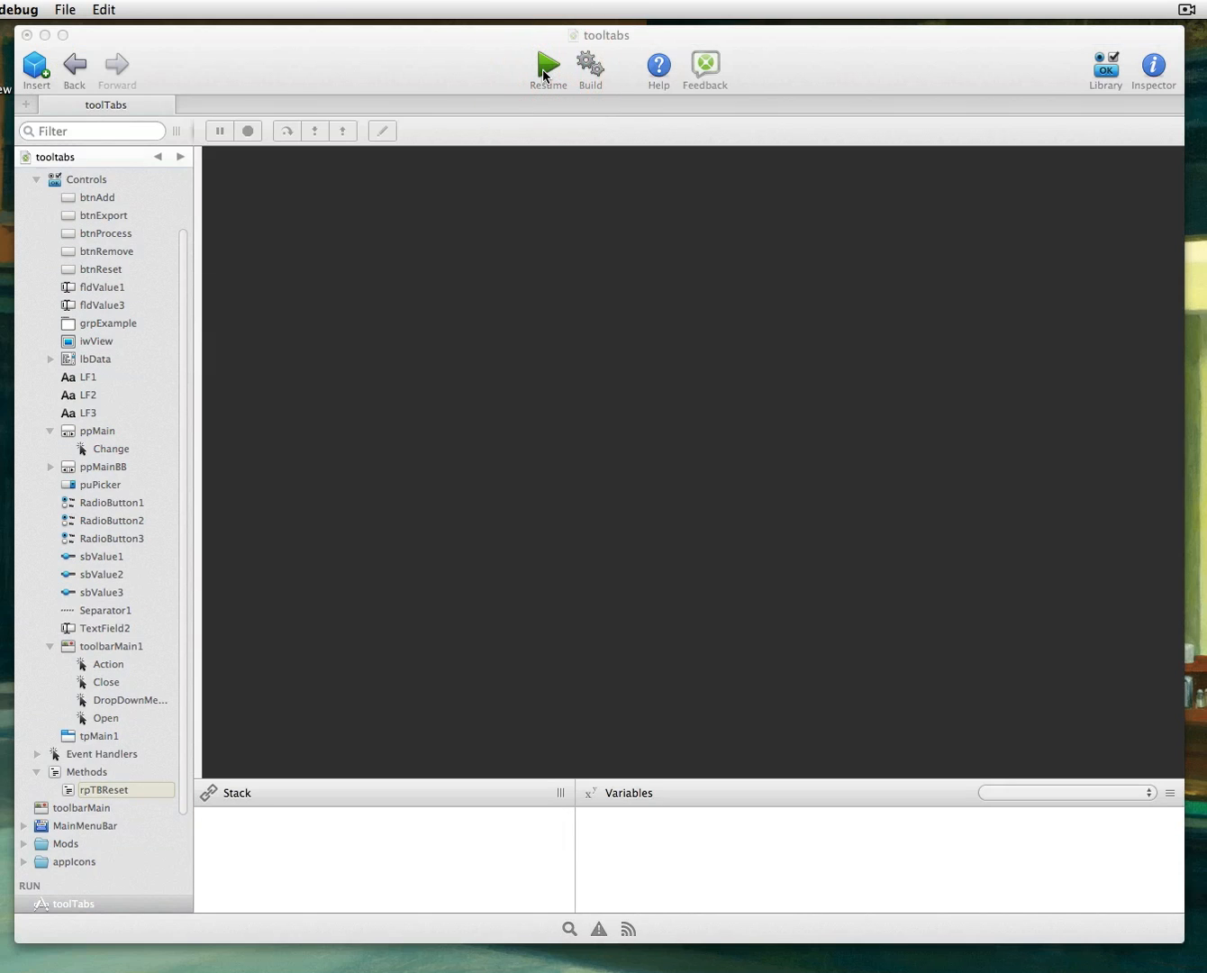
left_click(548, 65)
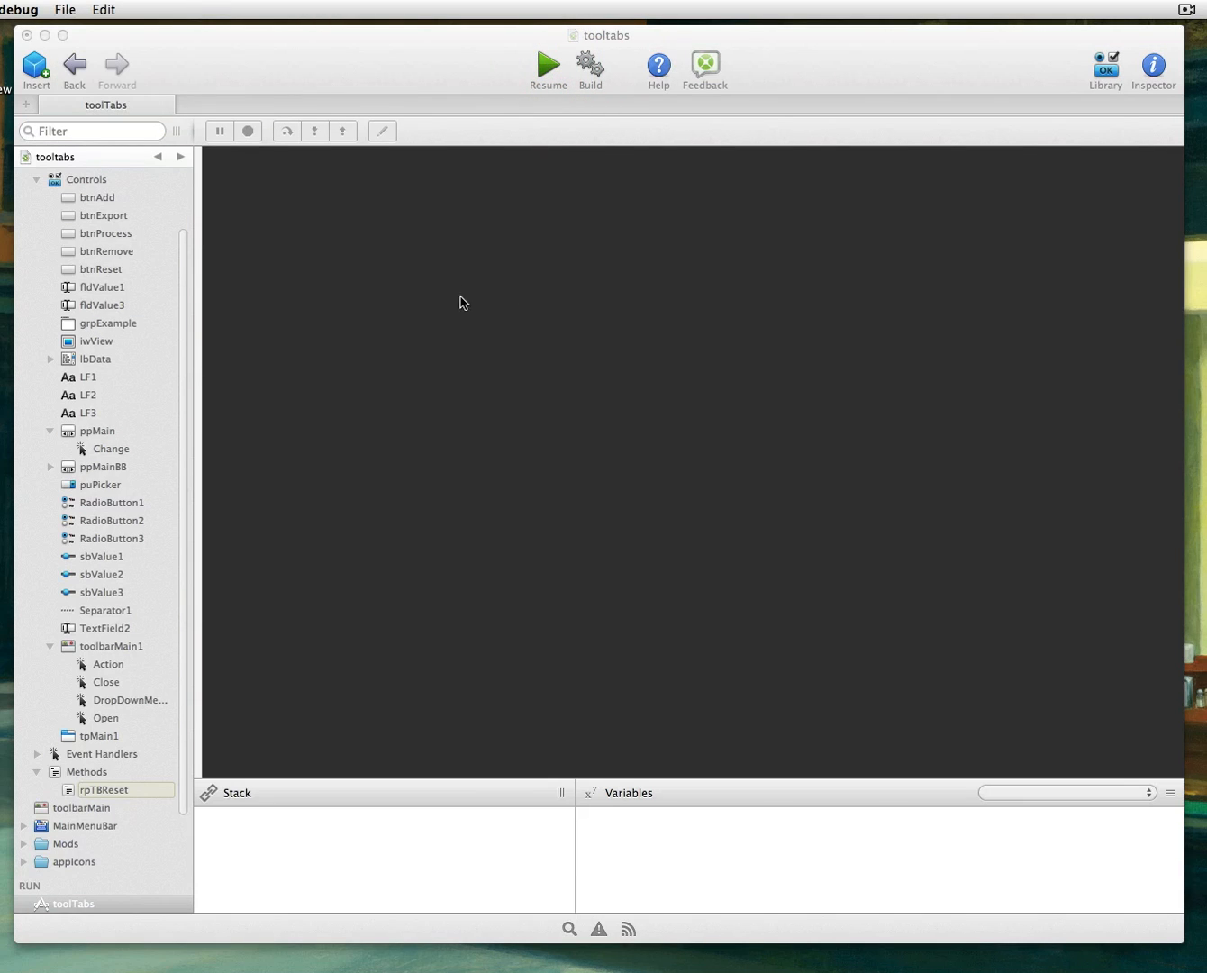
left_click(249, 131)
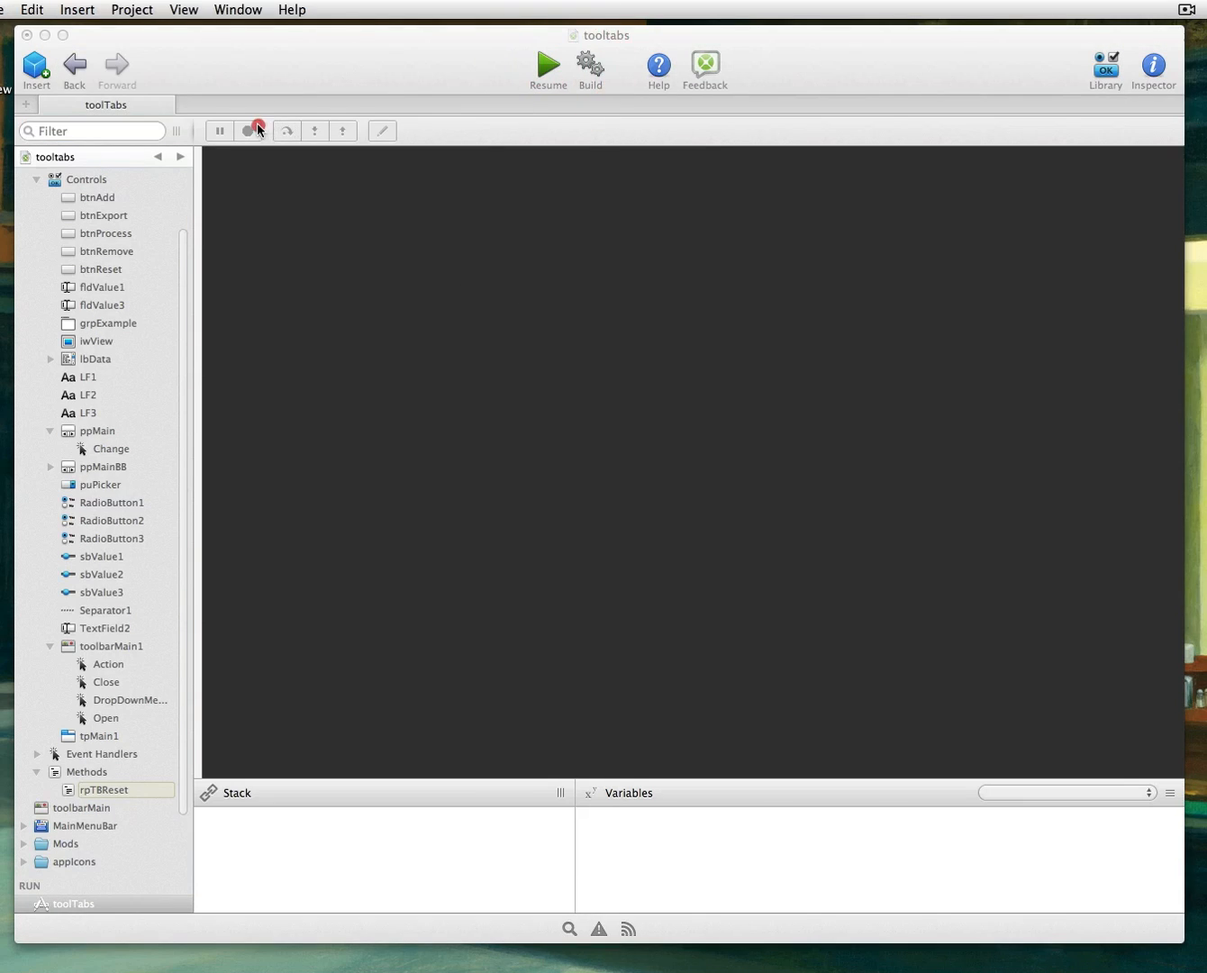
left_click(547, 66)
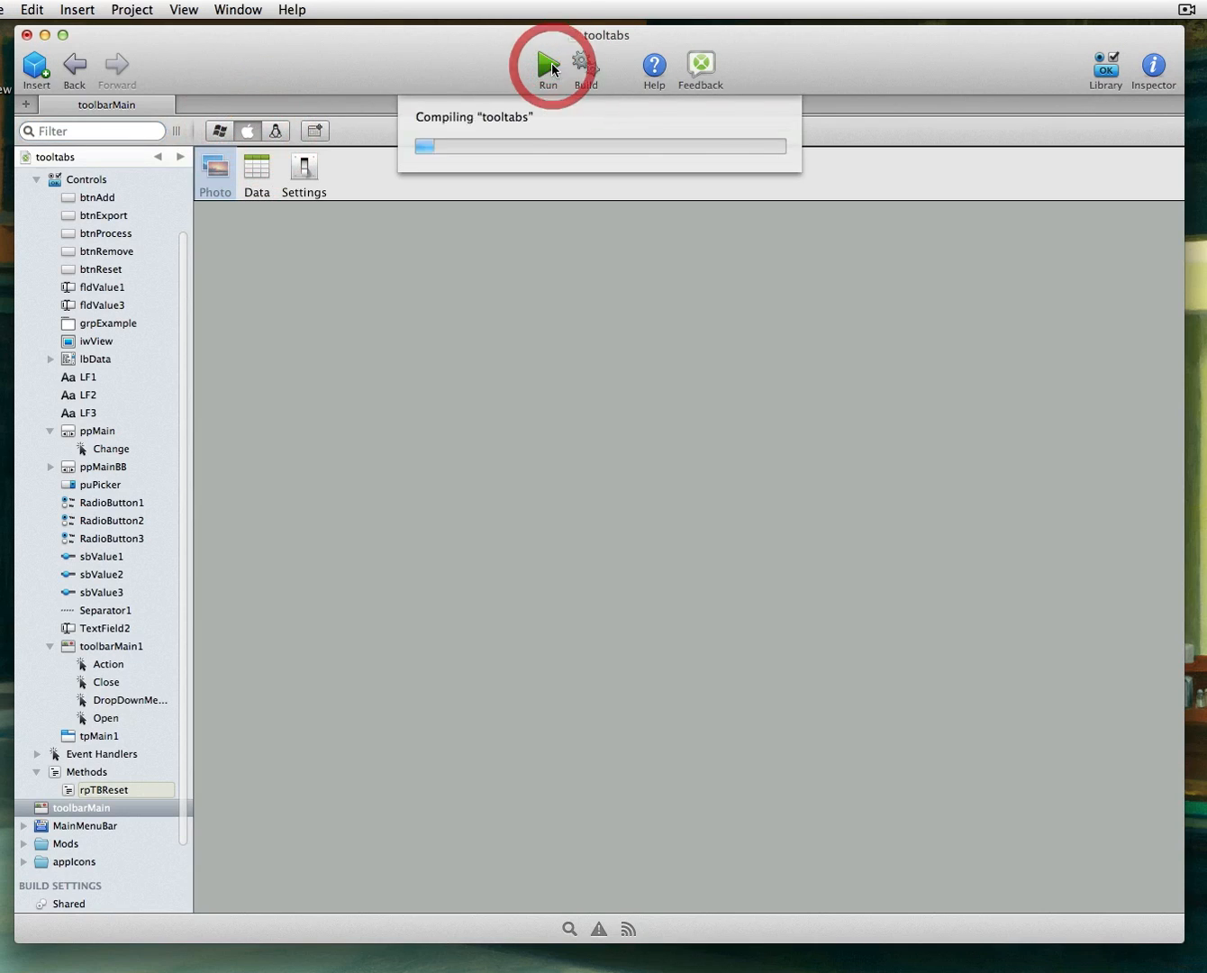
Step: In the running app switch to Data, back to Photo, then choose the first and second radio options
left_click(548, 65)
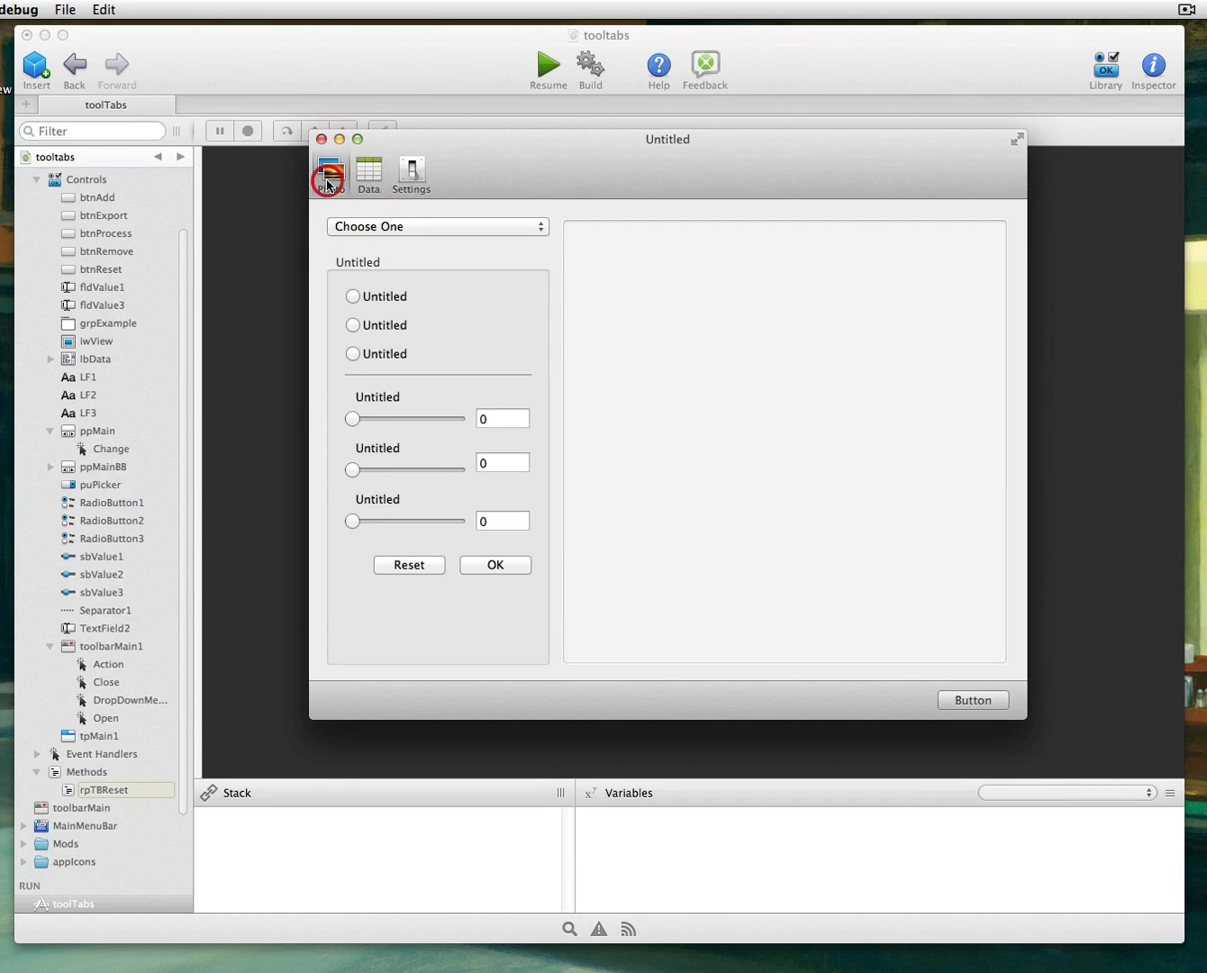
mouse_move(737, 229)
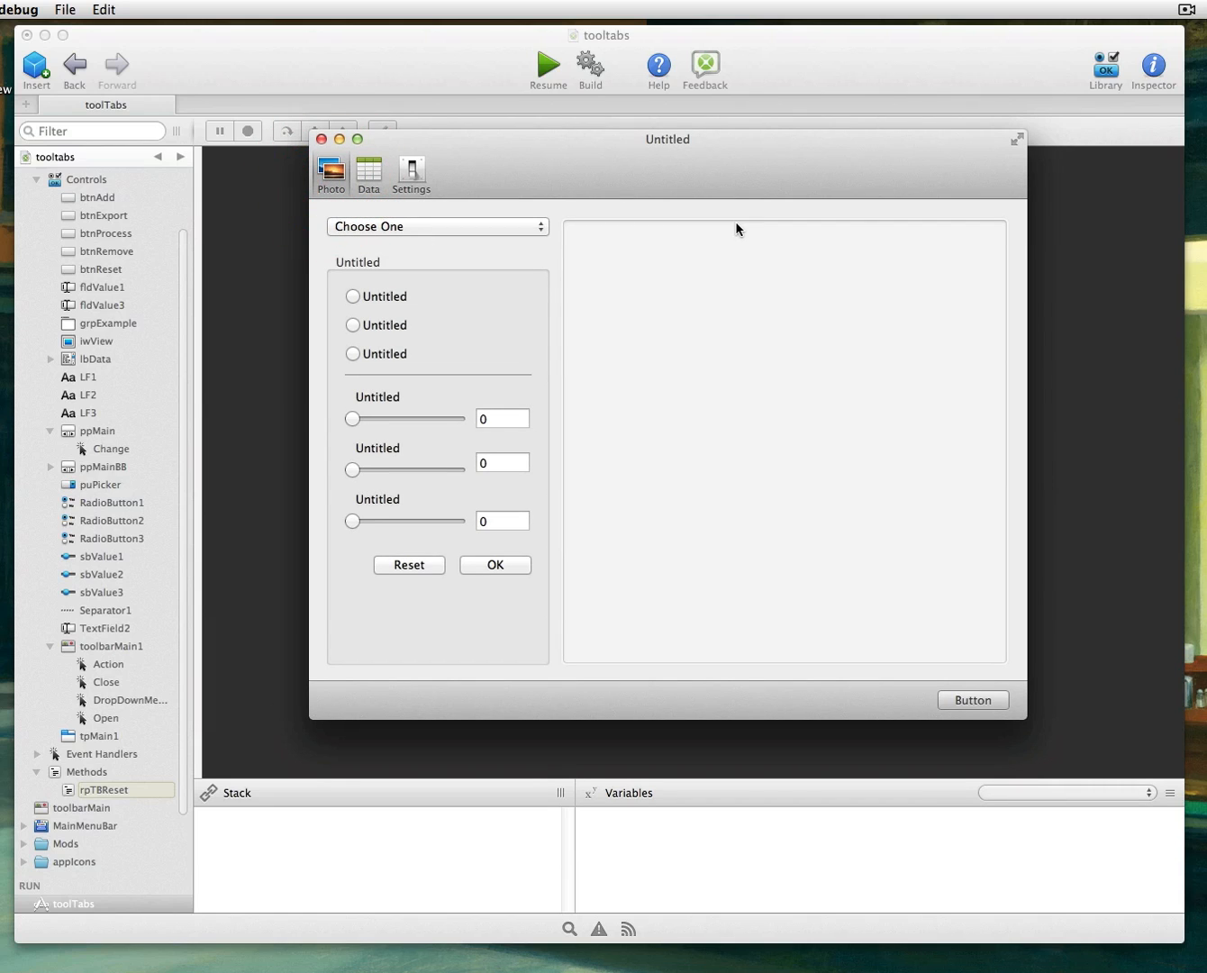
left_click(367, 171)
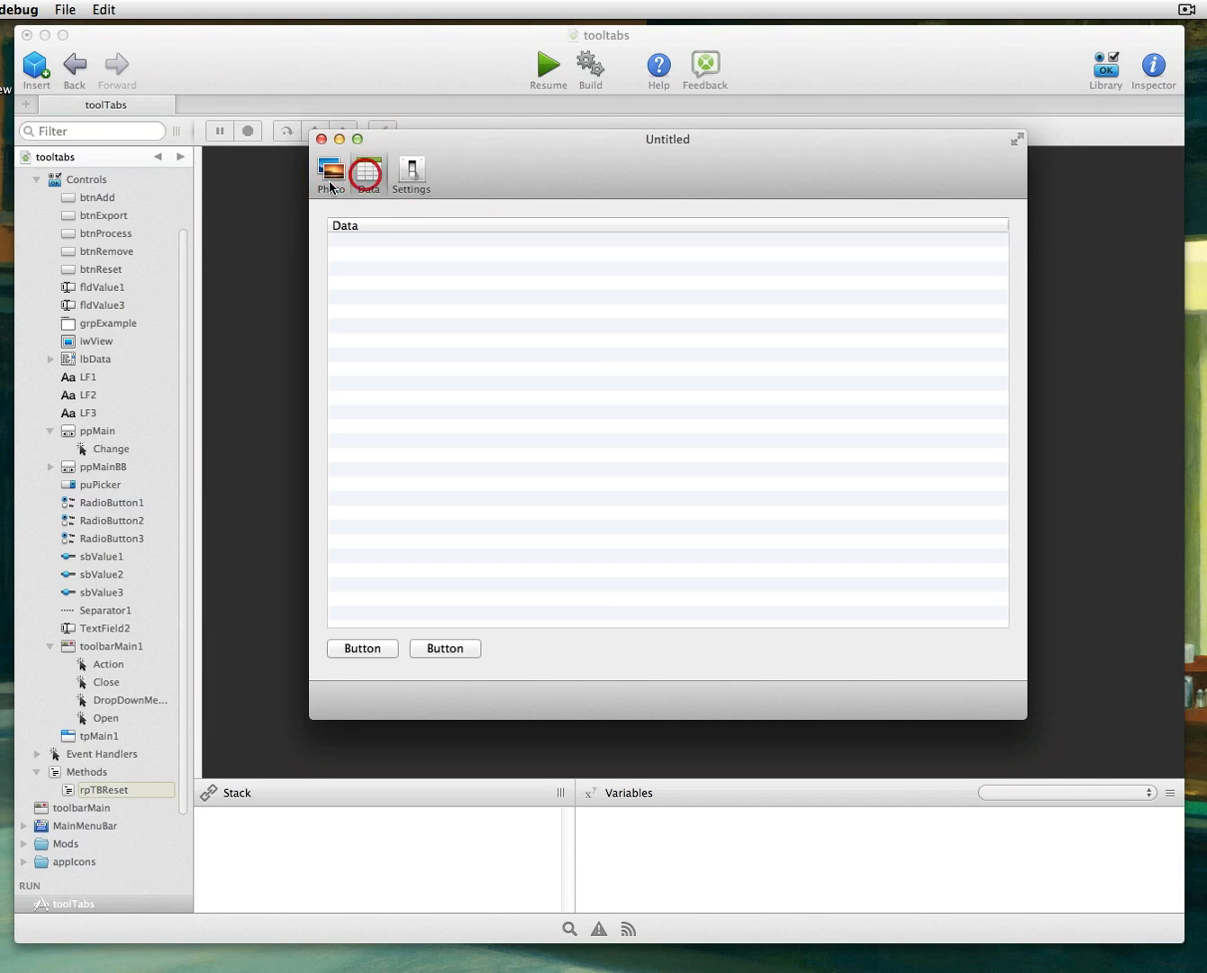
left_click(332, 173)
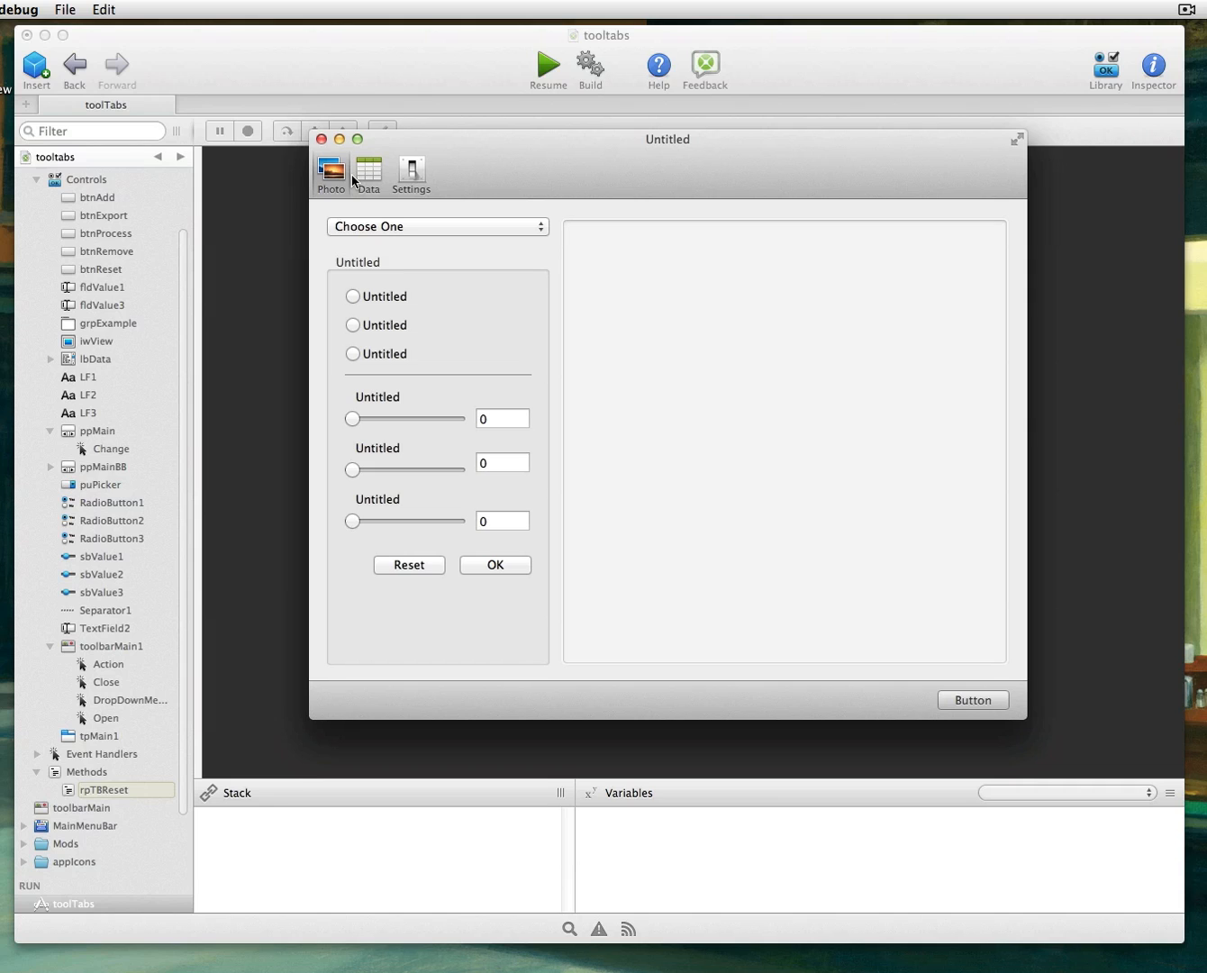
left_click(353, 295)
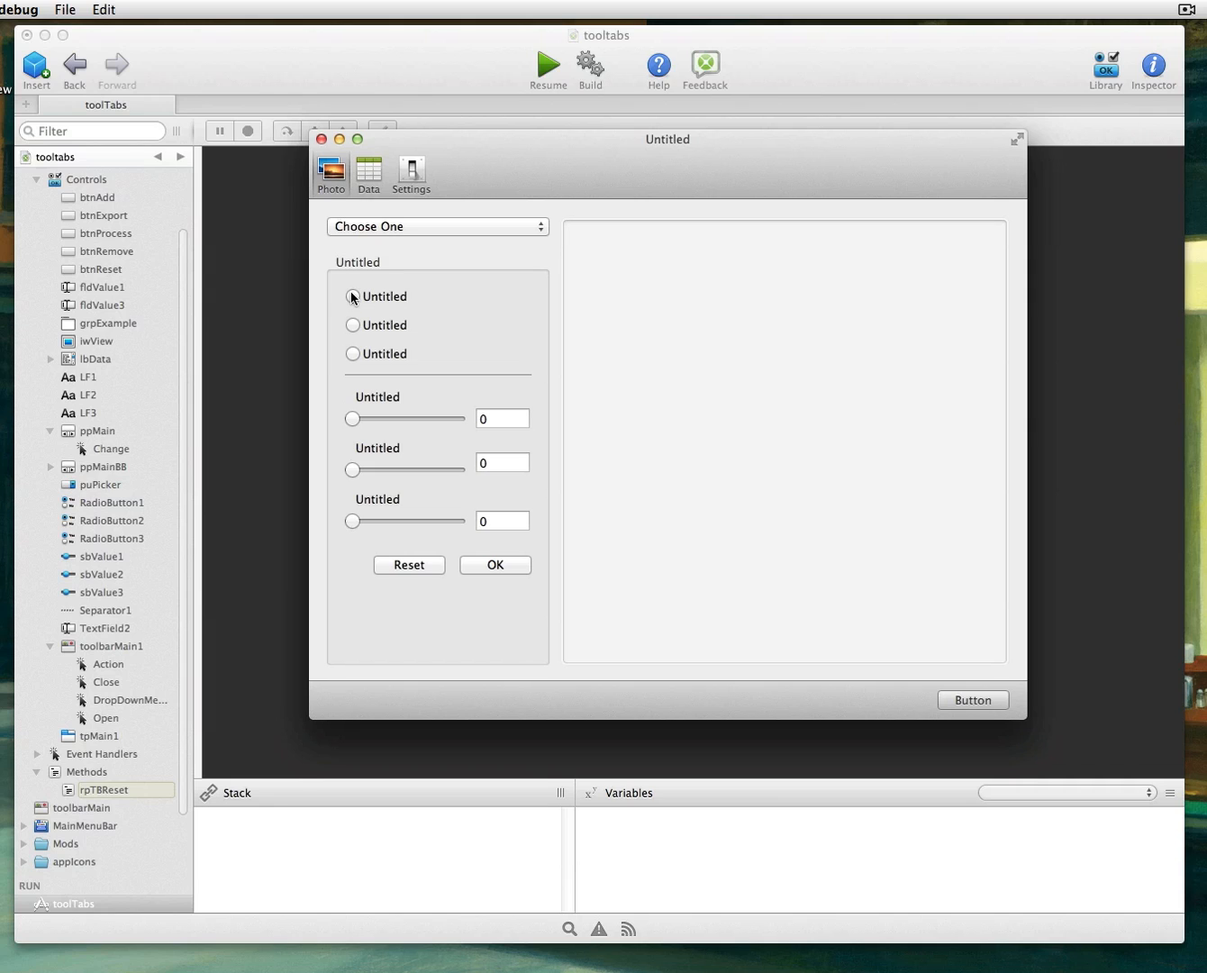
left_click(353, 325)
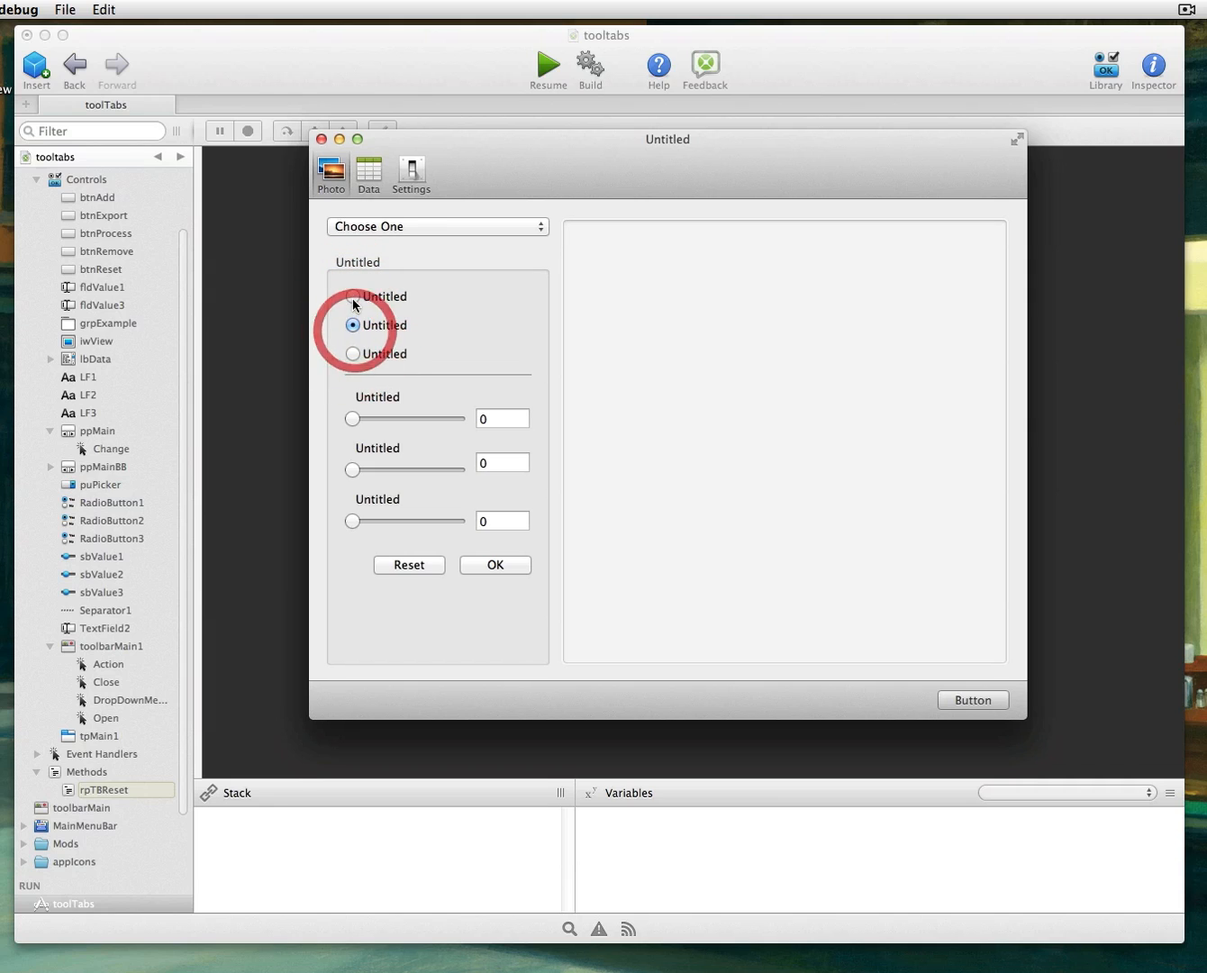
left_click(353, 295)
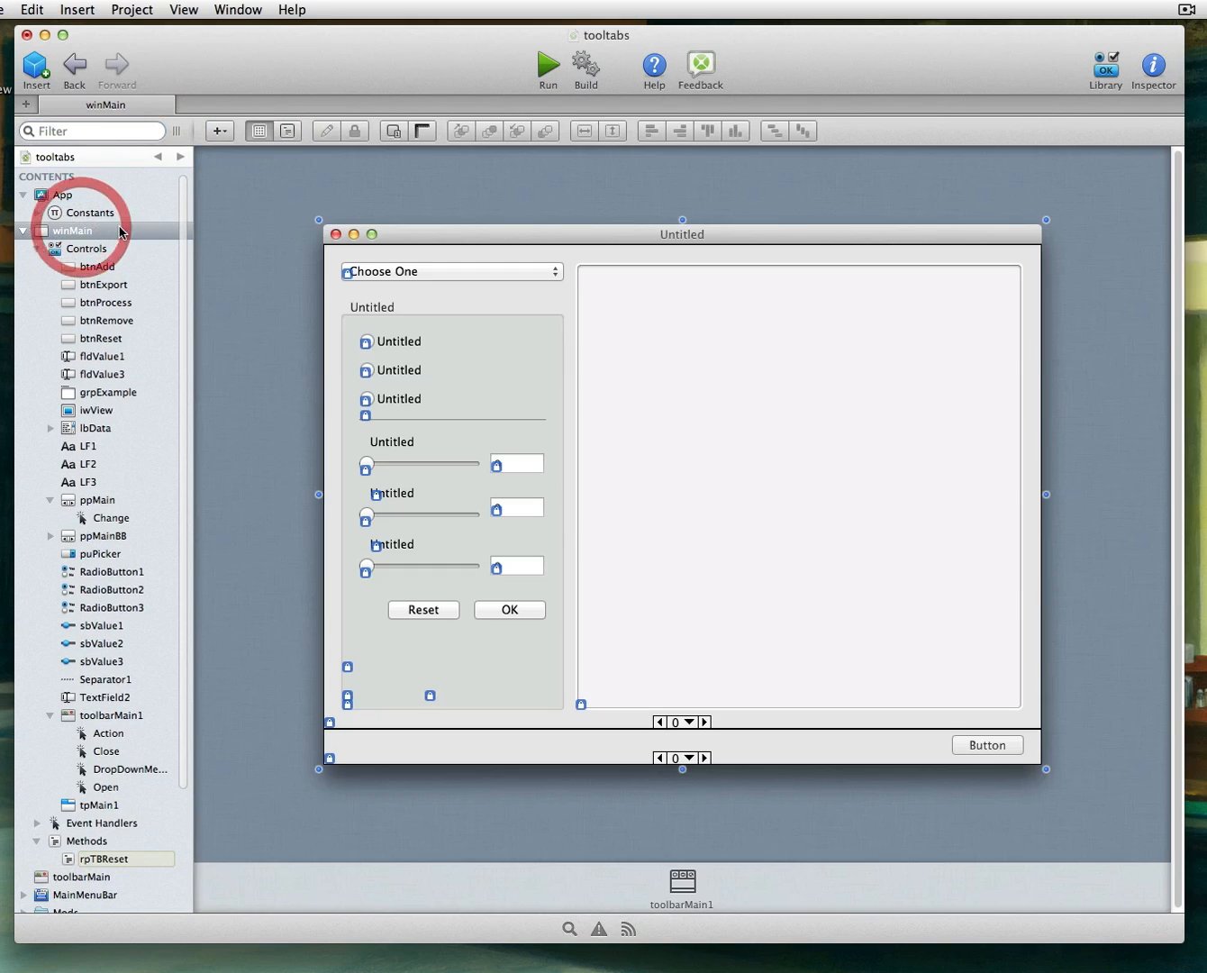
Step: Select RadioButton1 in the winMain layout and run the project again
left_click(112, 572)
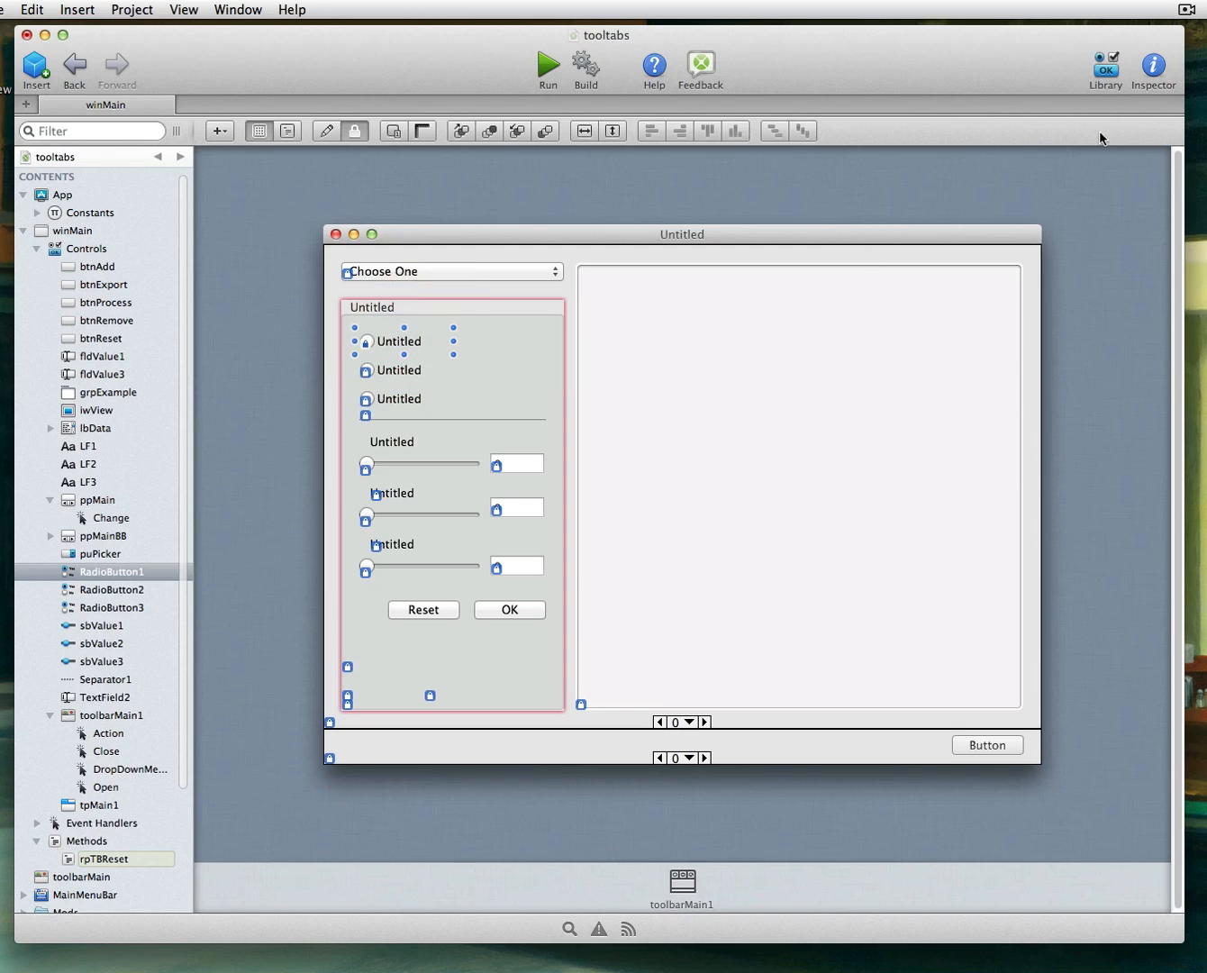
left_click(1152, 69)
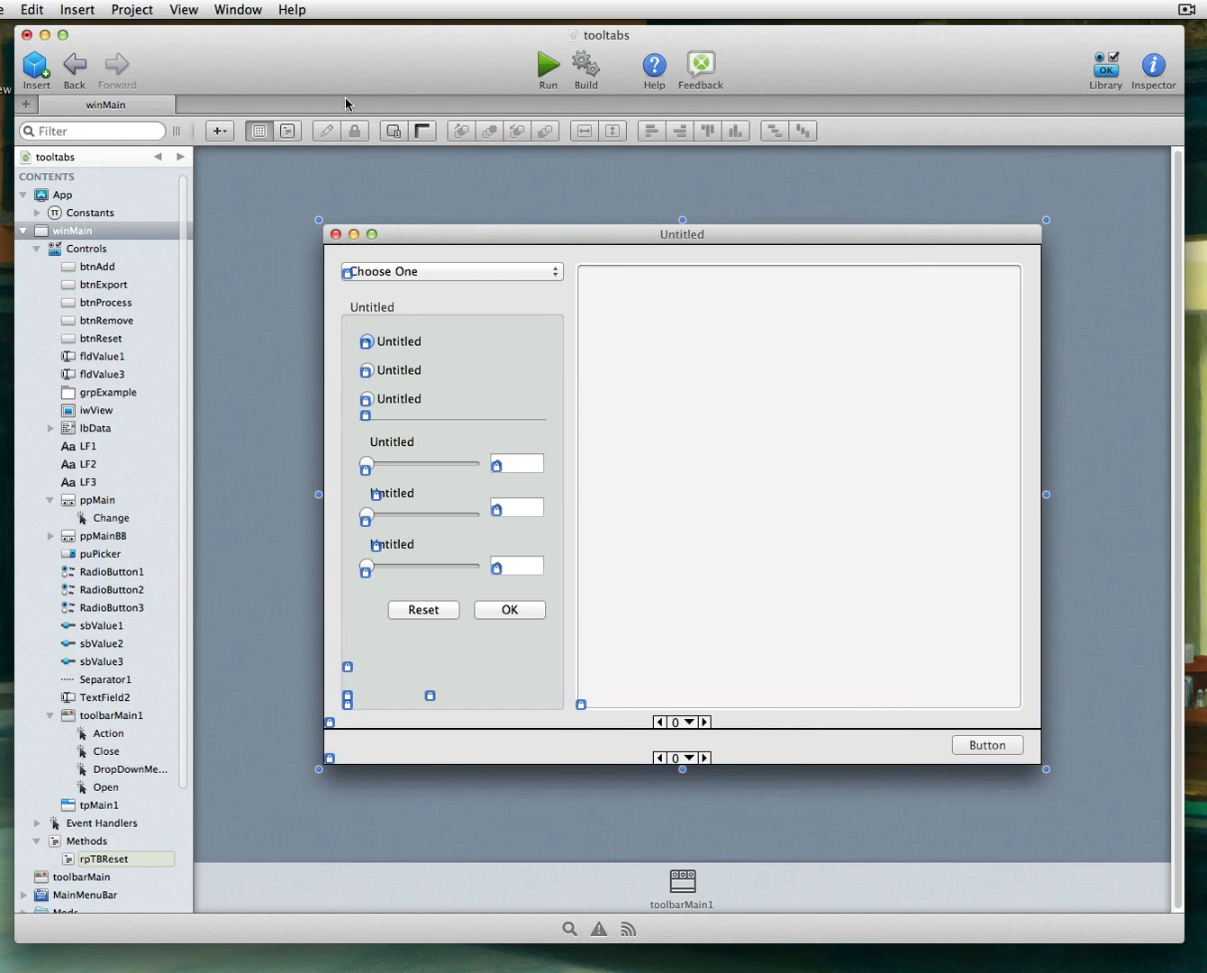
left_click(548, 67)
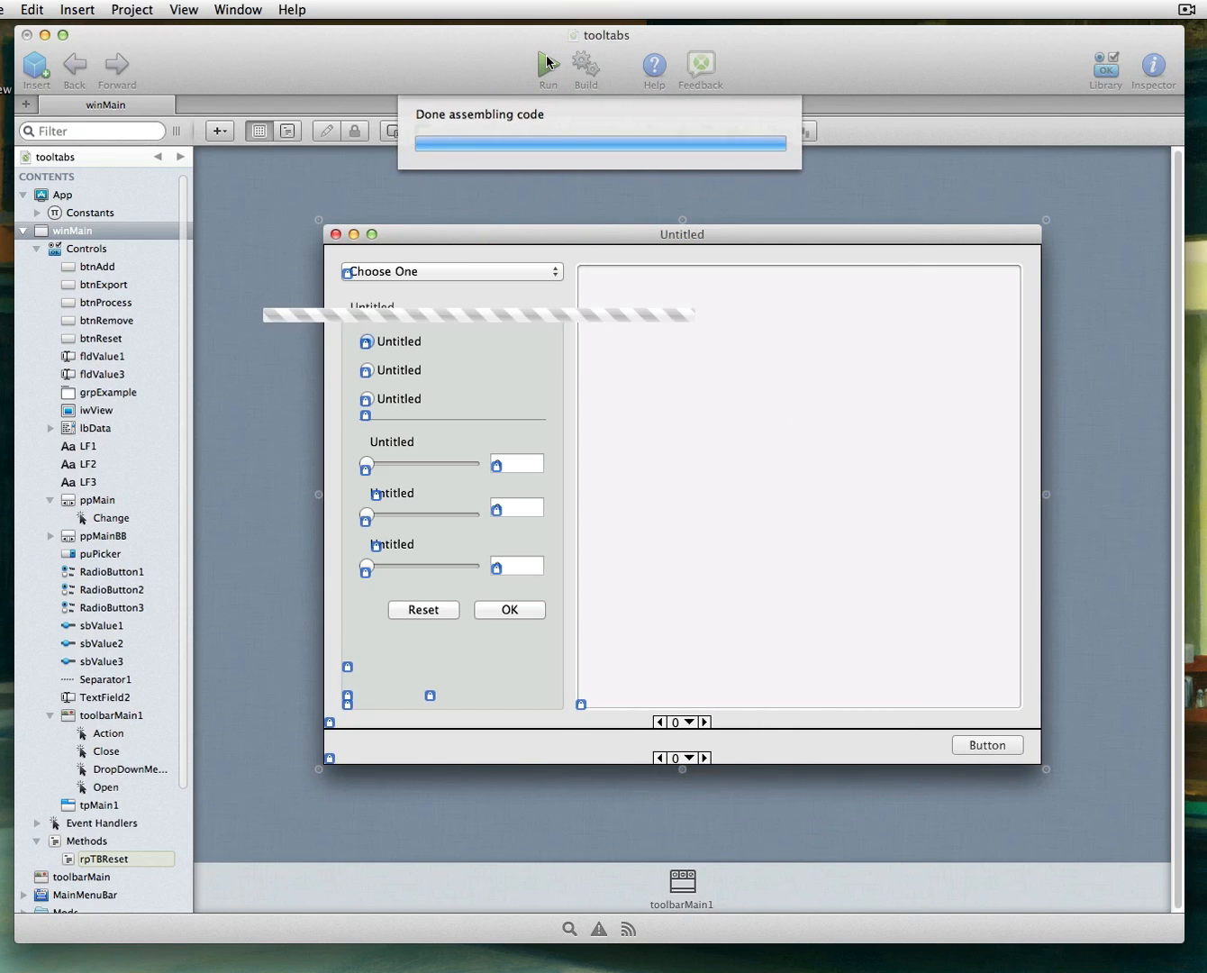
Step: In the running app choose the first then second radio option on the Photo page
left_click(548, 68)
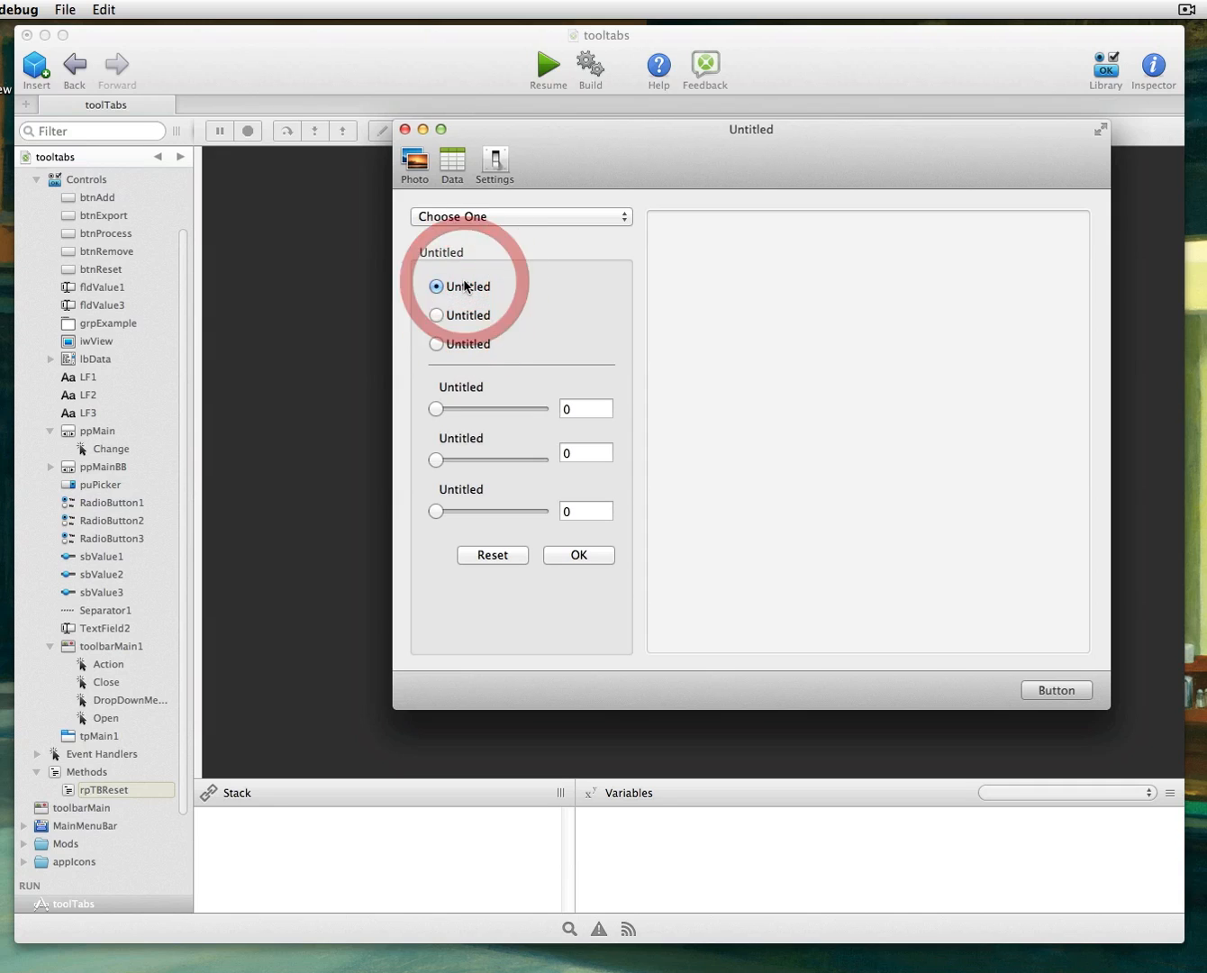
left_click(437, 315)
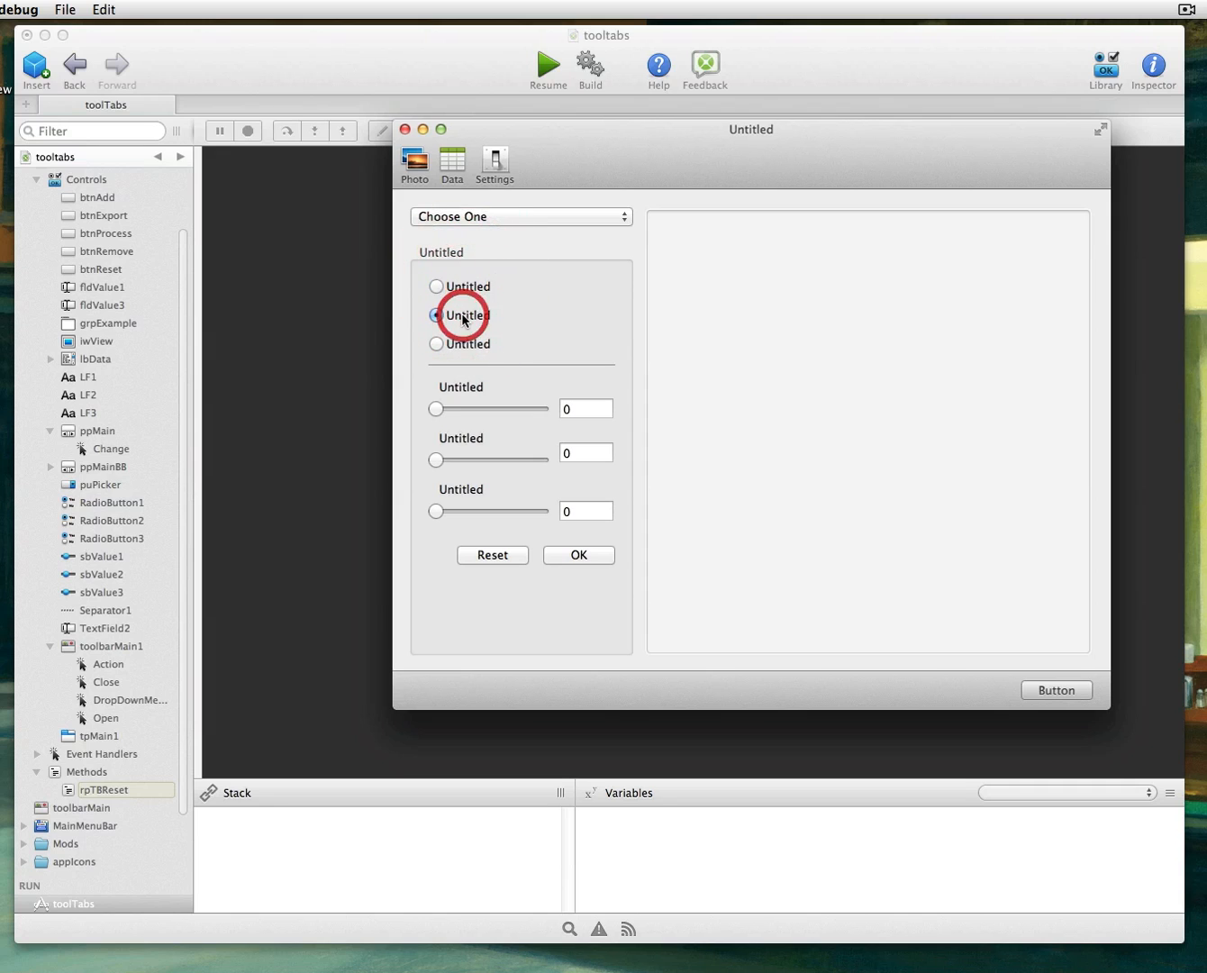
left_click(436, 316)
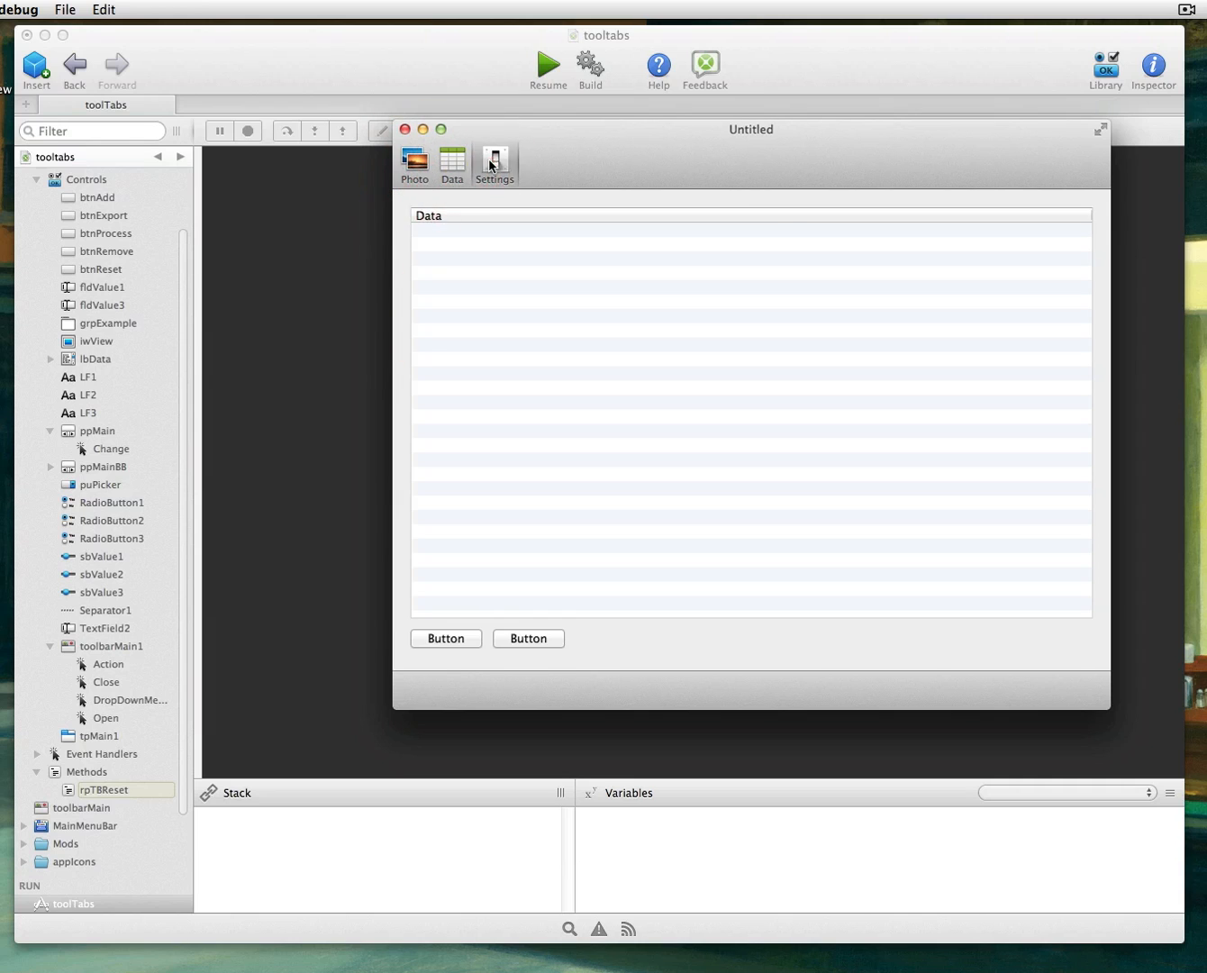
left_click(414, 164)
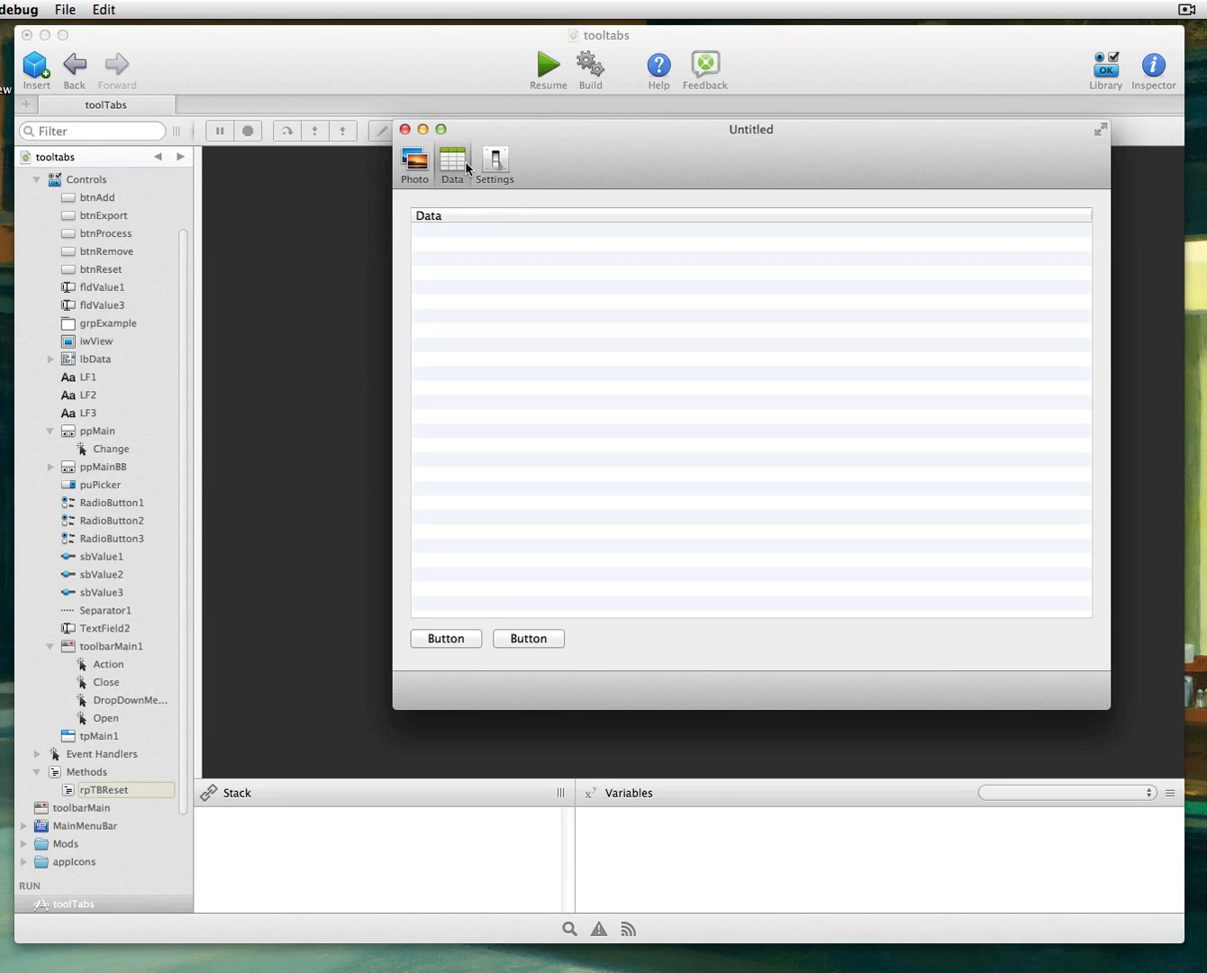
Step: Switch the running app between Photo and Settings pages repeatedly, ending on Photo
left_click(414, 162)
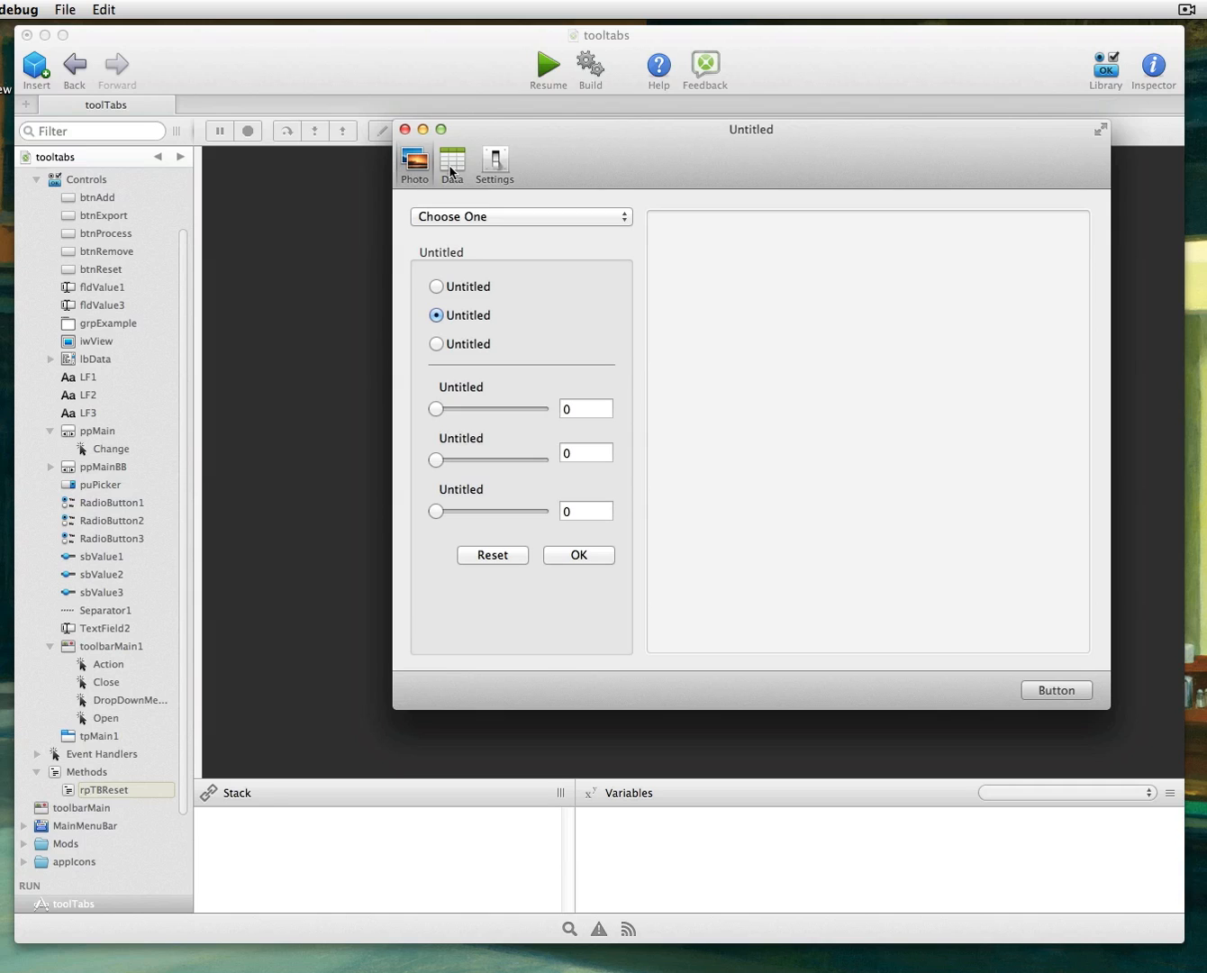
left_click(494, 163)
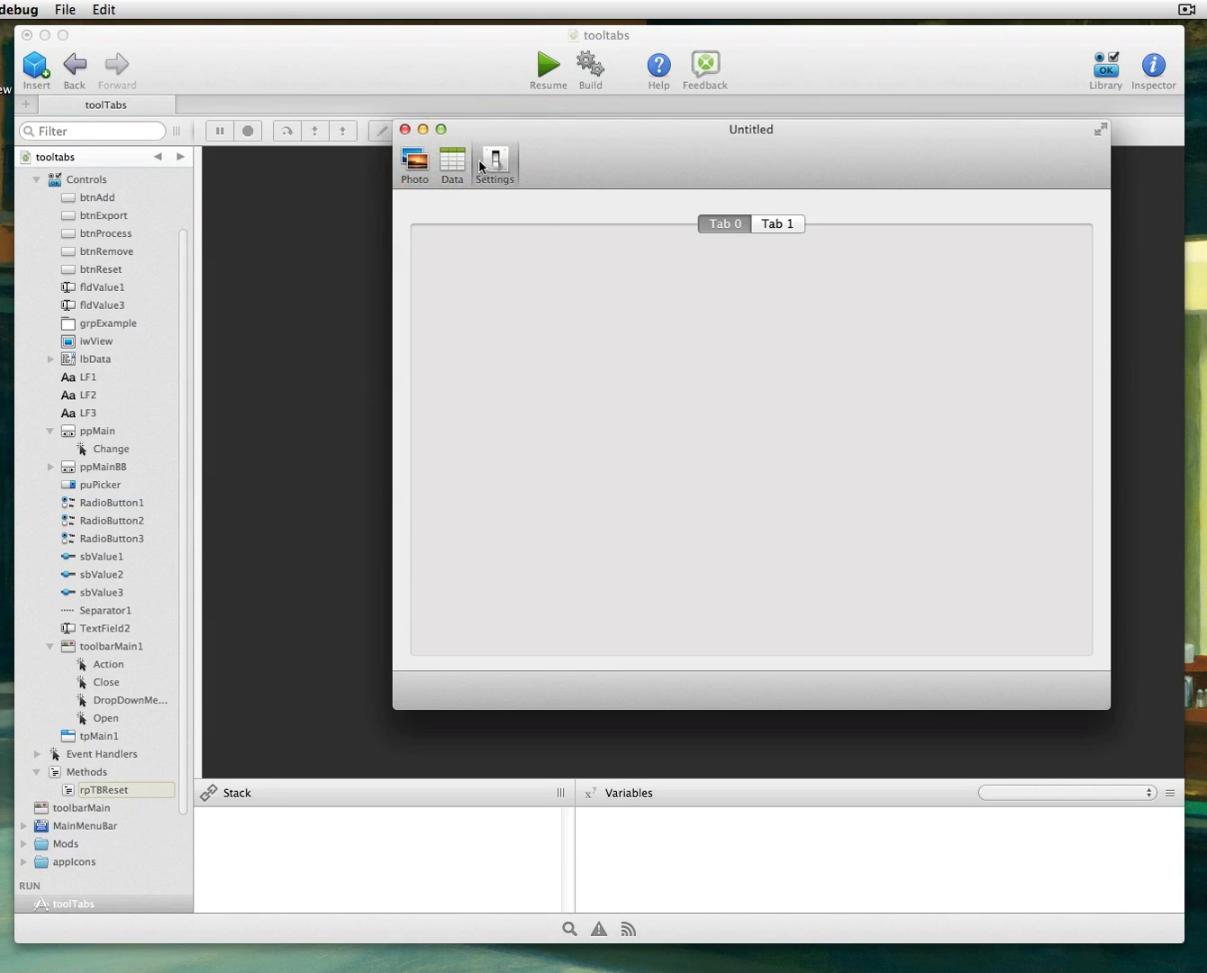
left_click(414, 161)
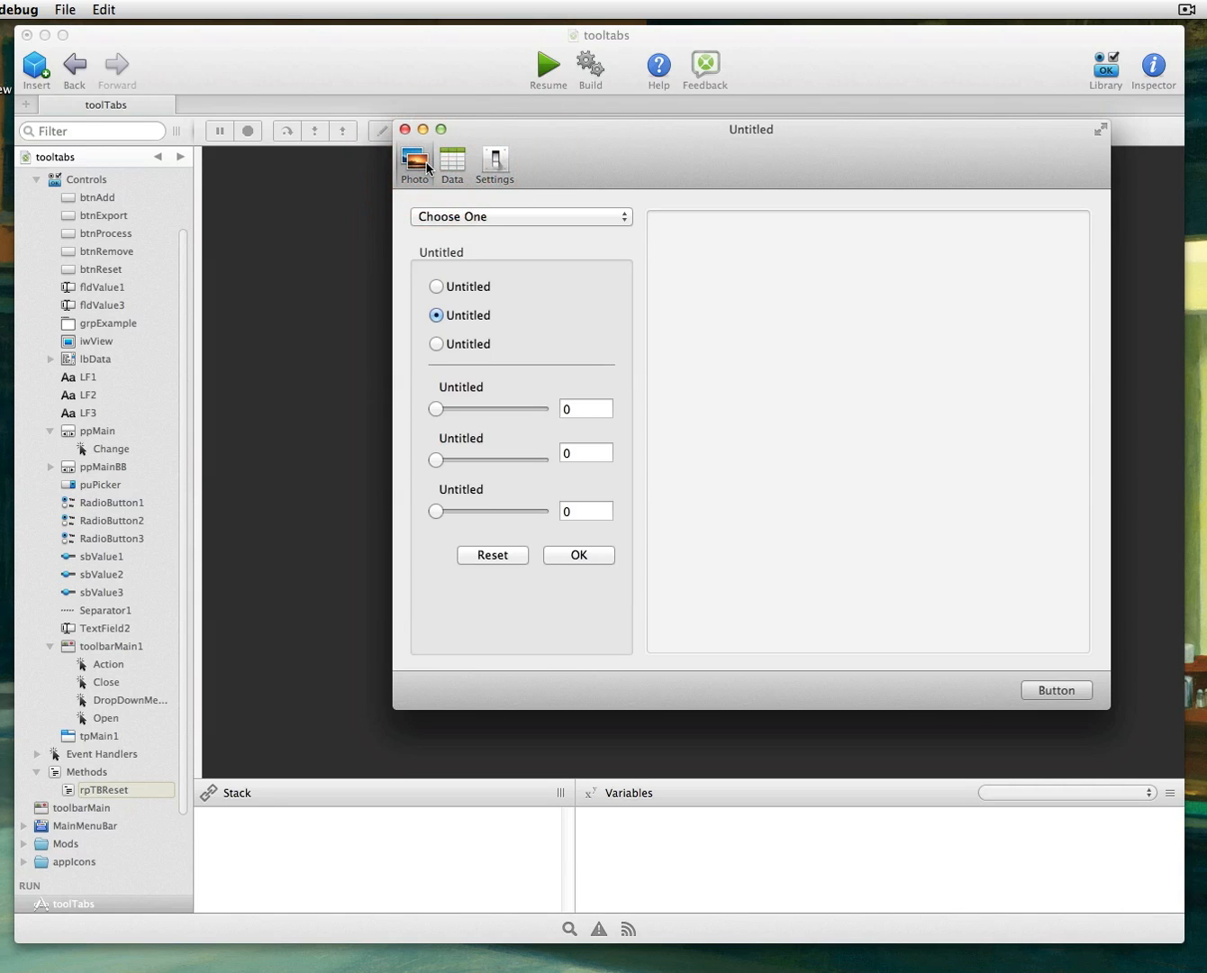
left_click(494, 163)
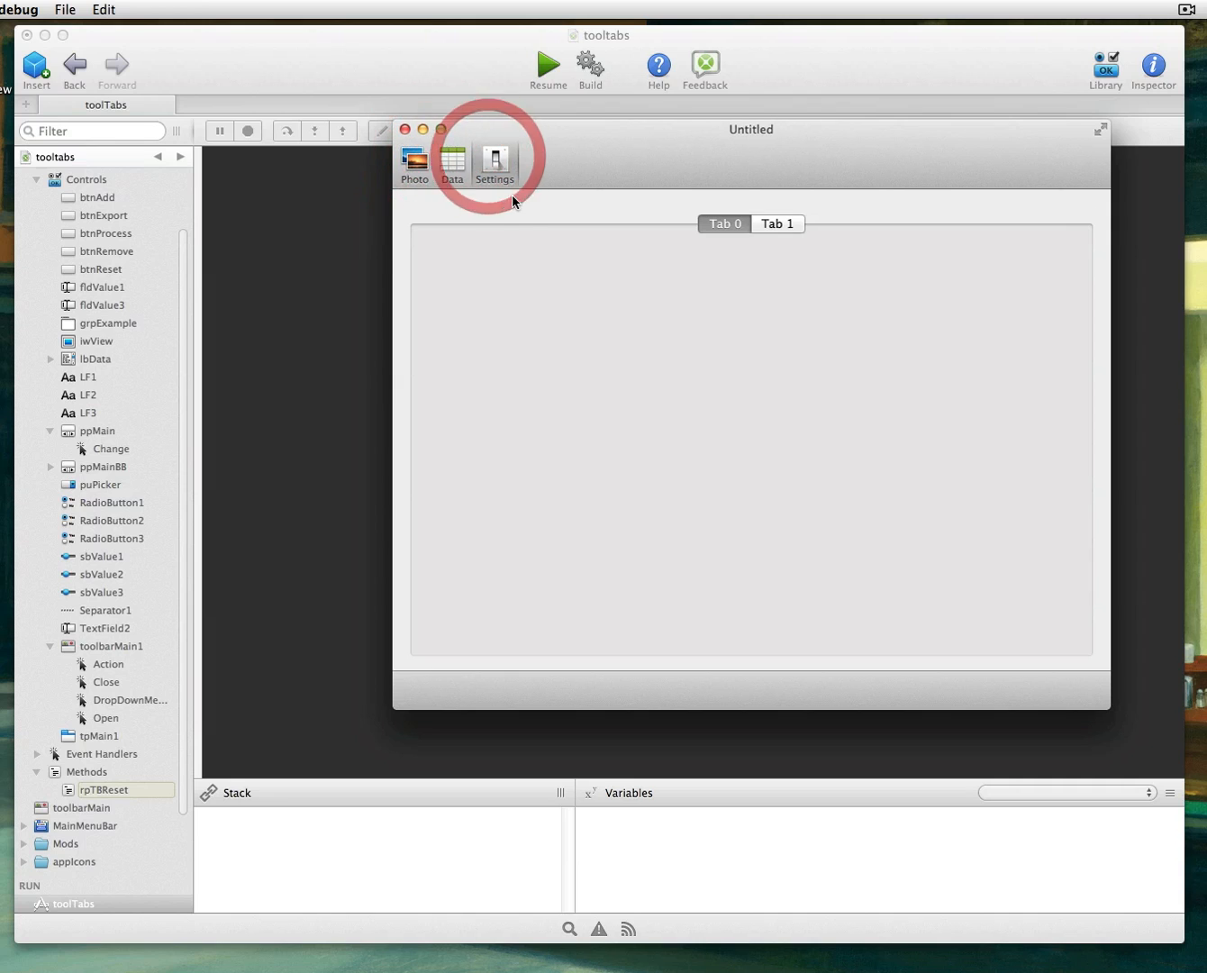
left_click(414, 164)
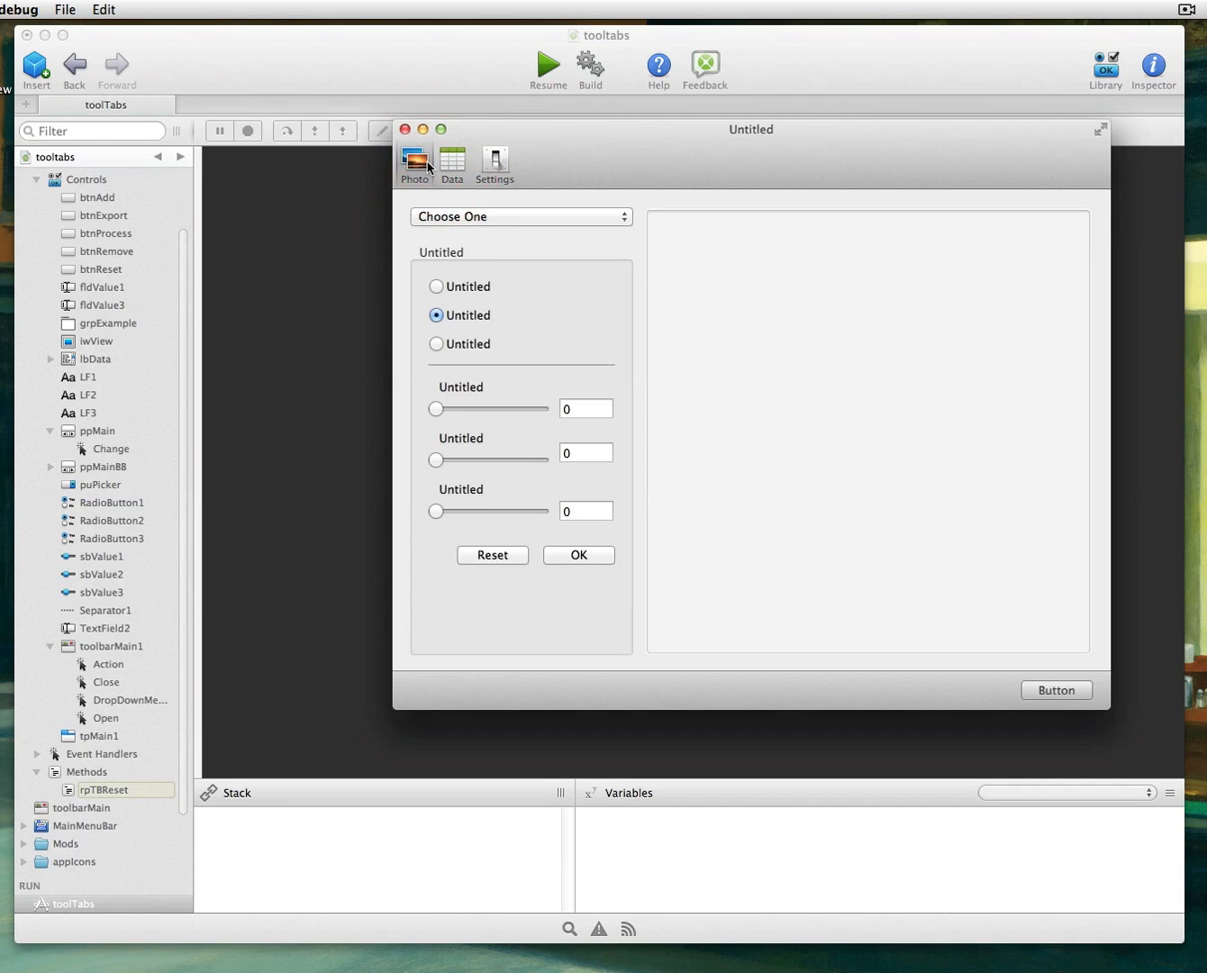
mouse_move(330, 231)
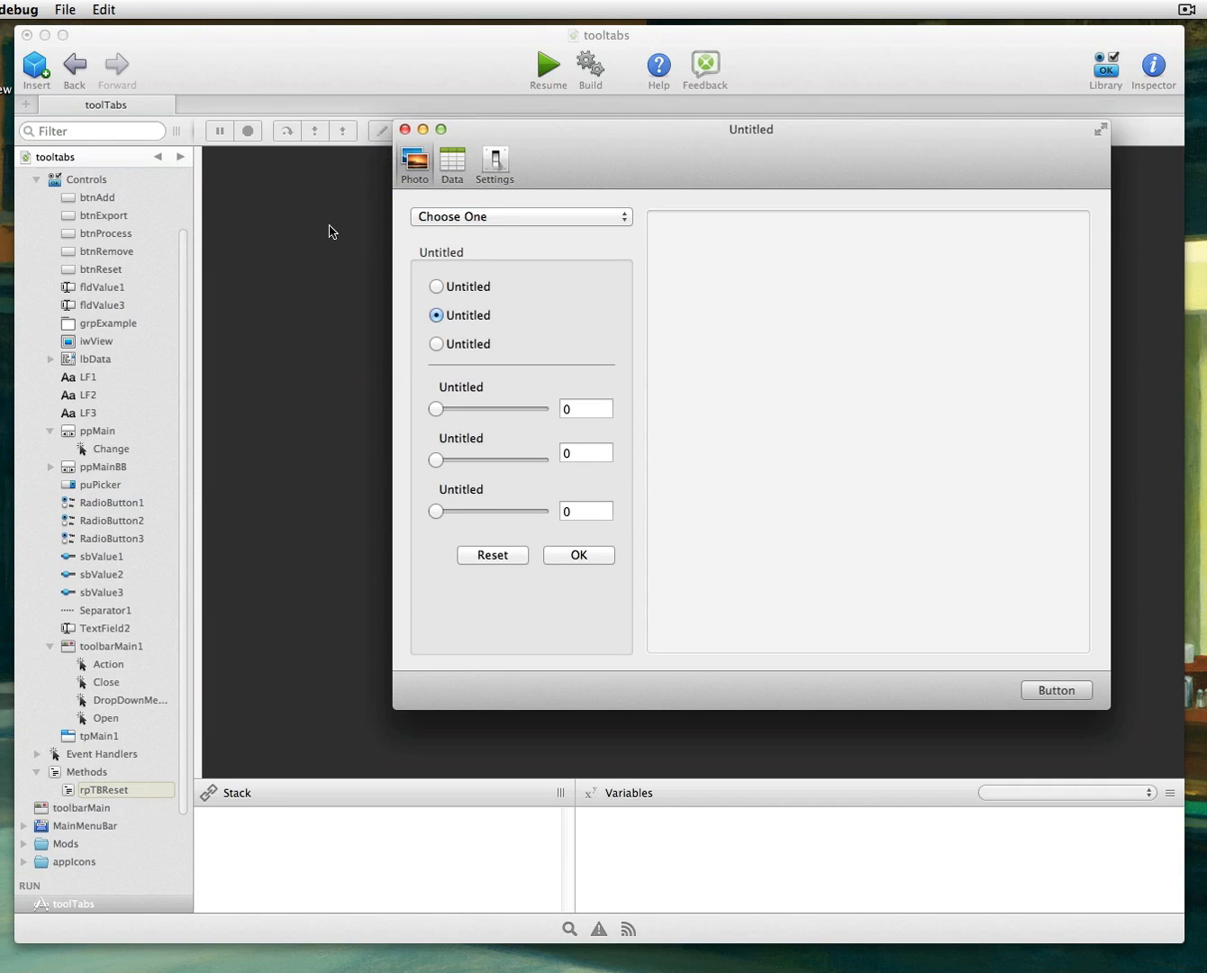
Step: Stop the app, select toolbarMain1, start adding an Event Handler and cancel the choice list
left_click(260, 132)
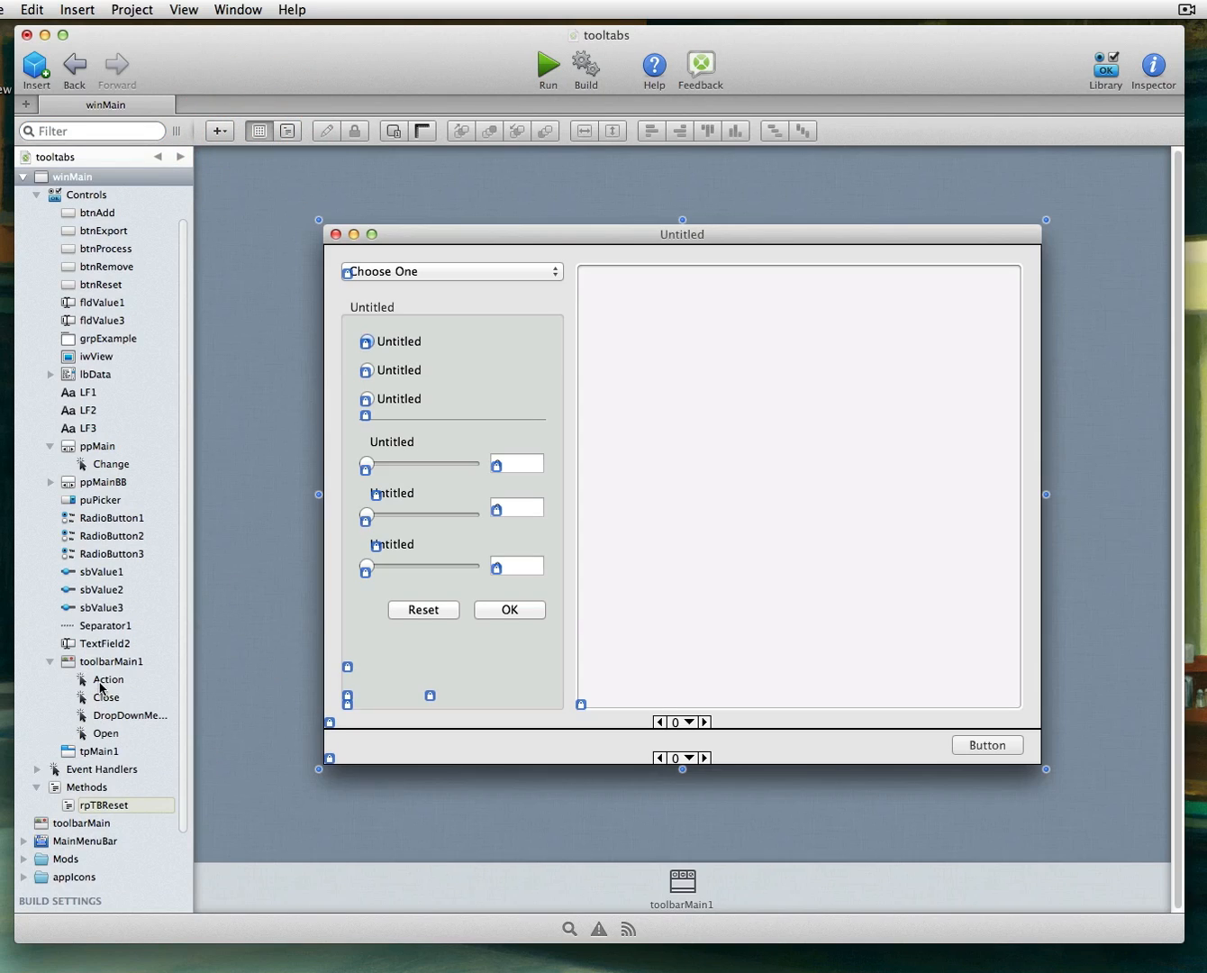
left_click(113, 662)
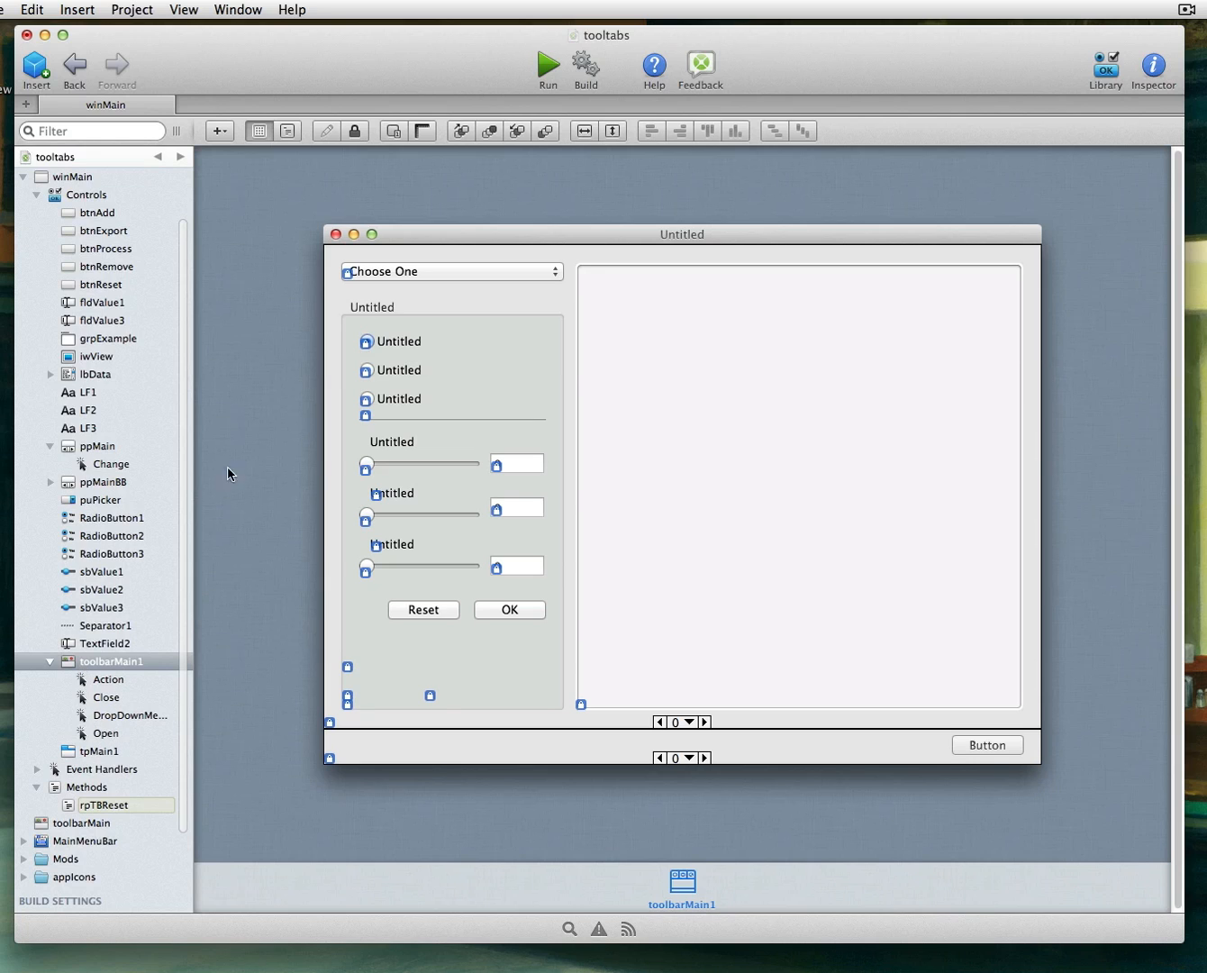
left_click(220, 131)
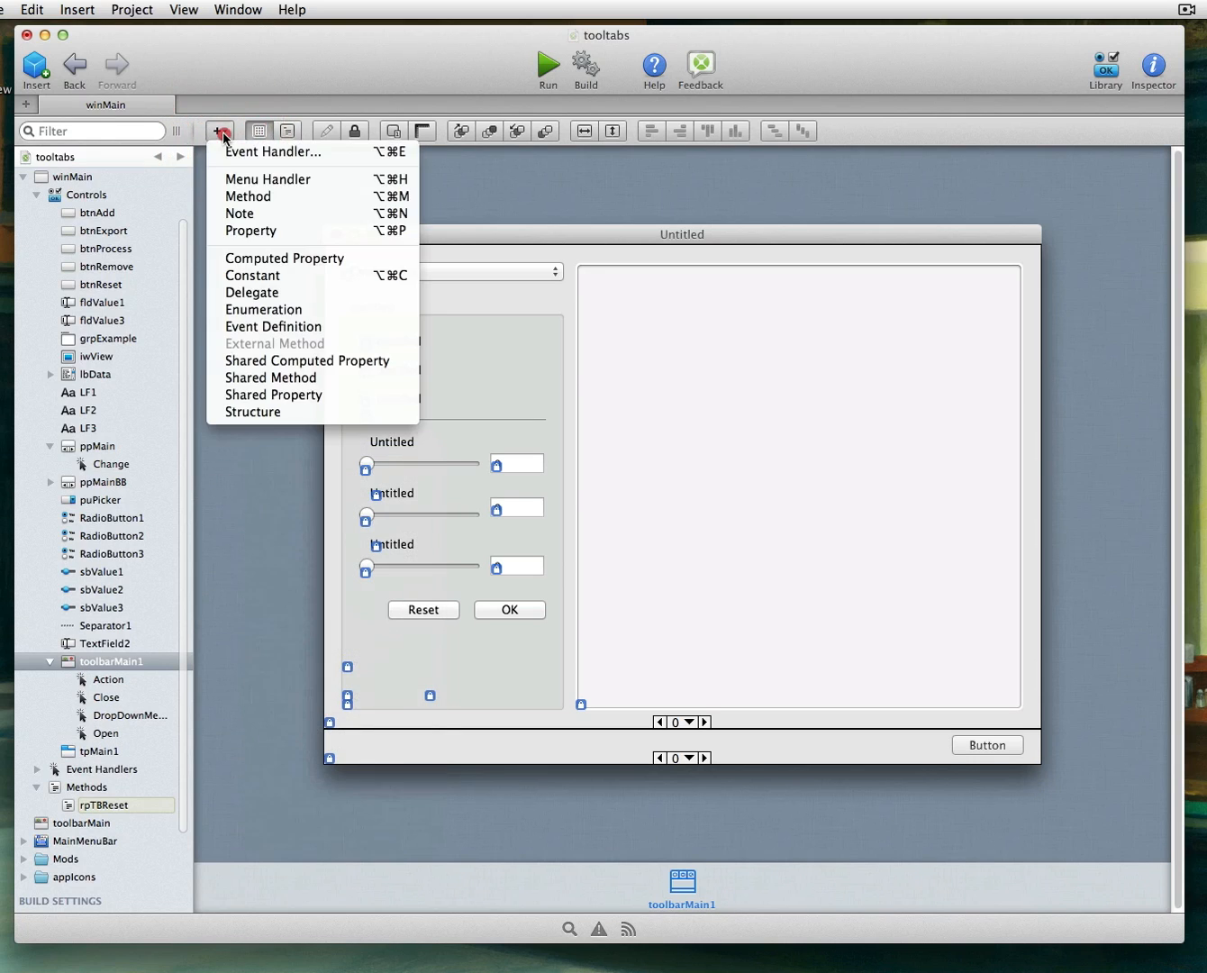
left_click(274, 152)
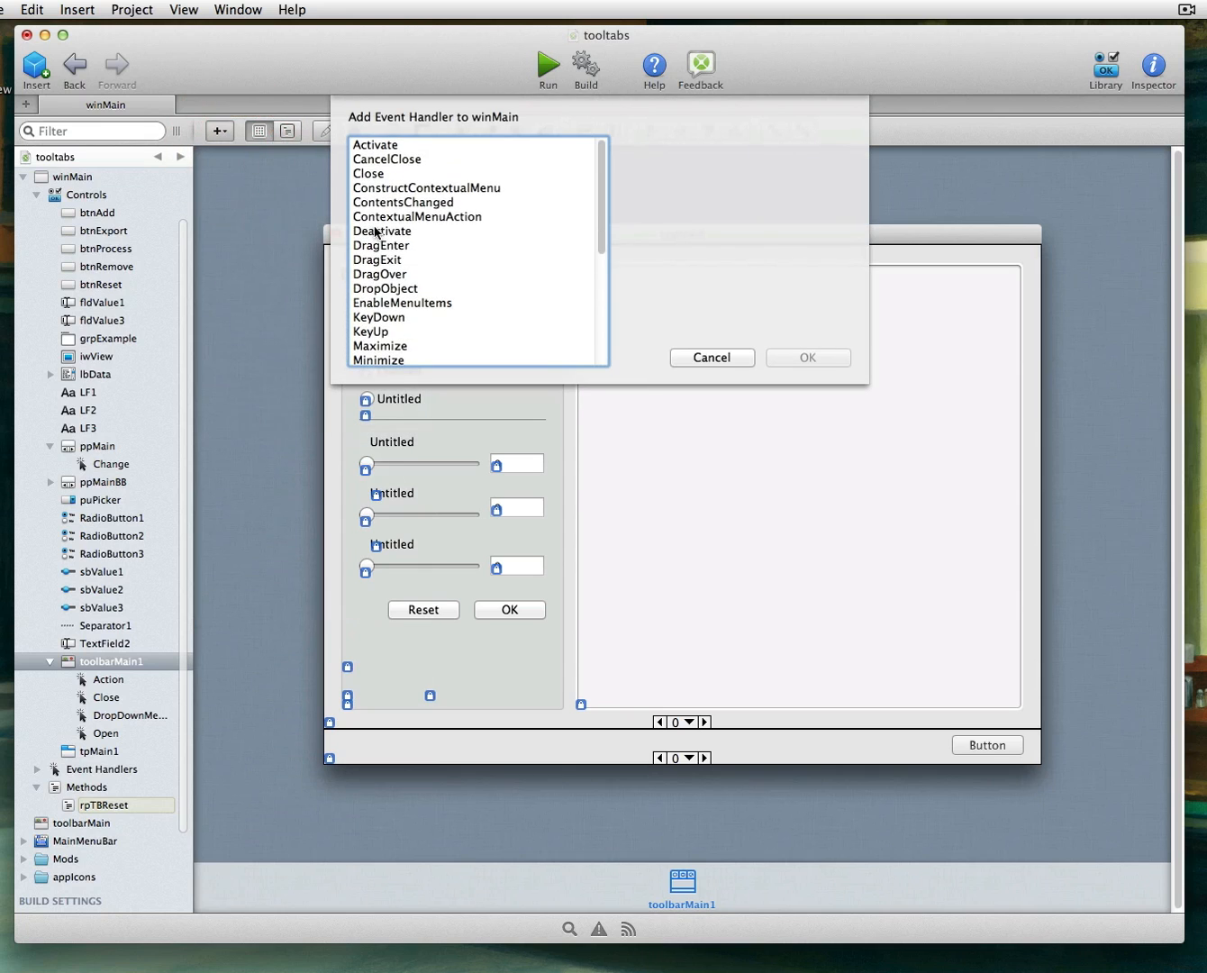
left_click(711, 357)
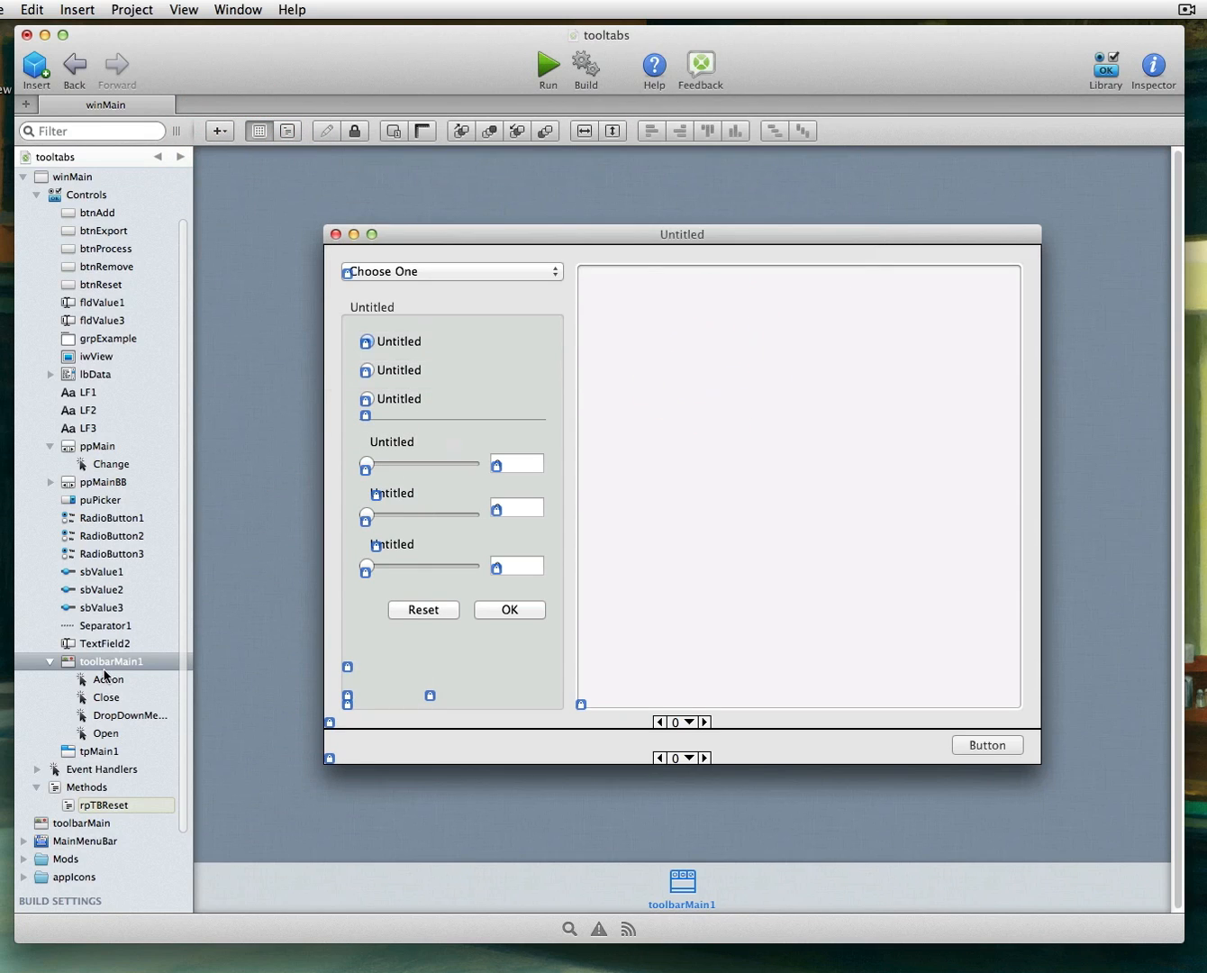
Step: View toolbarMain1's Action, Close, DropDownMenuAction and Open event handlers in turn
left_click(108, 680)
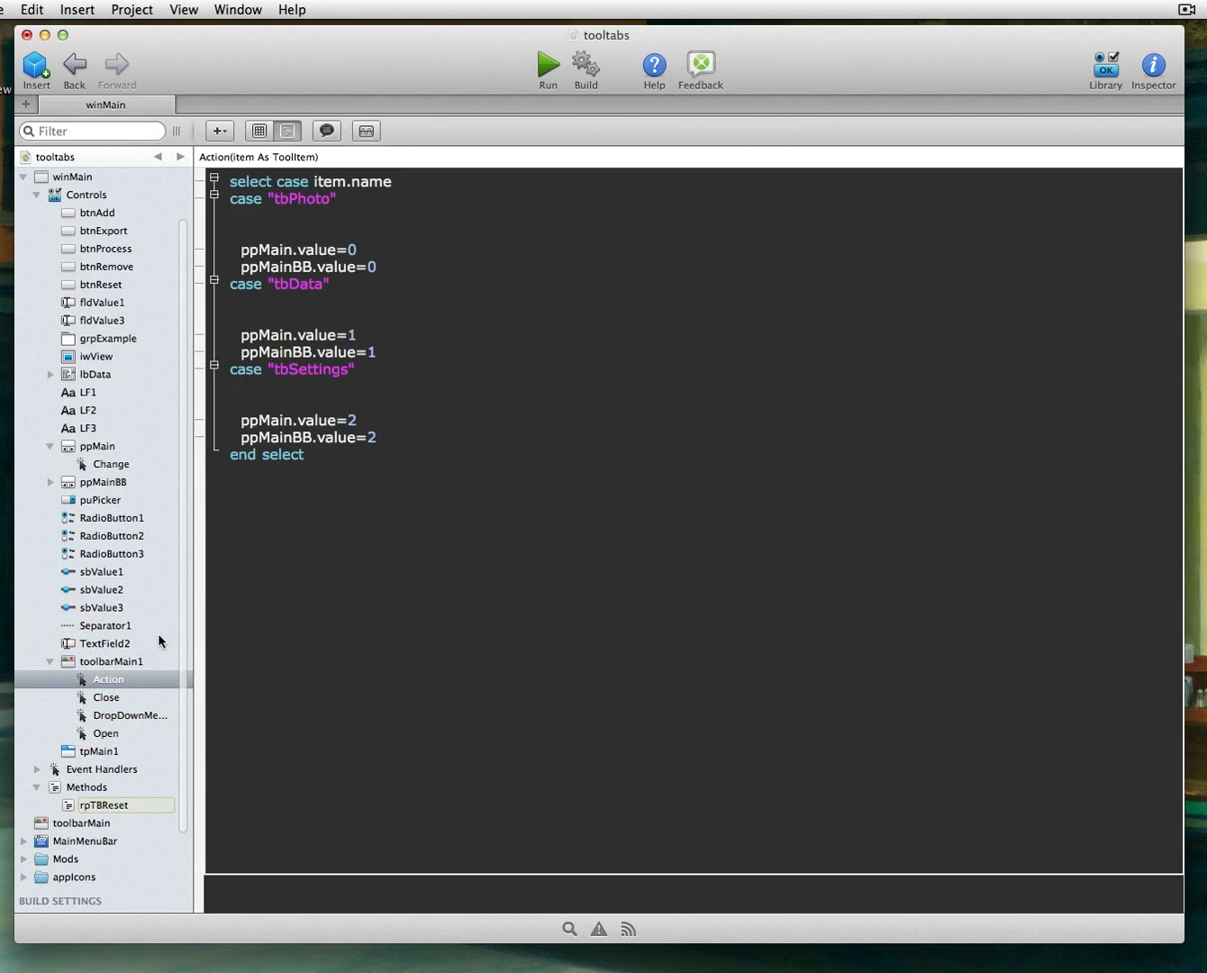
mouse_move(325, 476)
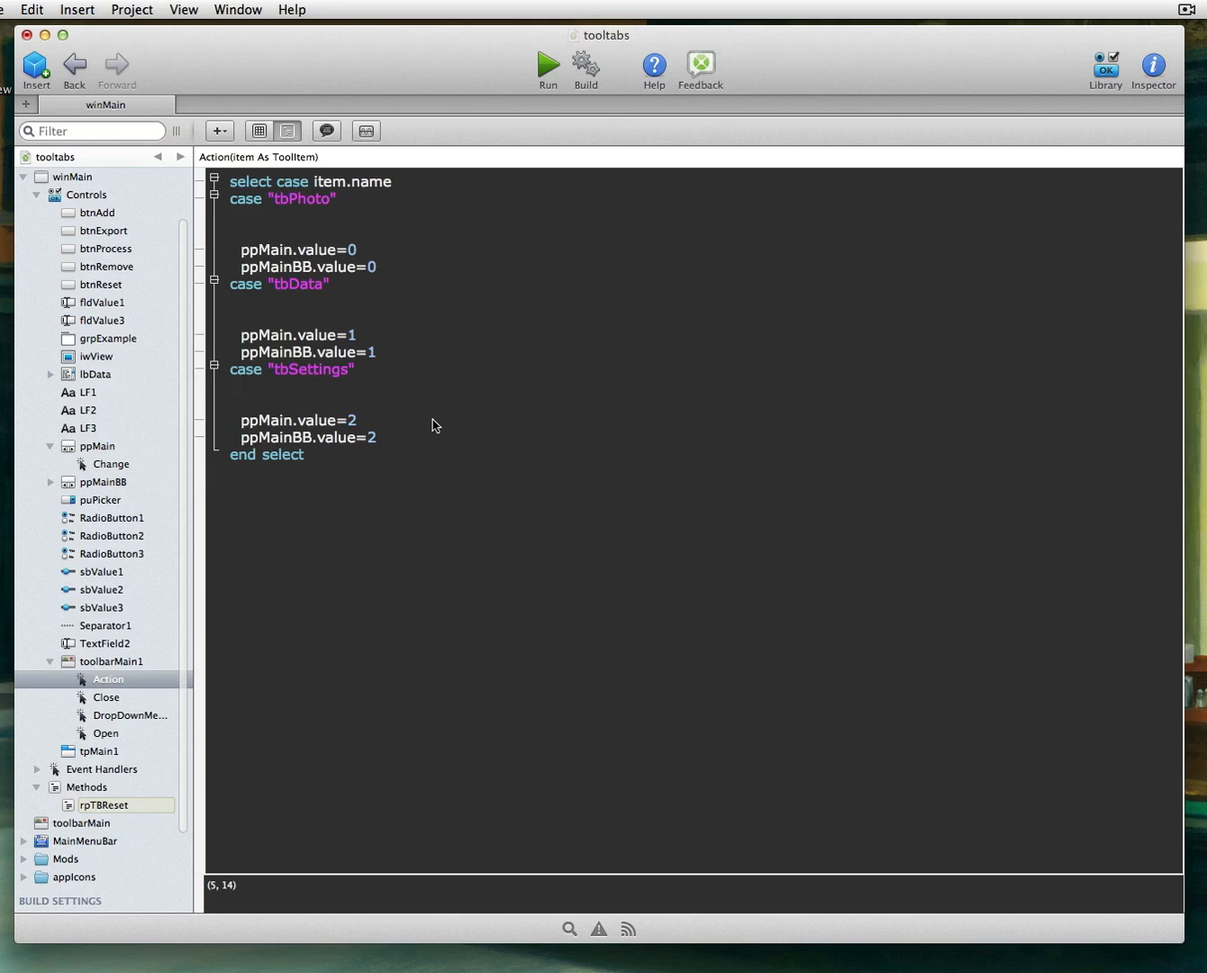
left_click(104, 696)
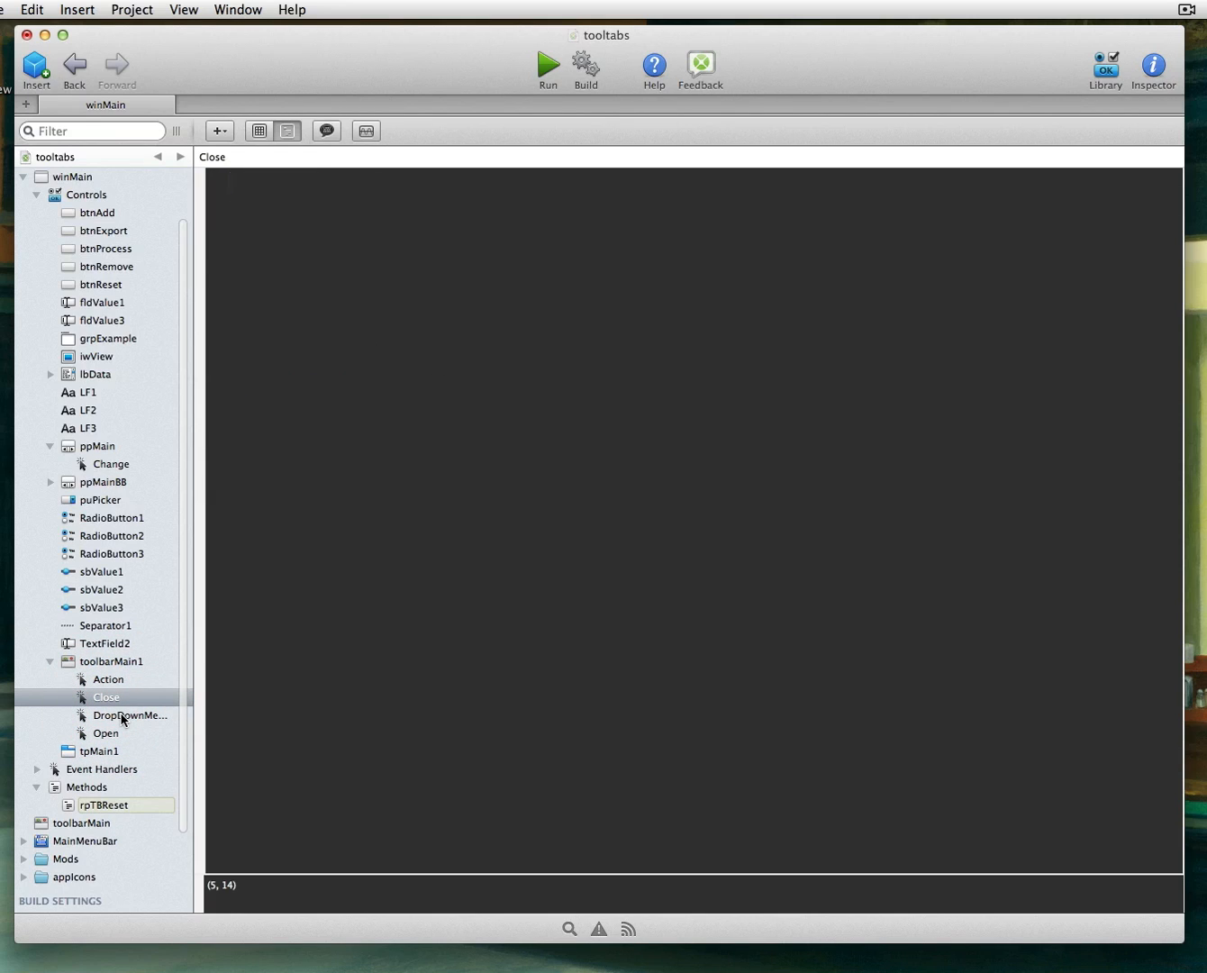
left_click(130, 713)
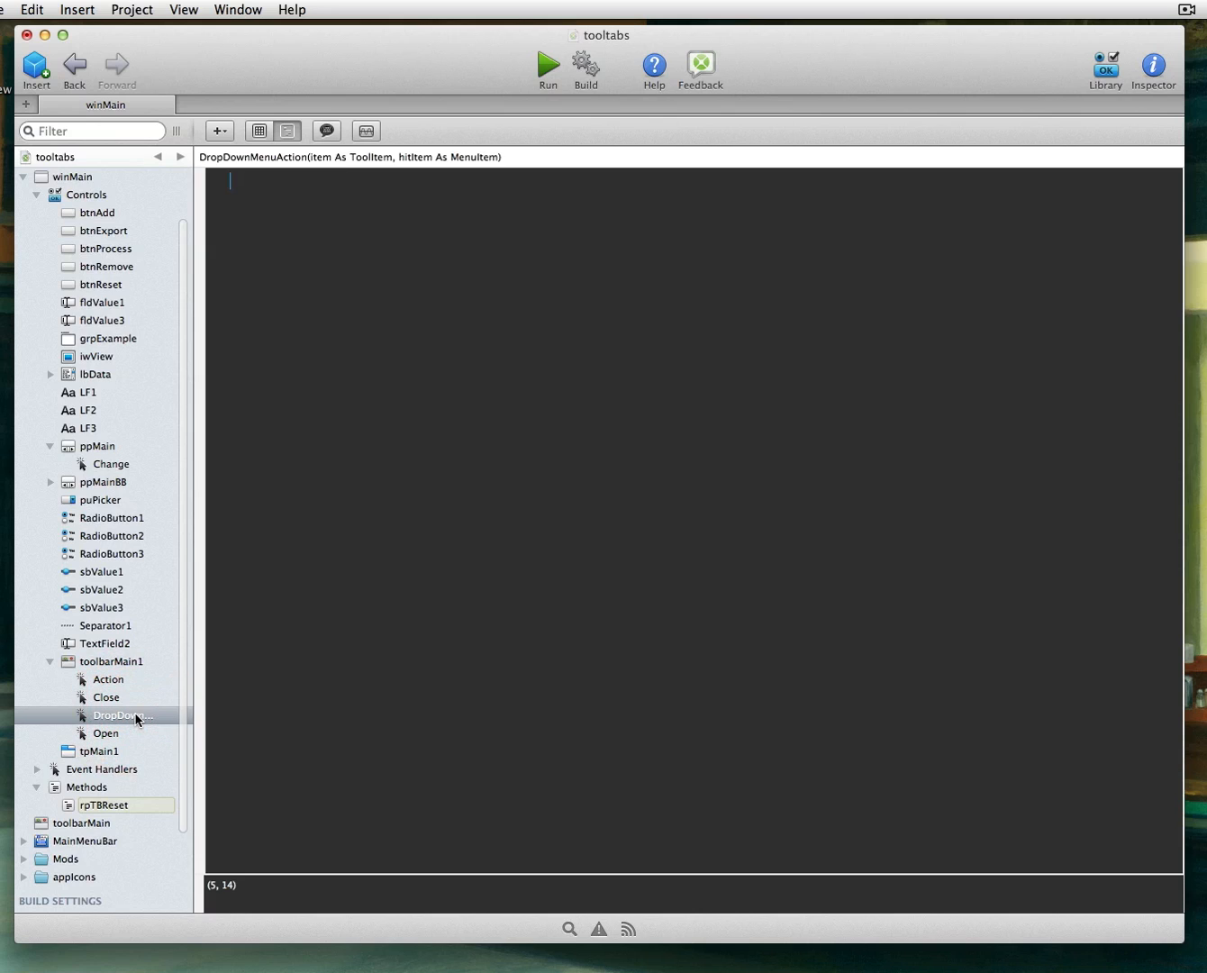
left_click(104, 732)
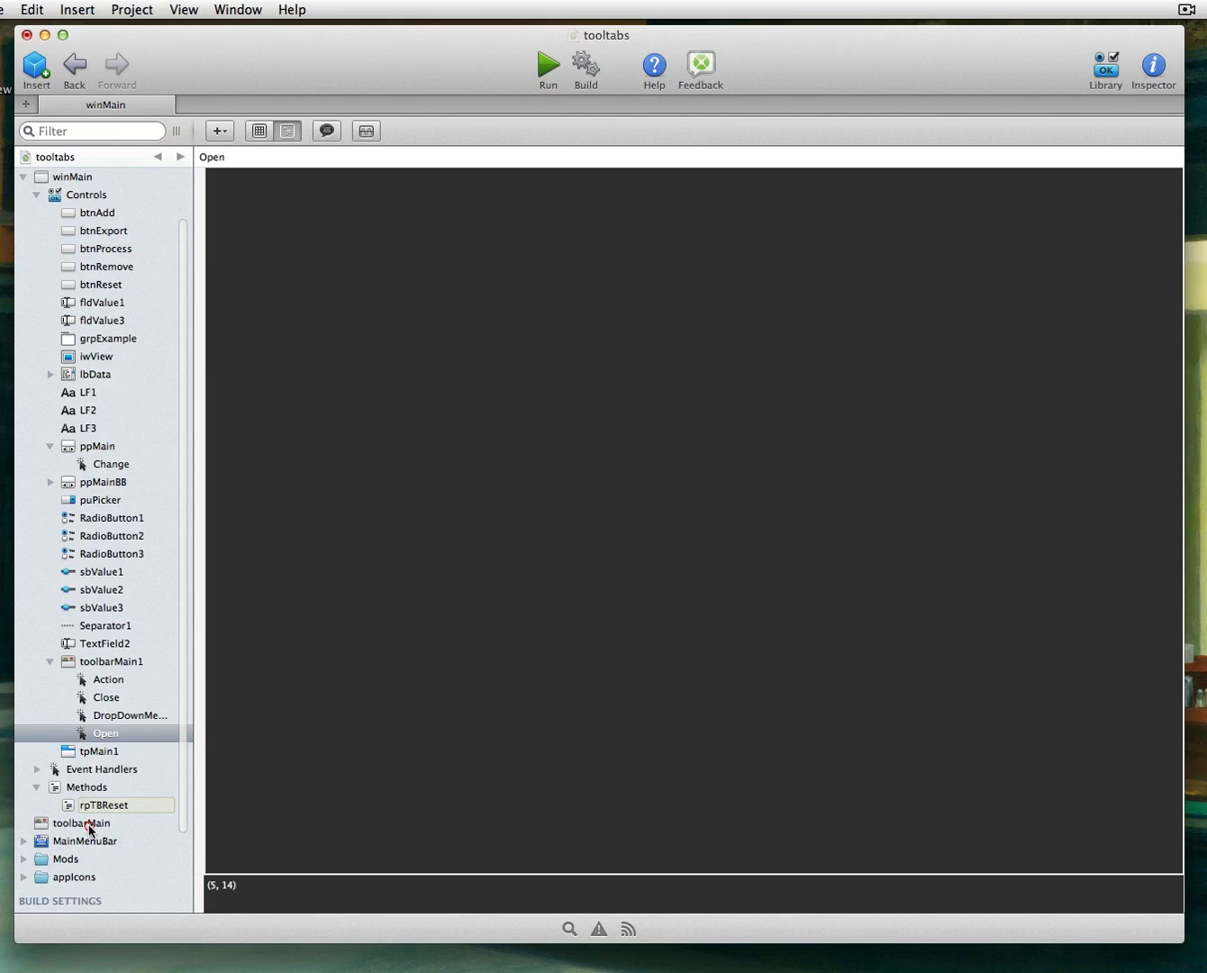
Step: Copy the Photo button's name tbPhoto from the toolbarMain design and return to the Open event
left_click(84, 822)
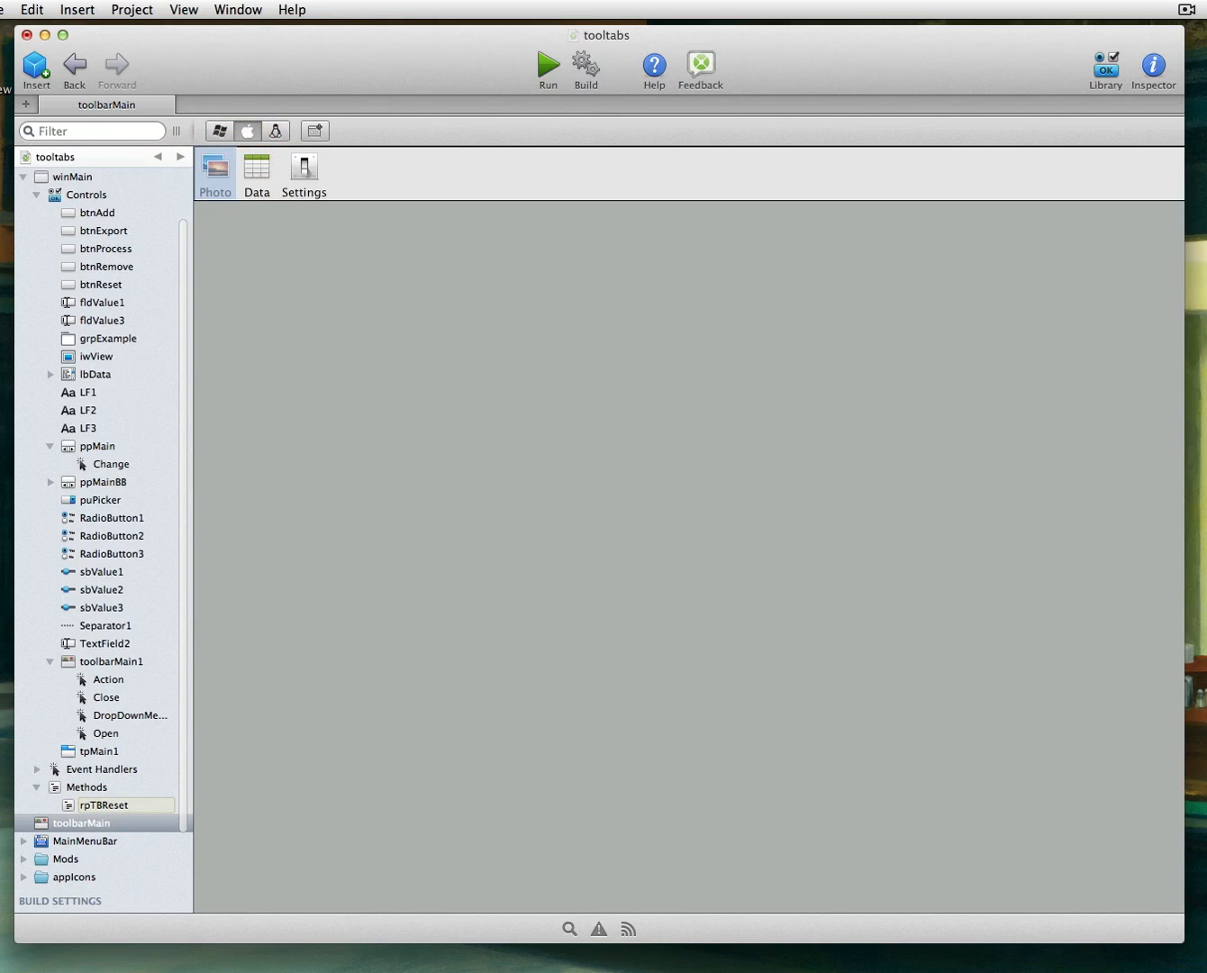
left_click(213, 166)
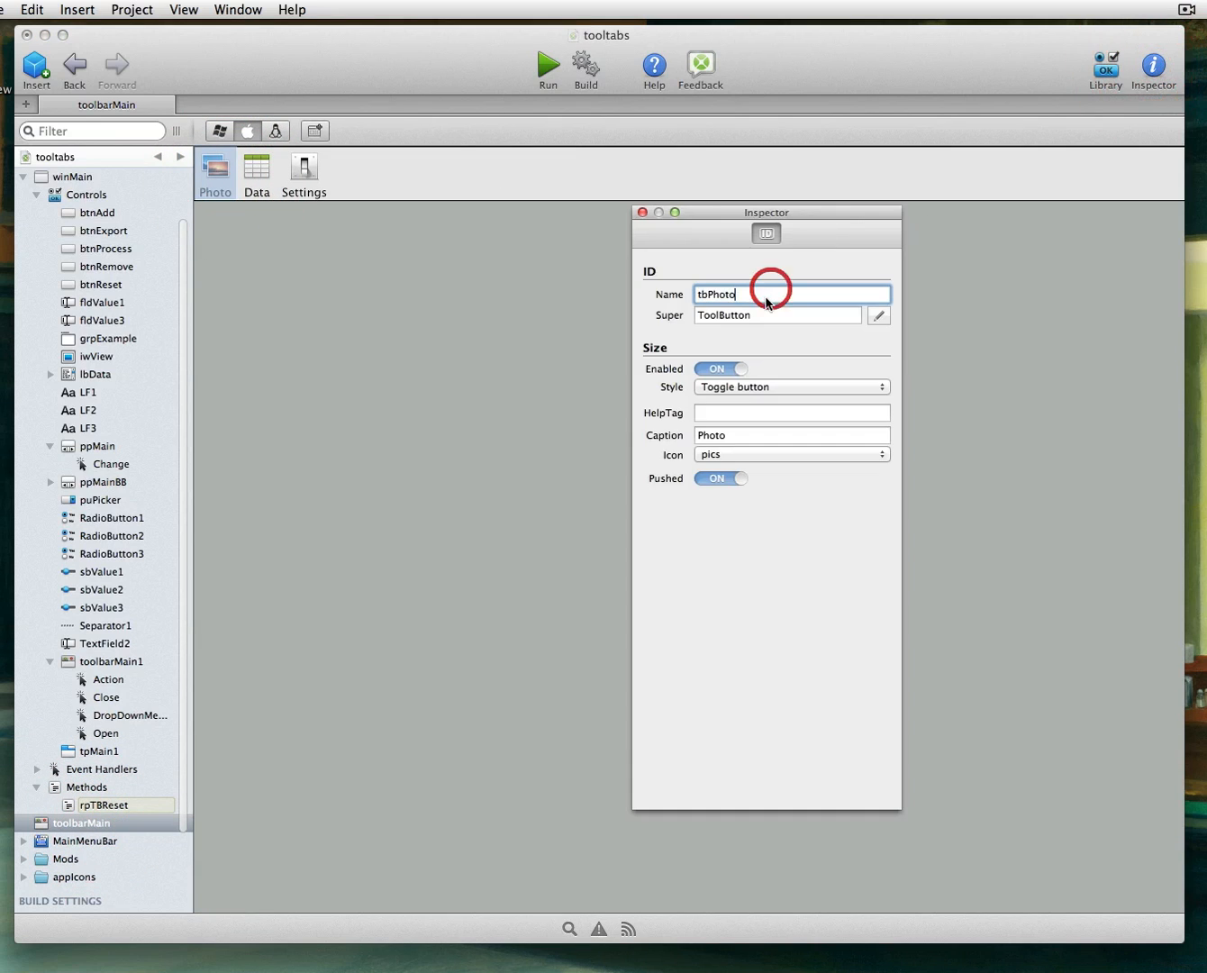
key("cmd+c")
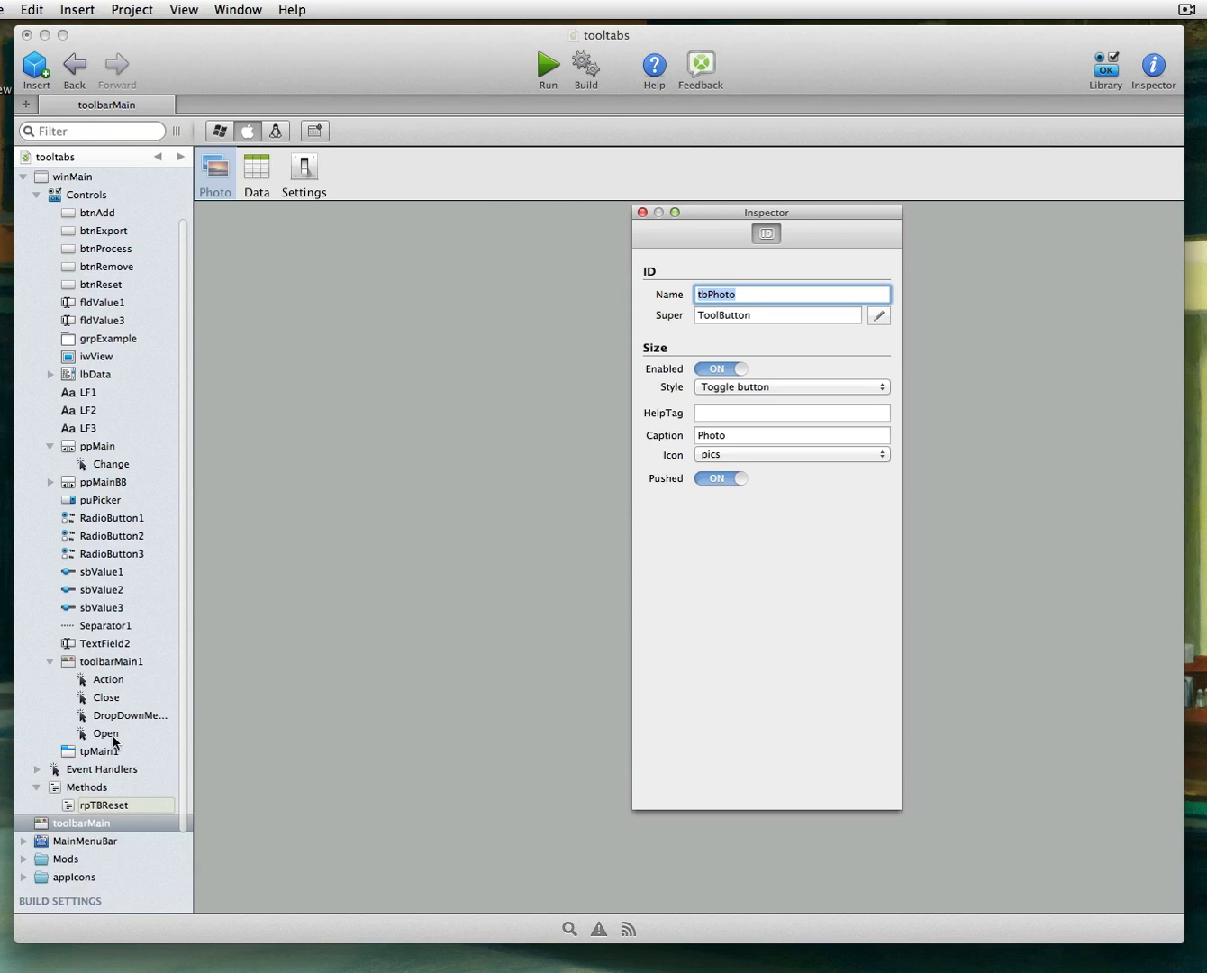
left_click(105, 732)
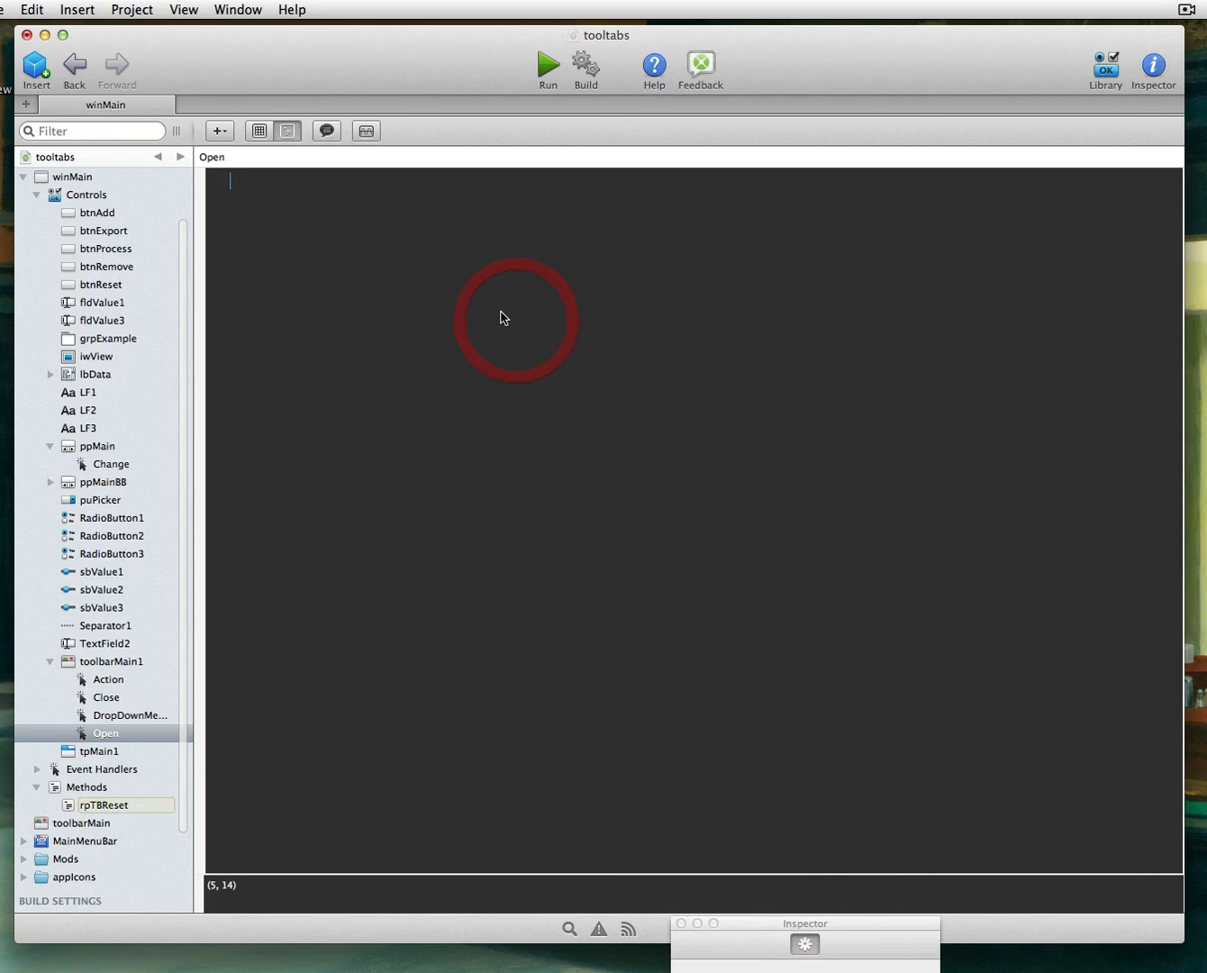
Step: Write me.tbPhoto.pushed=True in the Open handler, pasting tbPhoto for the name
type("me...")
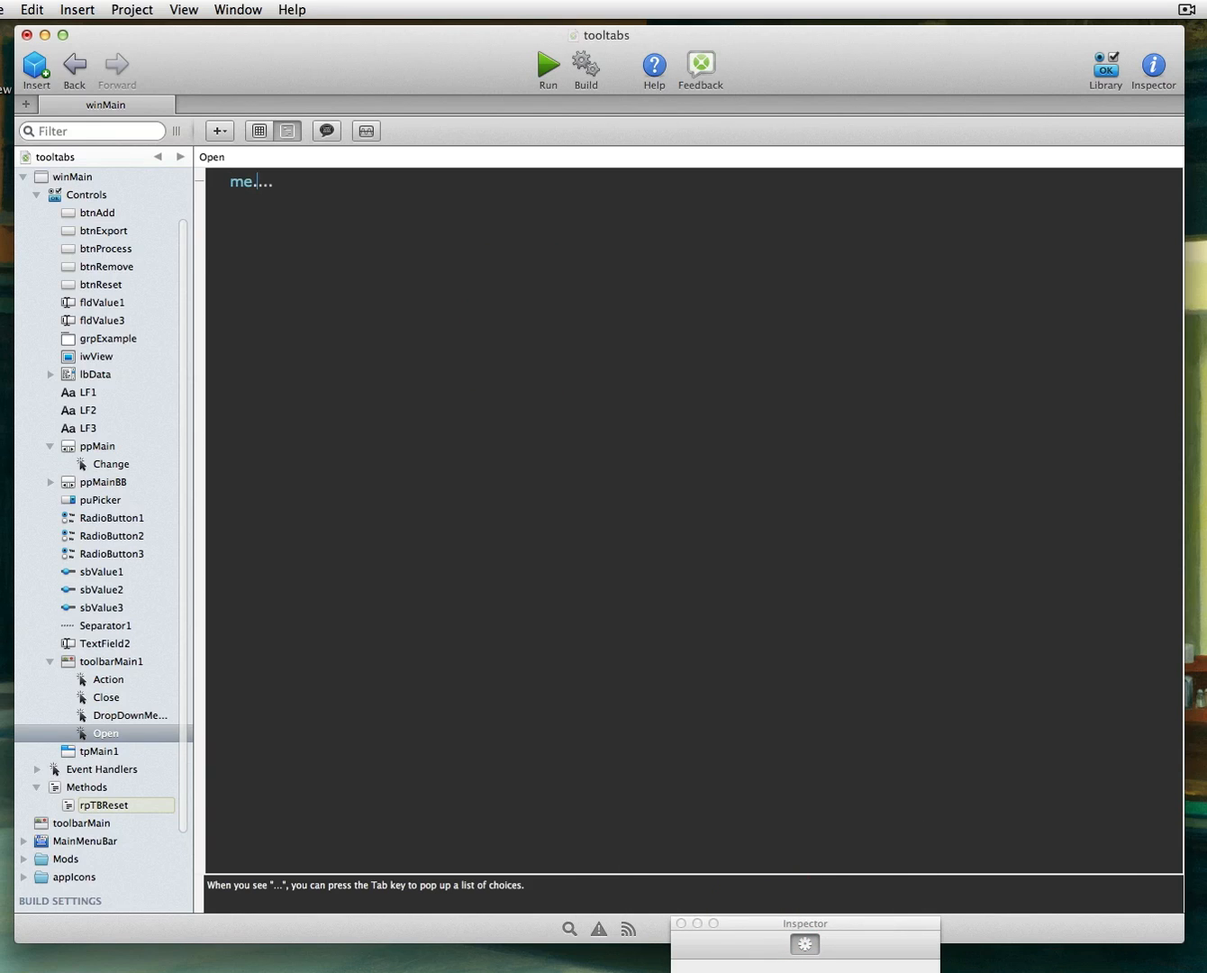
key("cmd+v")
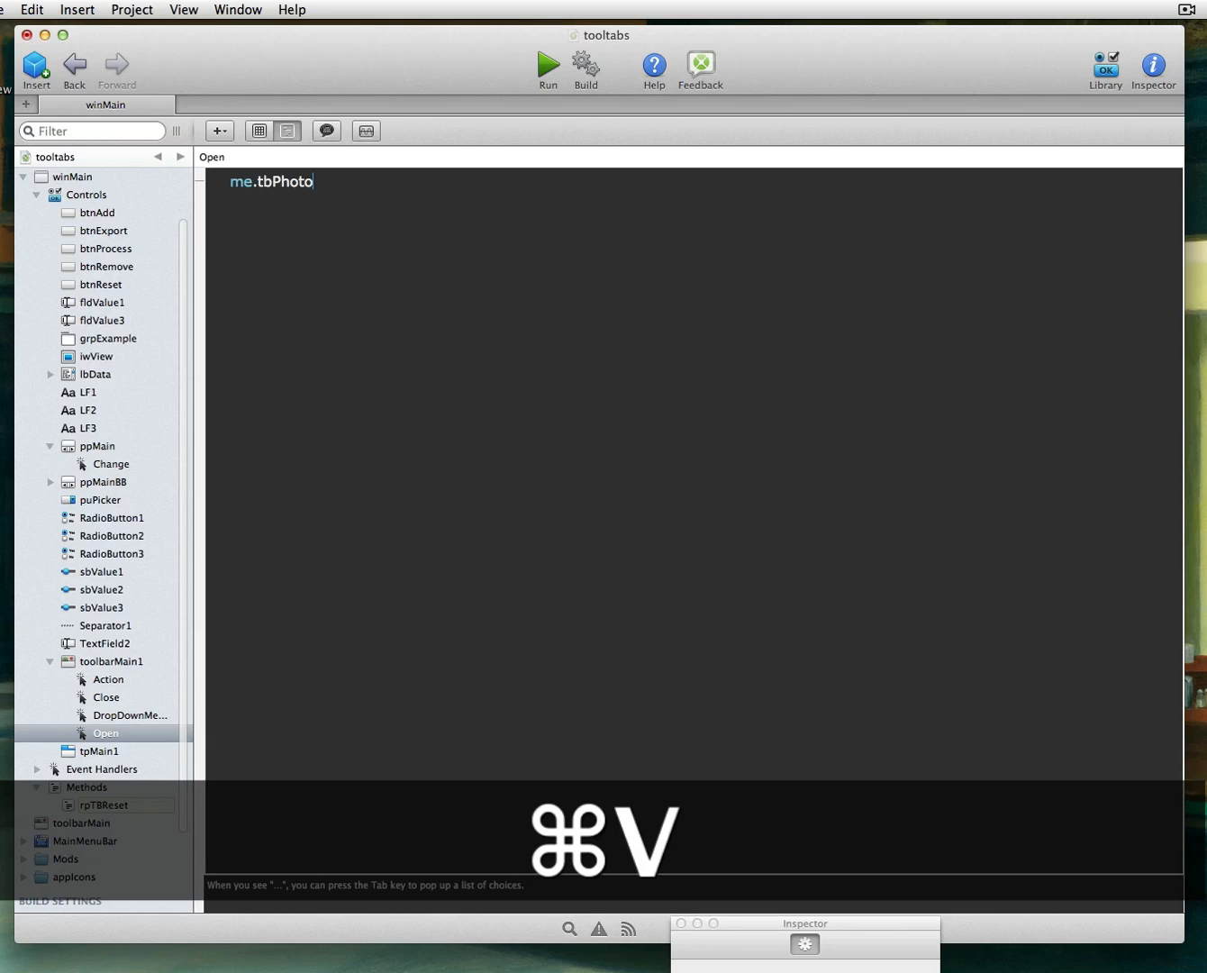
type(".pus")
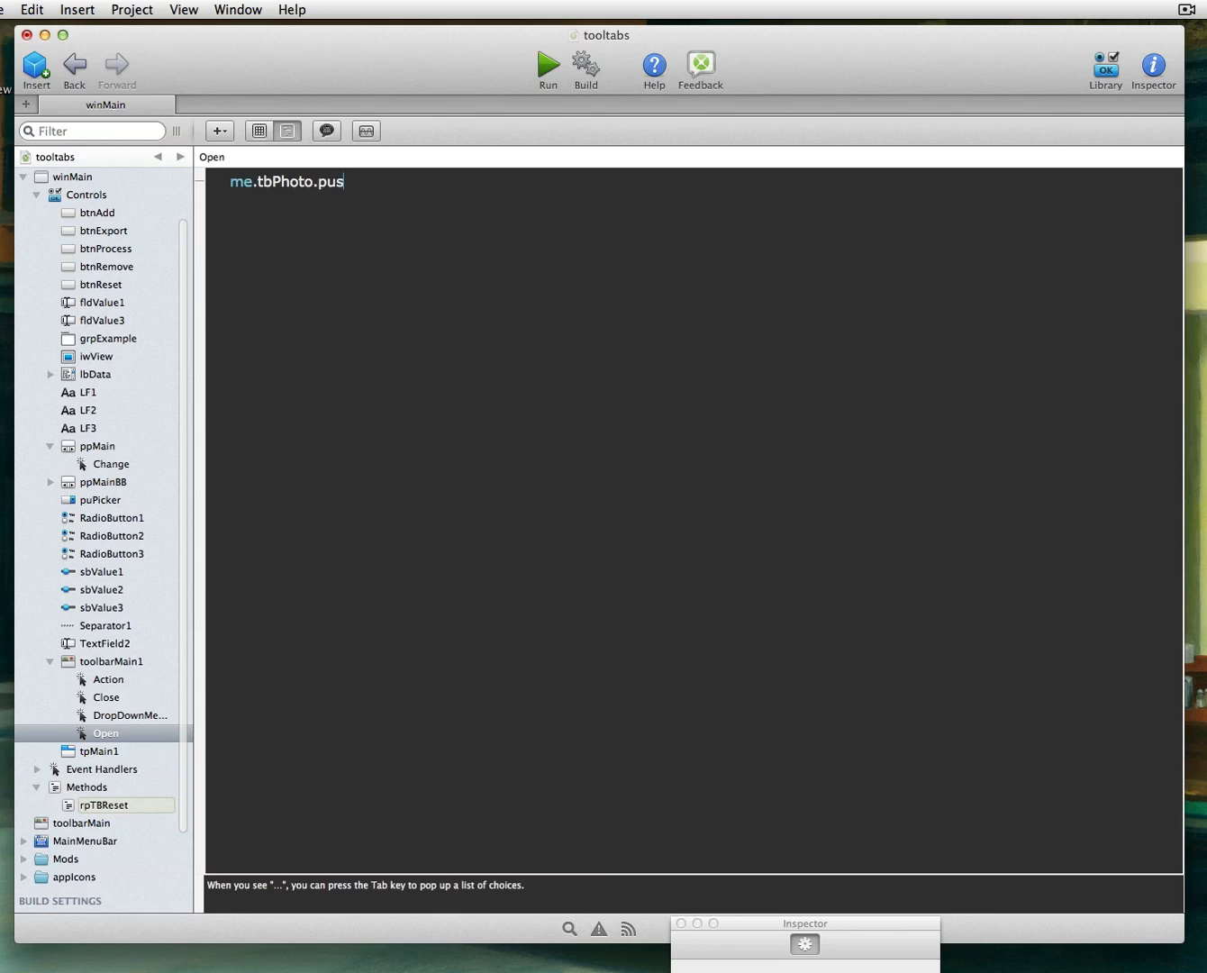
type("hed")
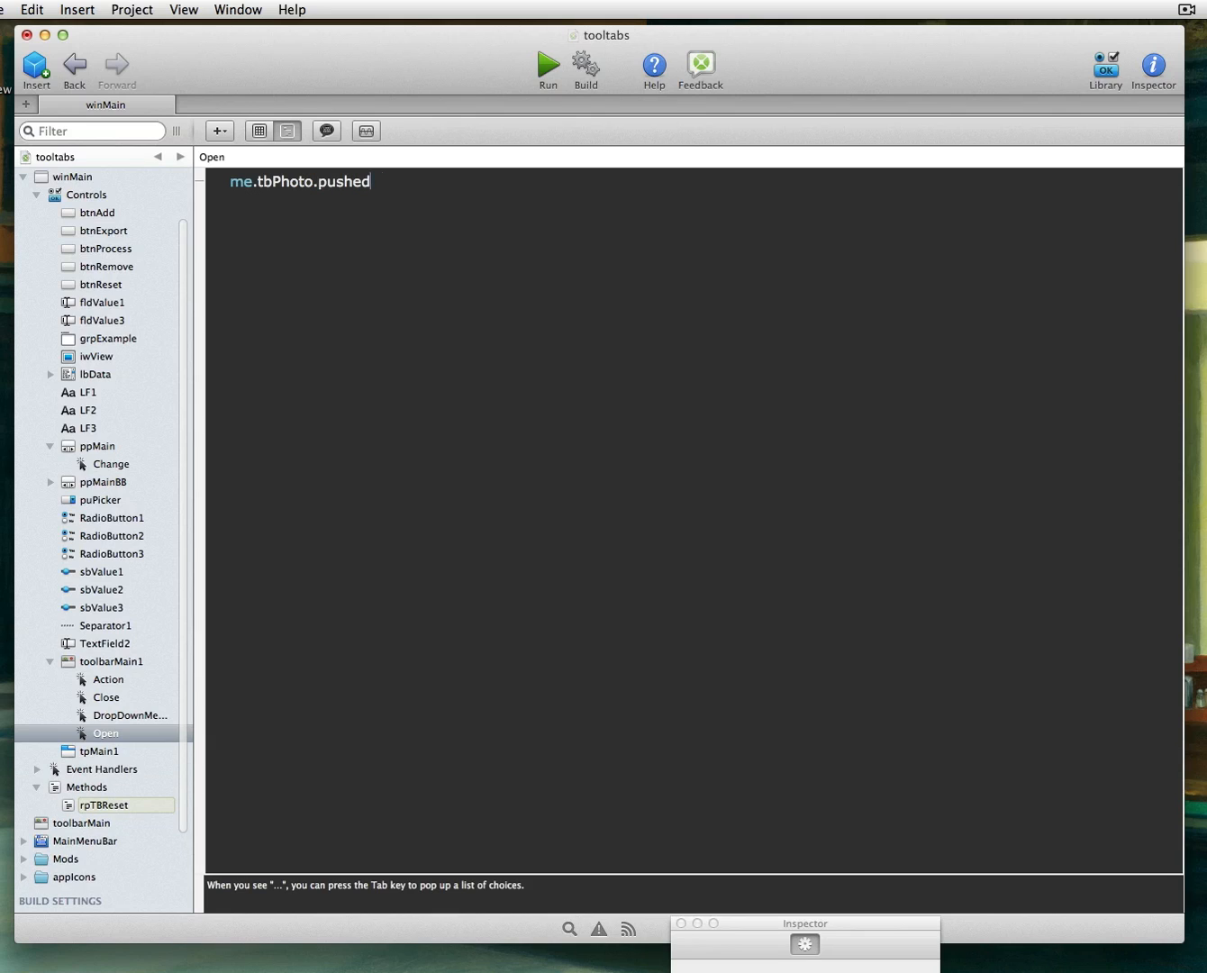
type("=")
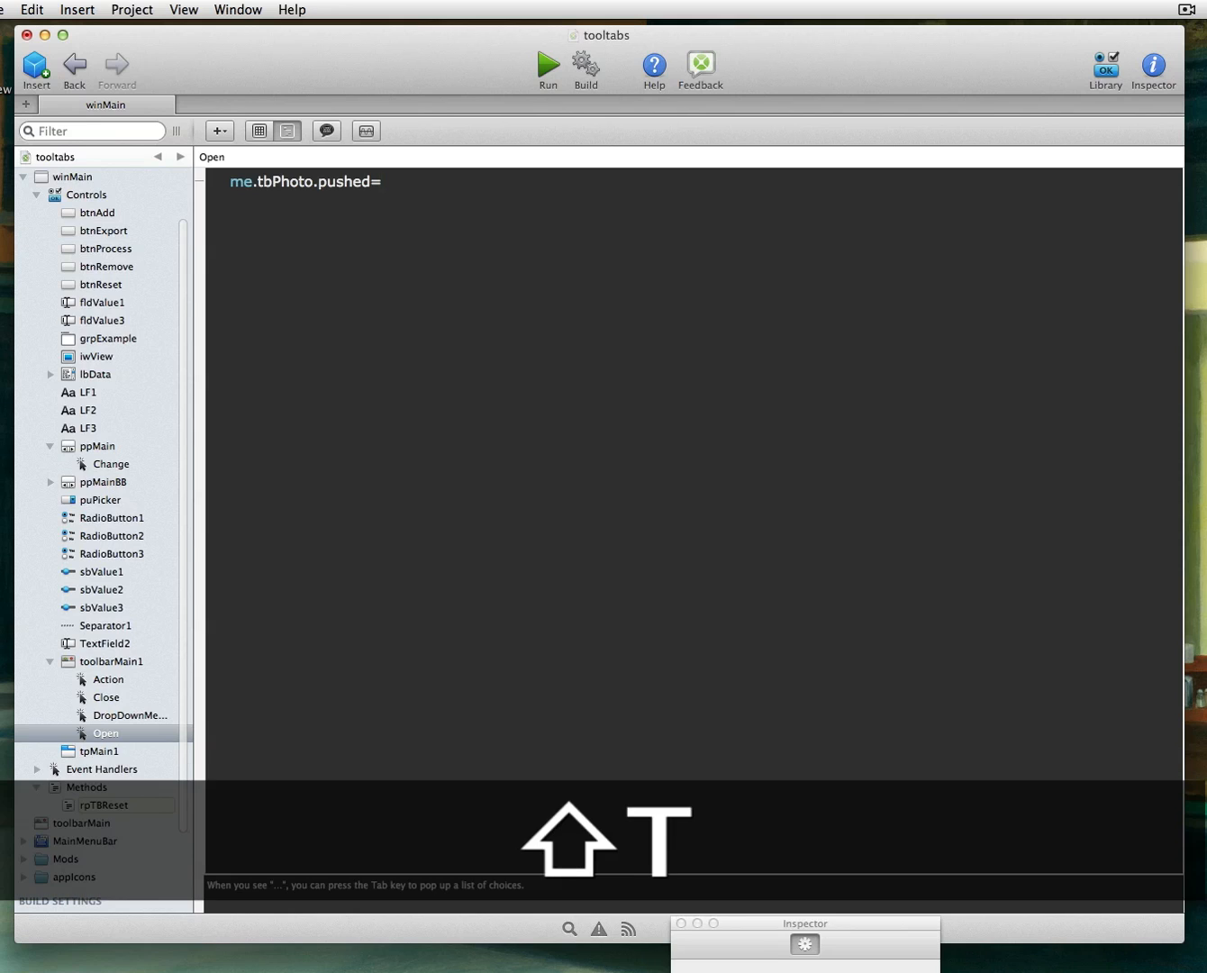
type("True")
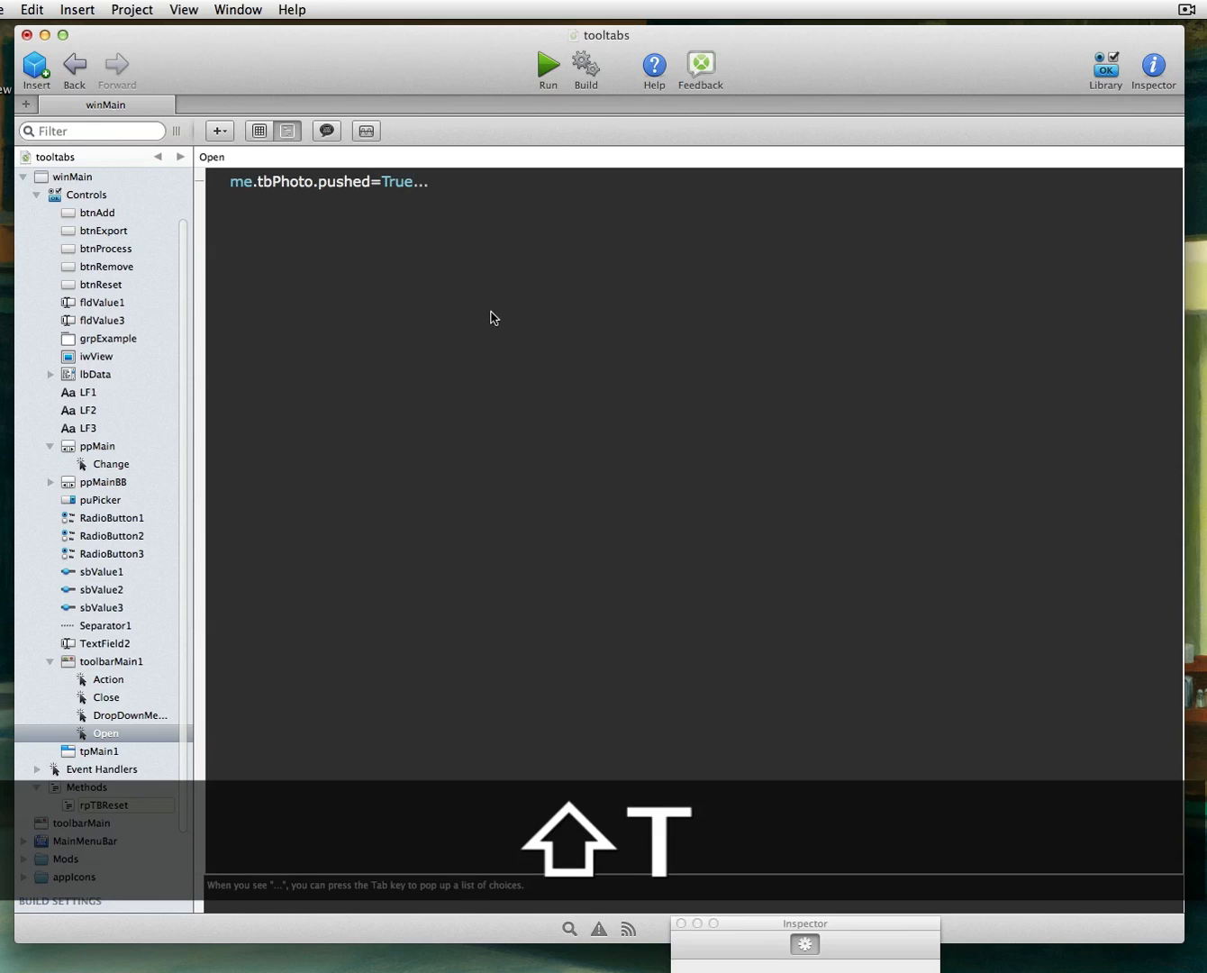
left_click(547, 65)
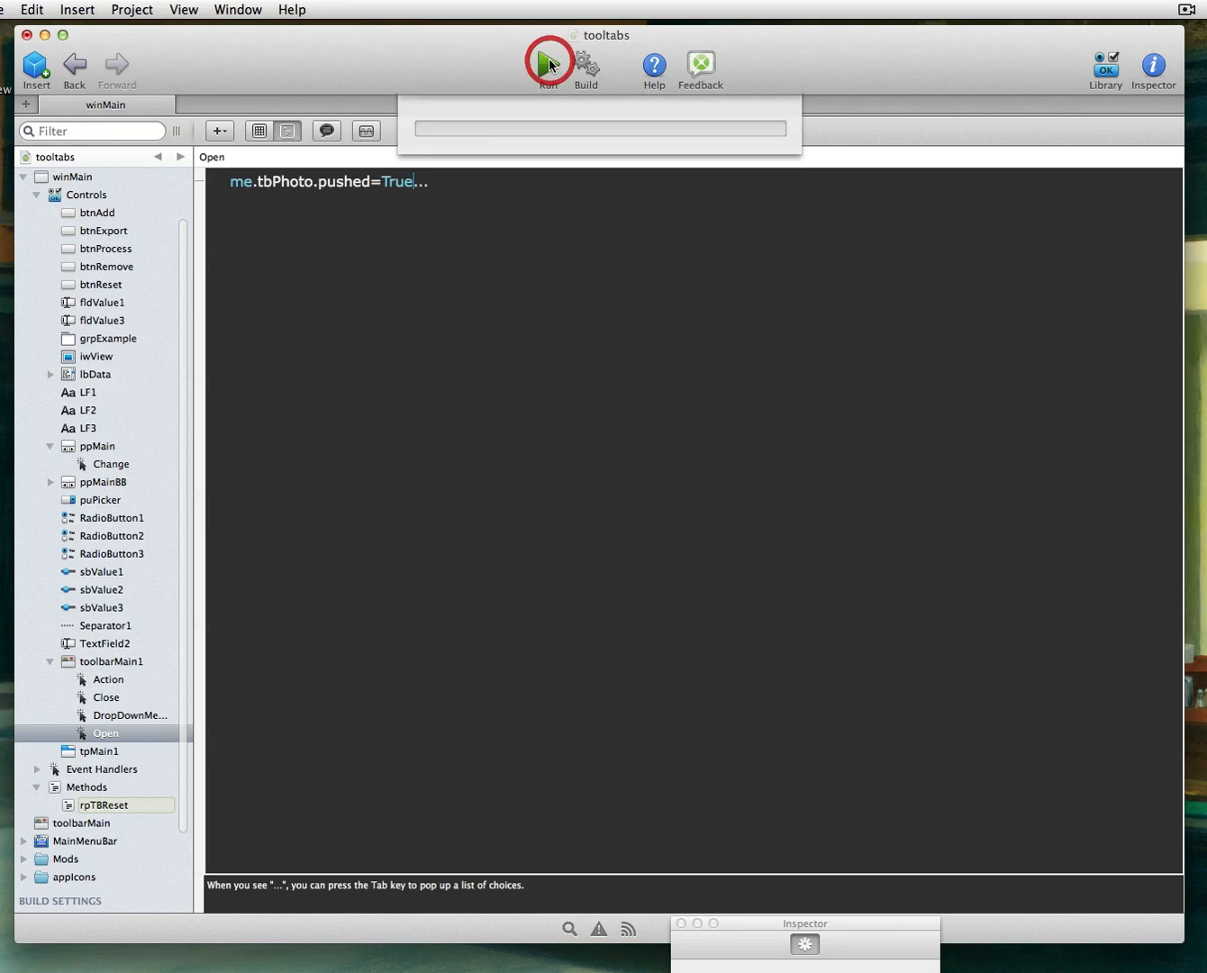
left_click(548, 63)
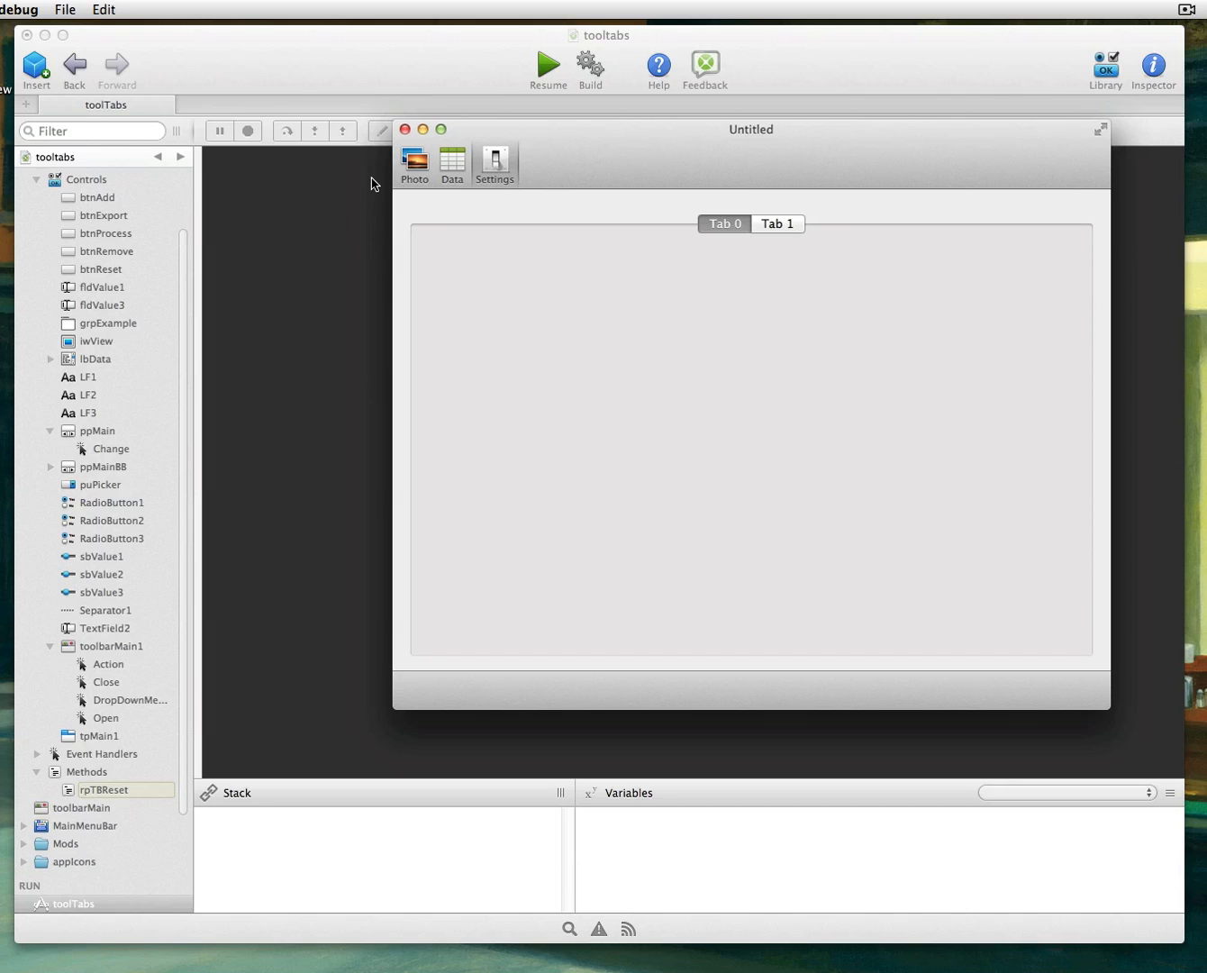
left_click(450, 162)
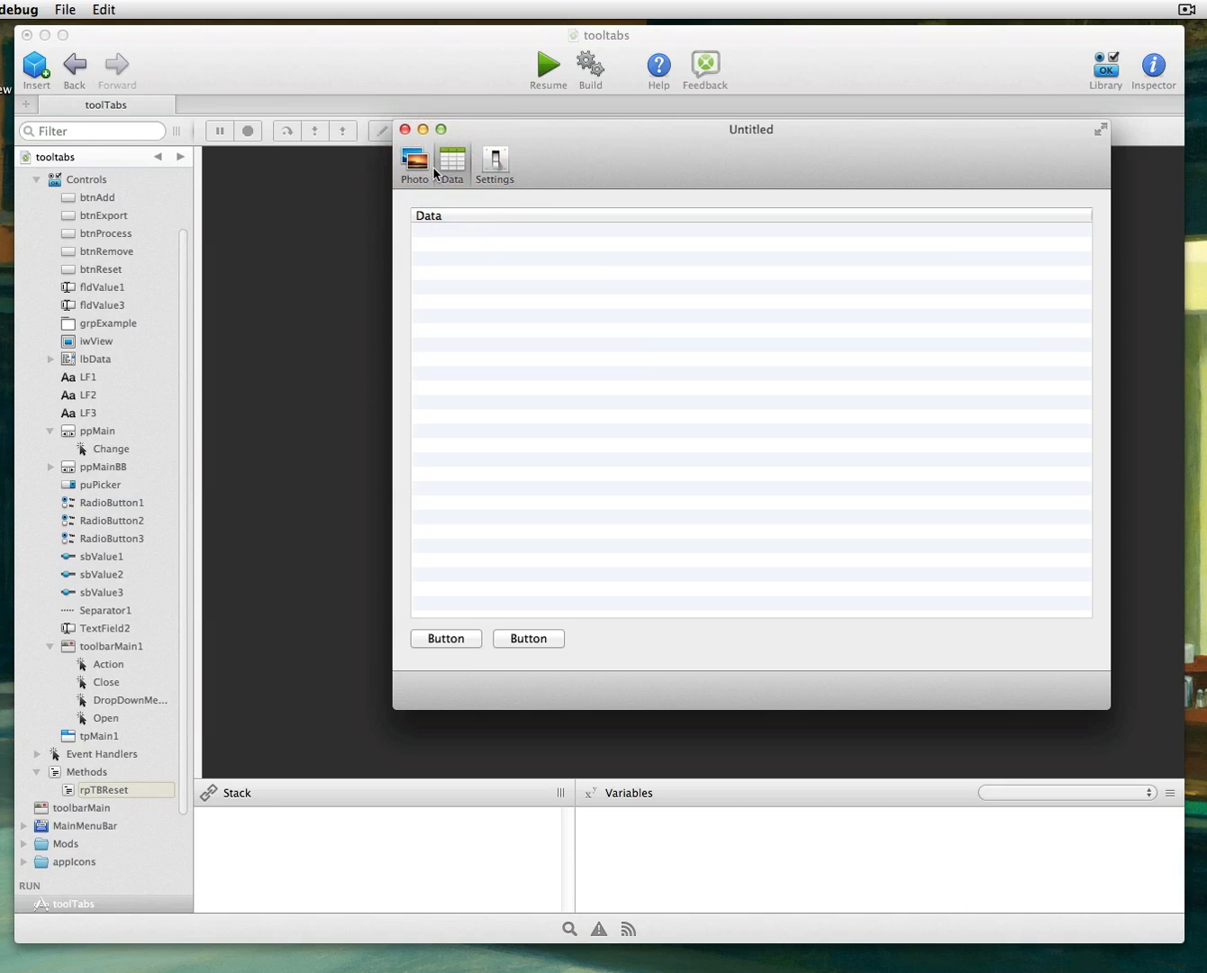
left_click(494, 161)
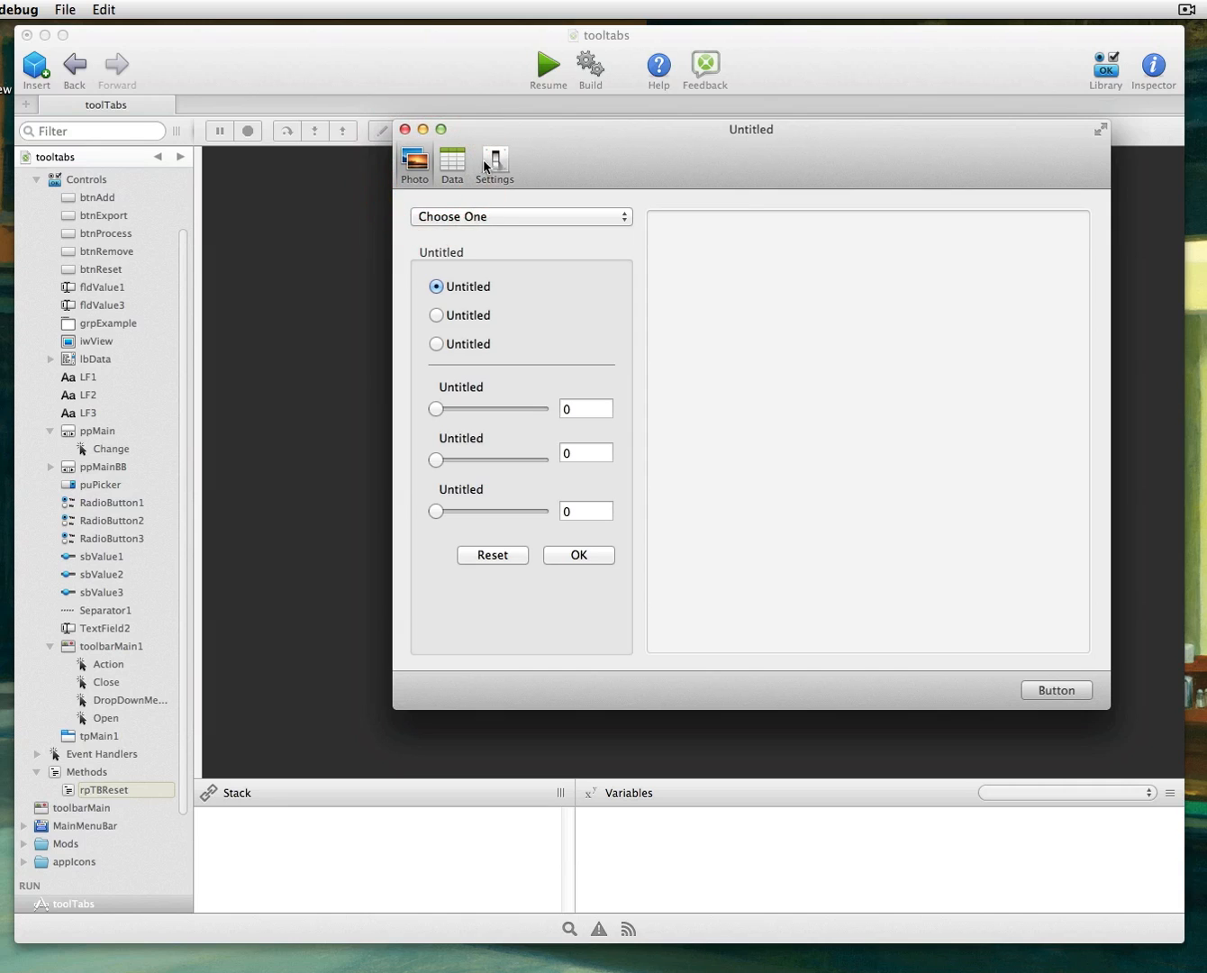
left_click(494, 160)
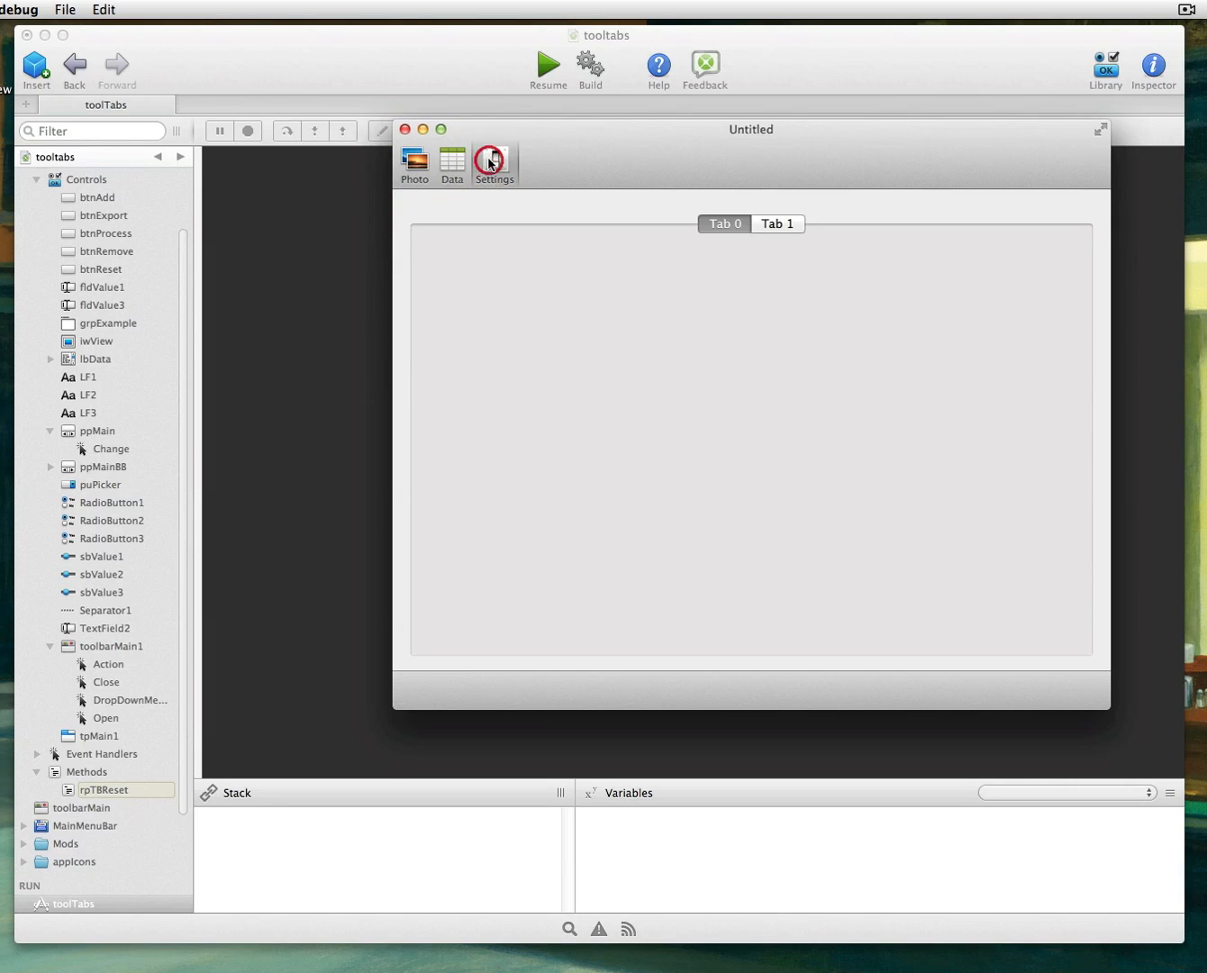
mouse_move(541, 226)
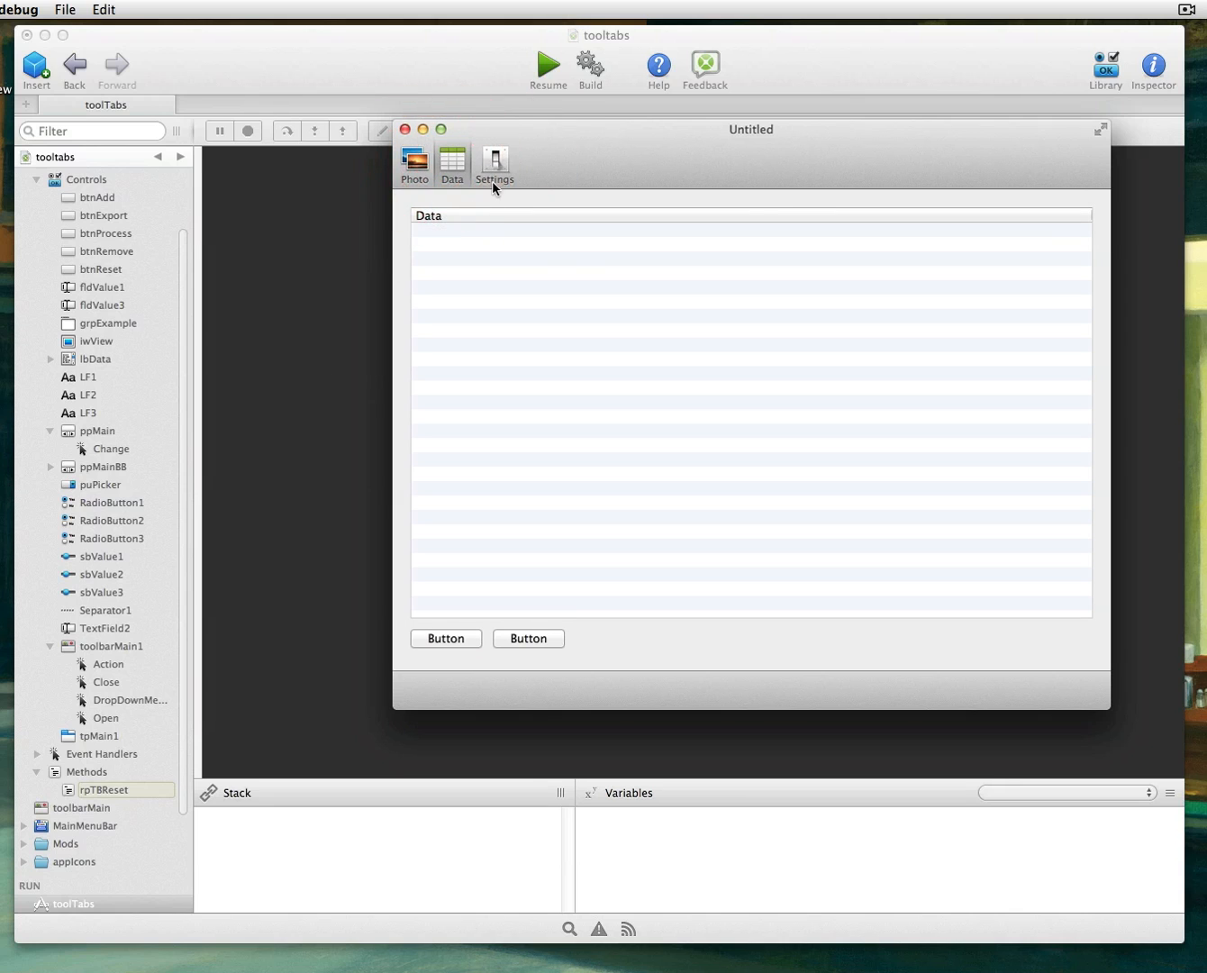
left_click(414, 164)
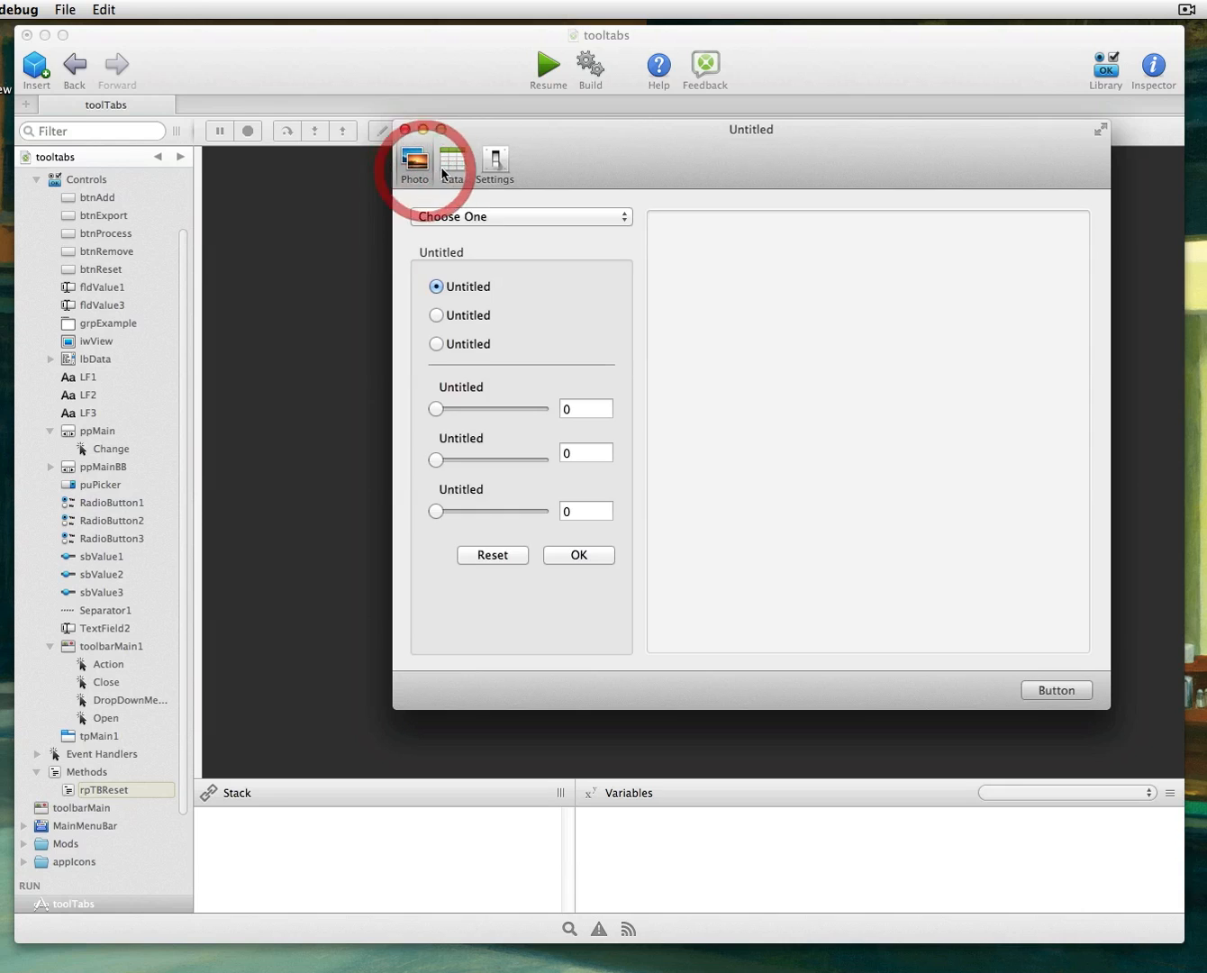
left_click(496, 164)
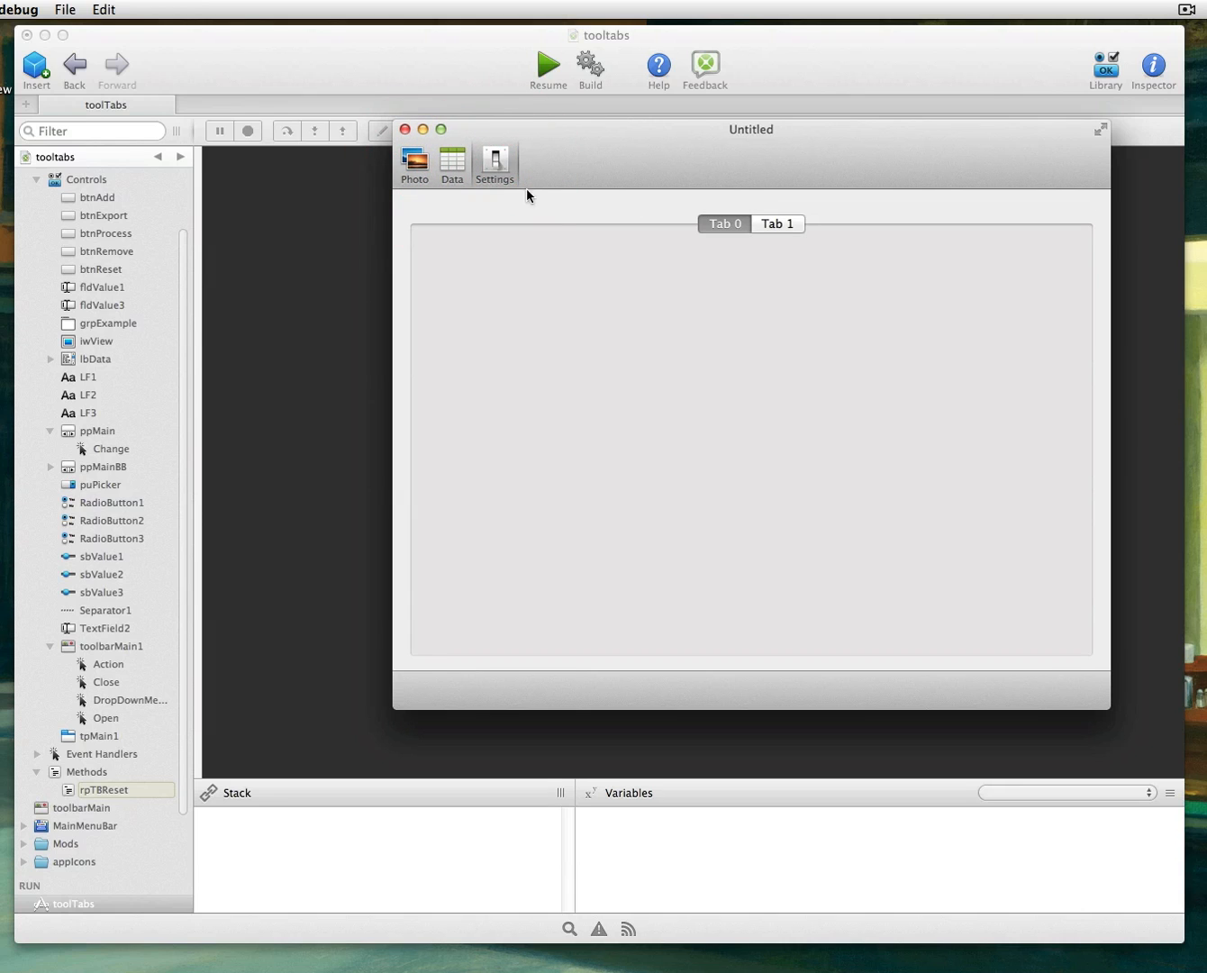
left_click(494, 162)
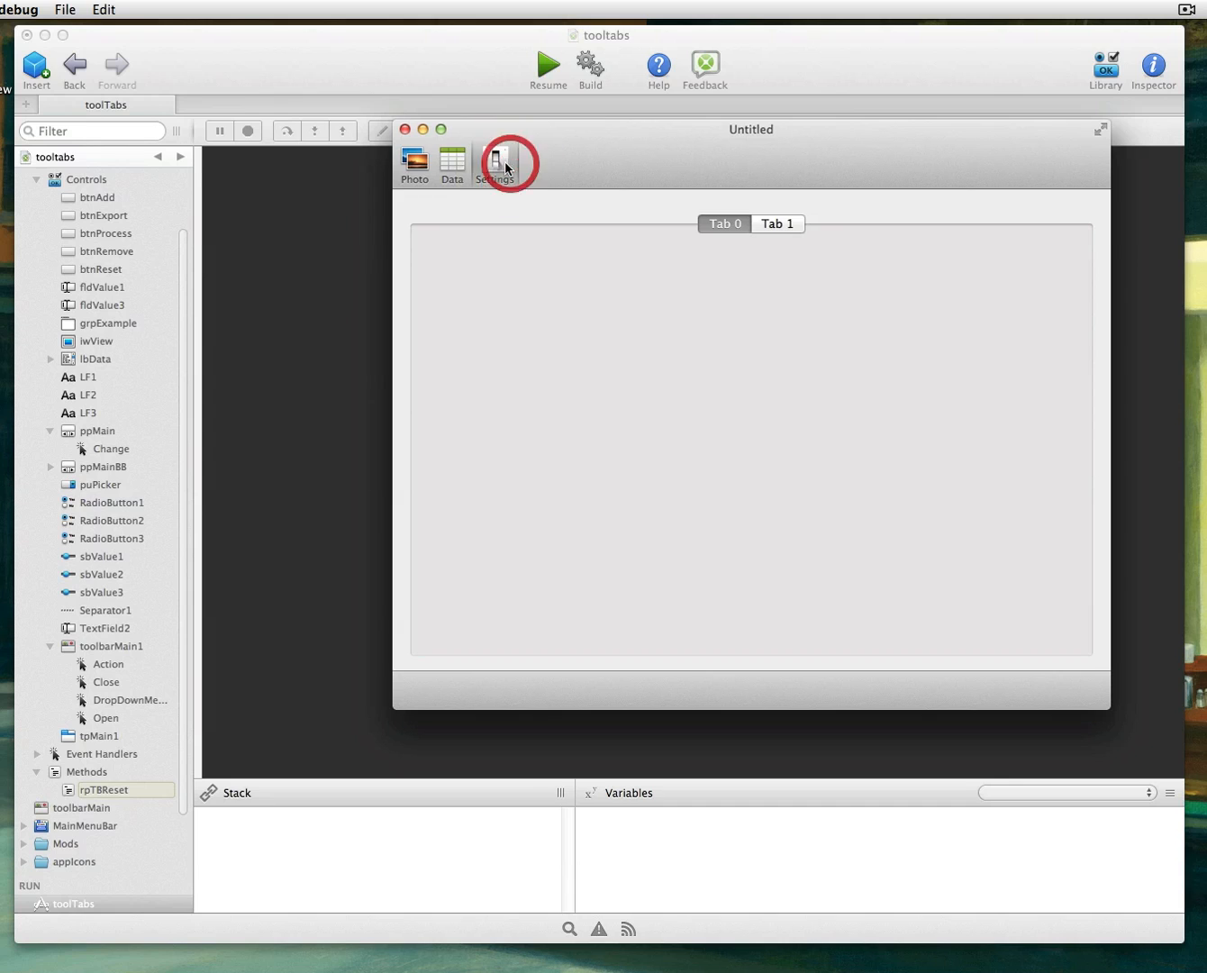
left_click(452, 164)
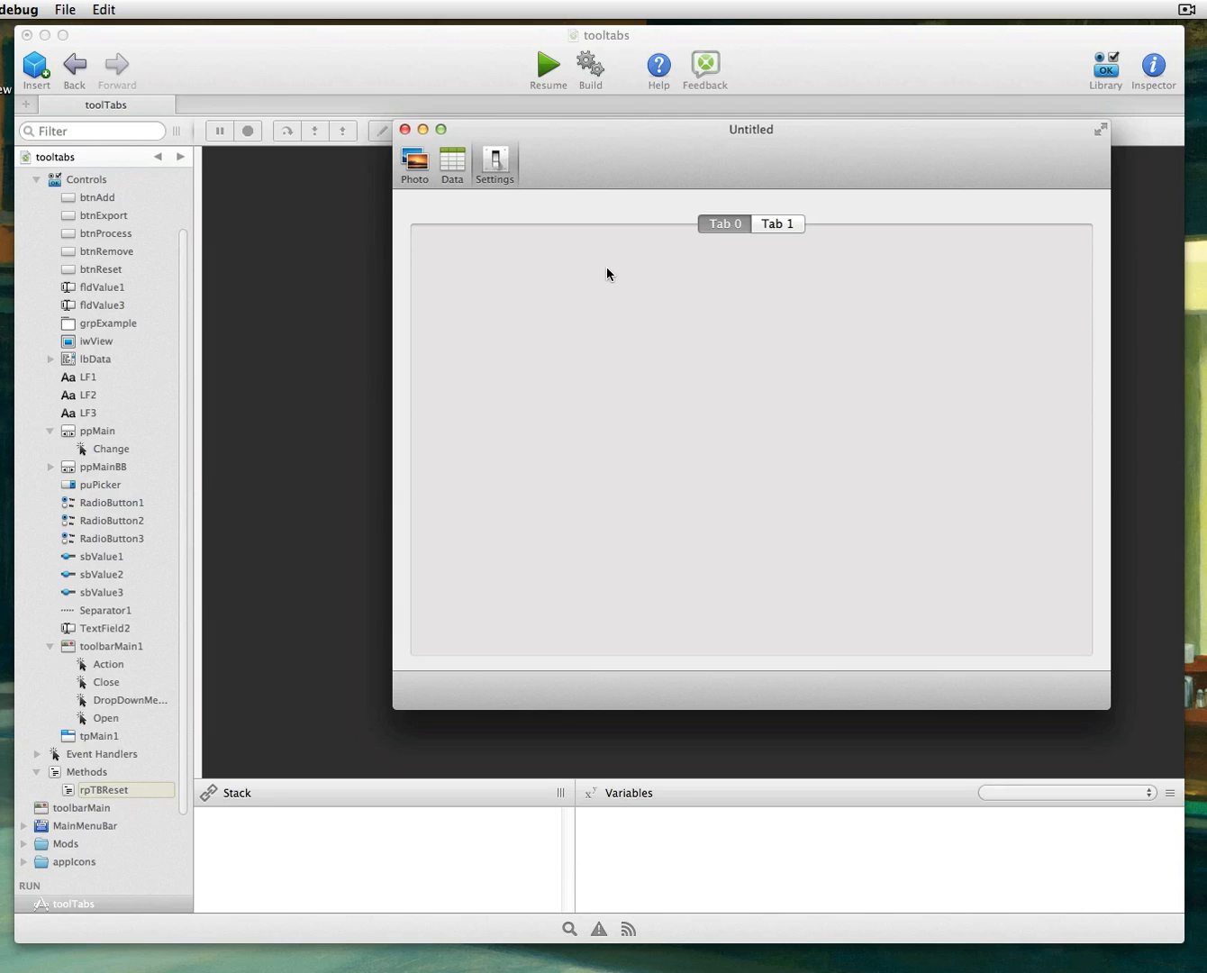
left_click(494, 162)
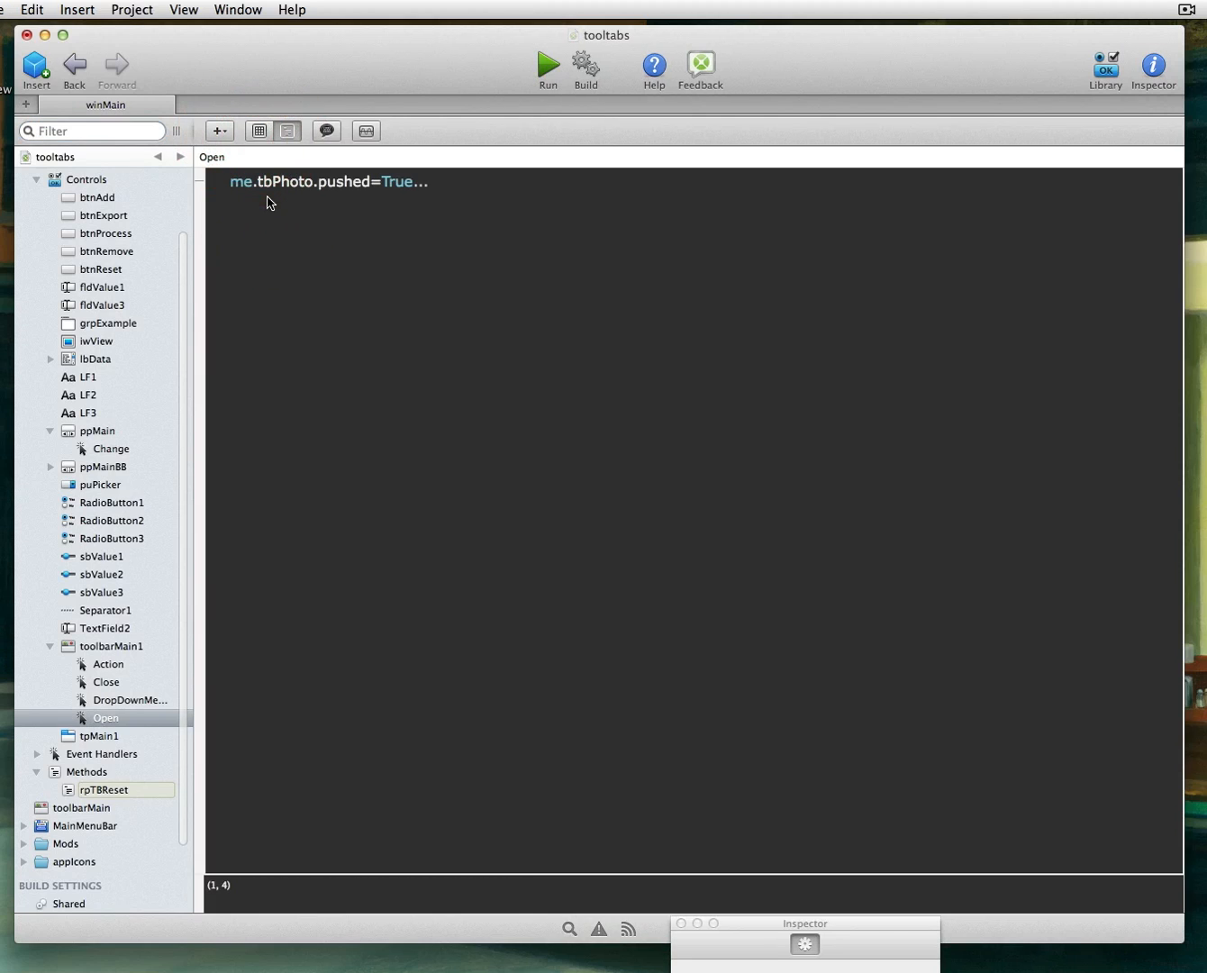
Step: Open rpTBReset (tbPhoto, tbData, tbSettings pushed=False) and select toolbarMain1 in its first line
left_click(419, 180)
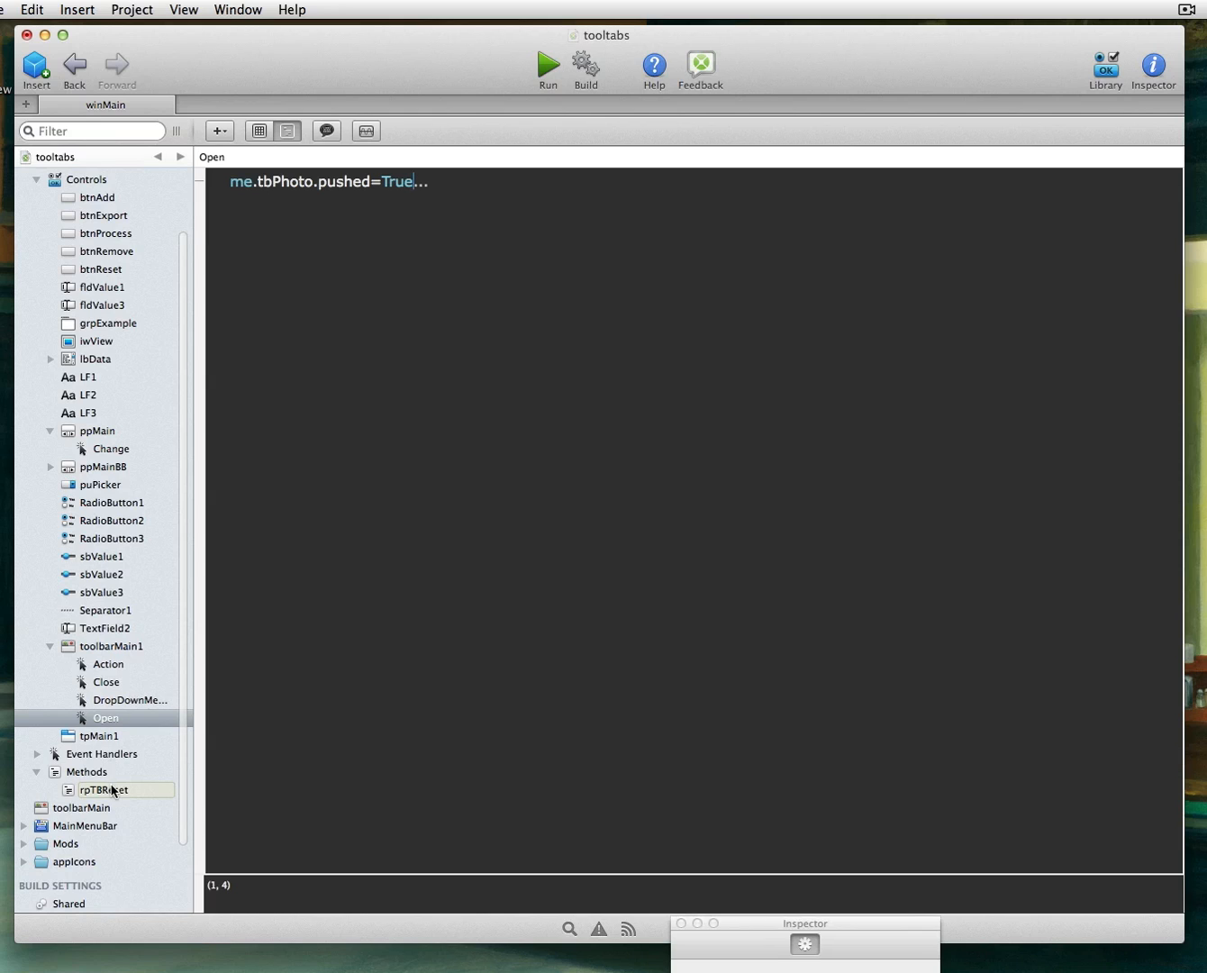
left_click(104, 789)
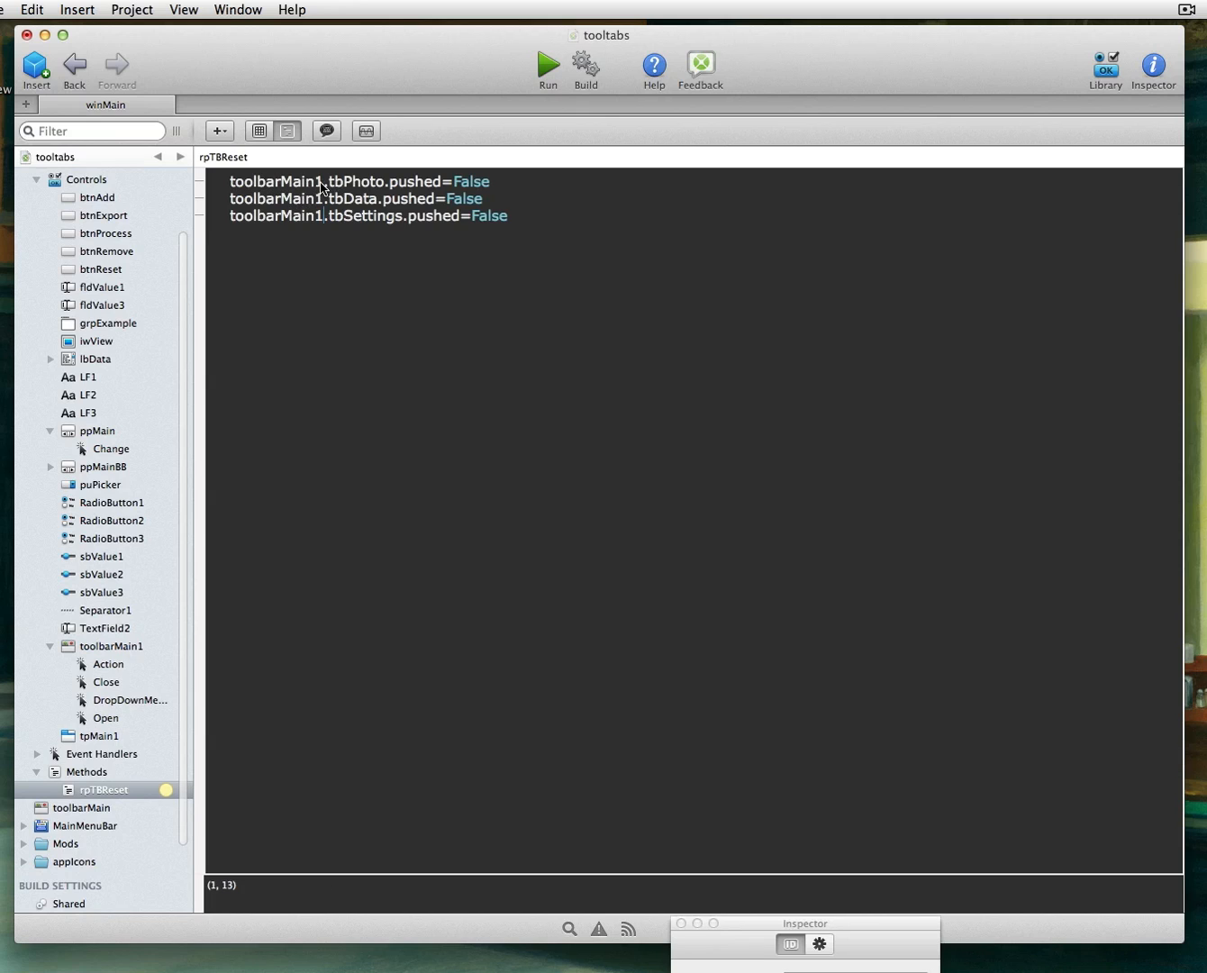
double_click(274, 180)
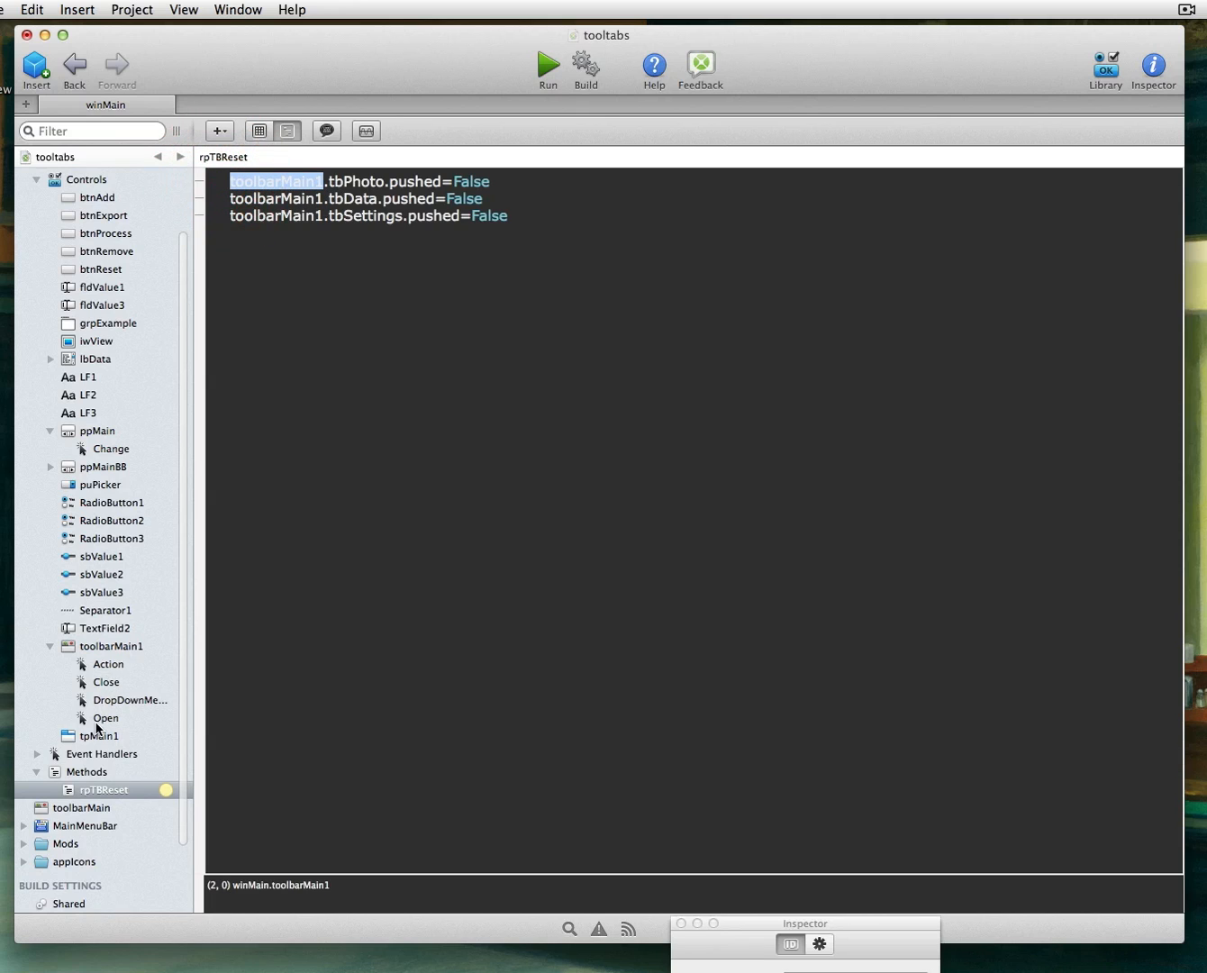
mouse_move(303, 325)
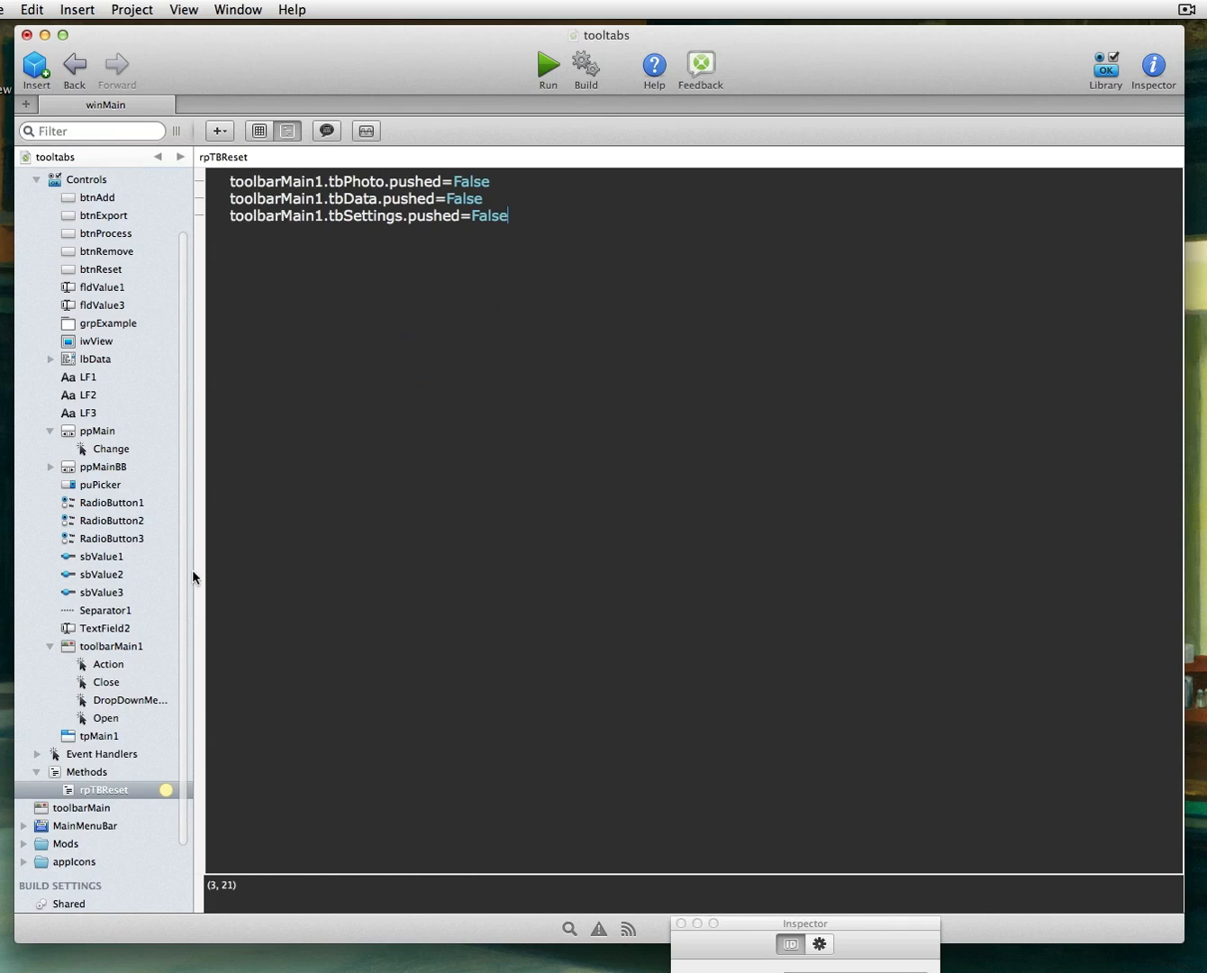
left_click(88, 808)
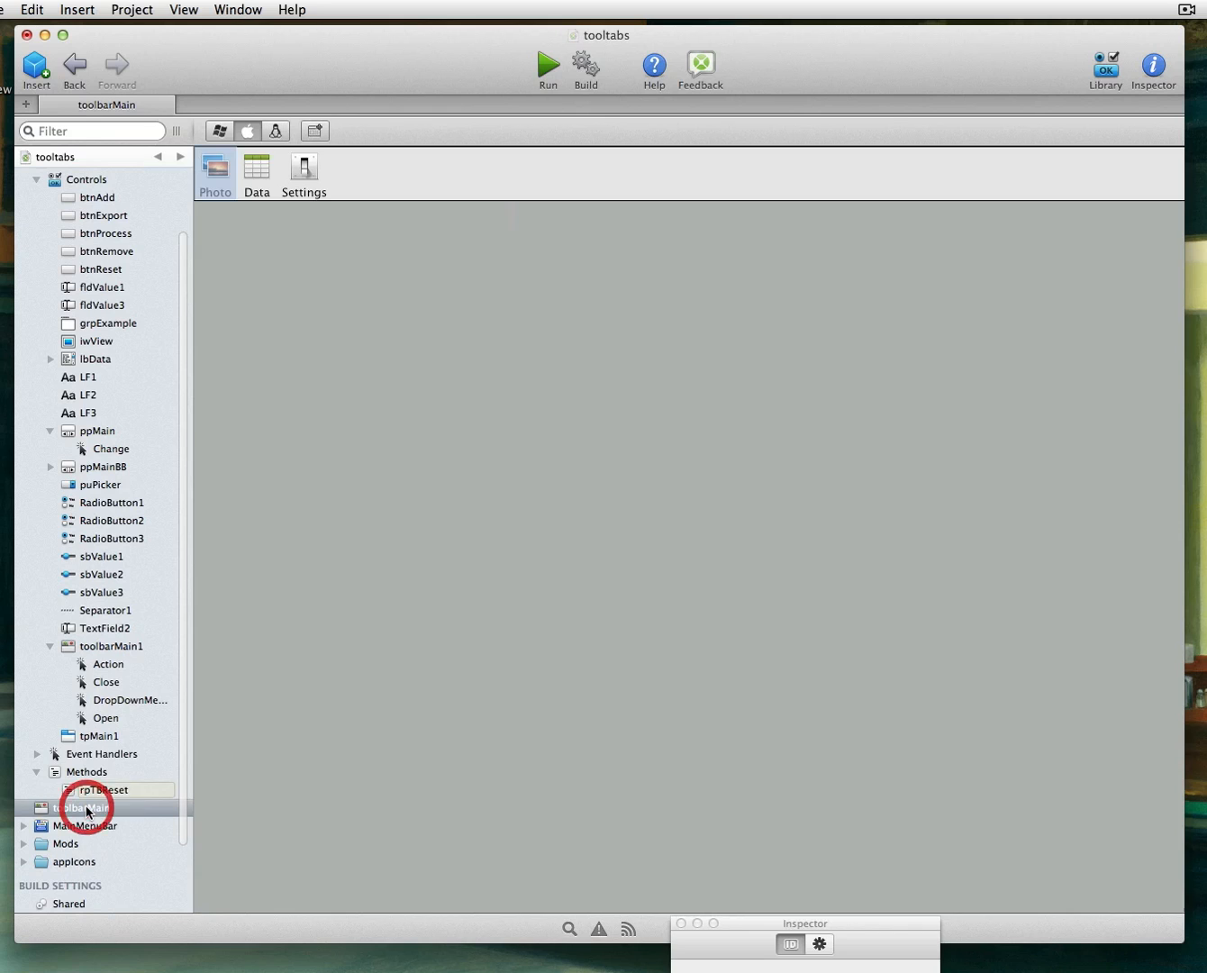
left_click(86, 807)
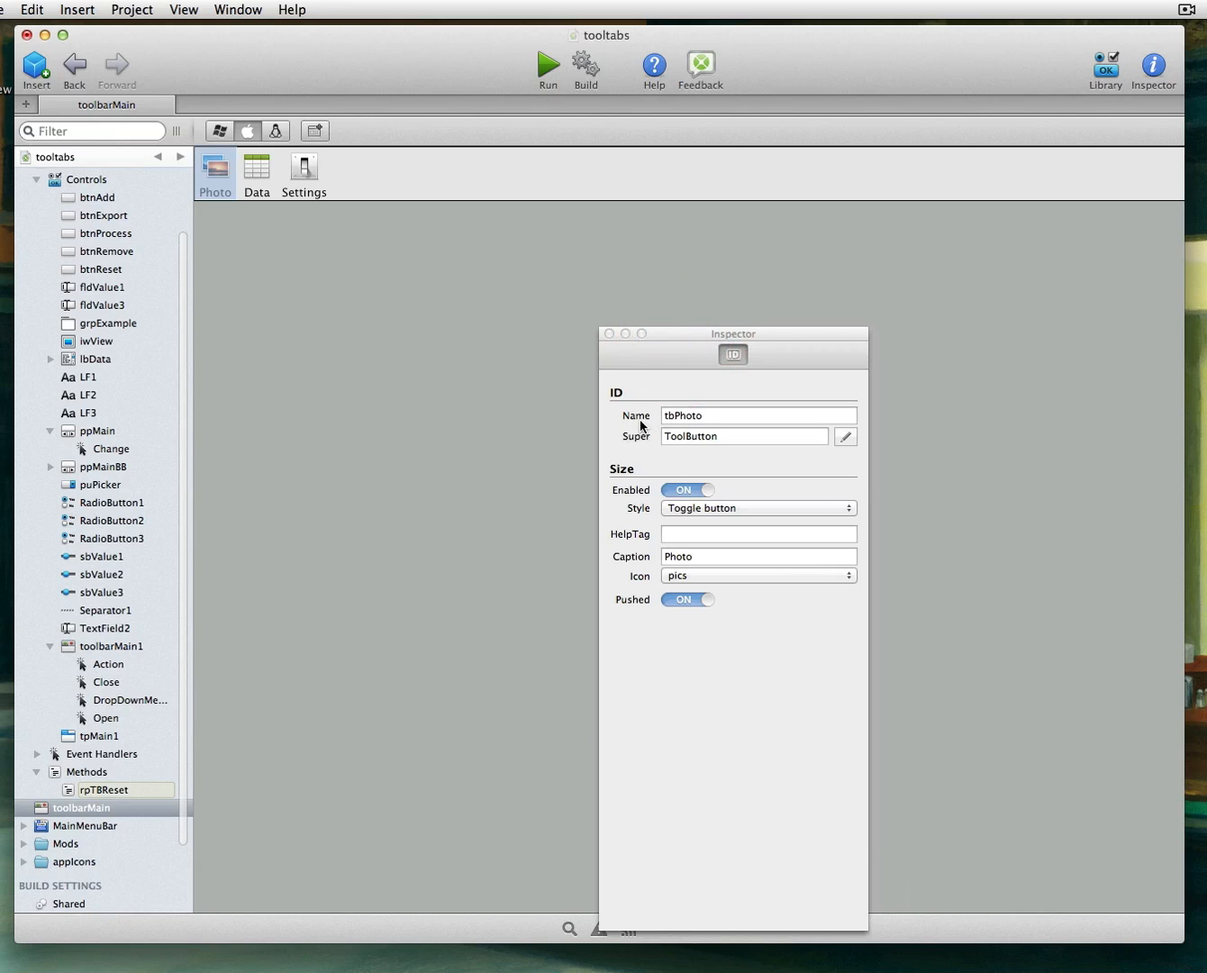
left_click(256, 166)
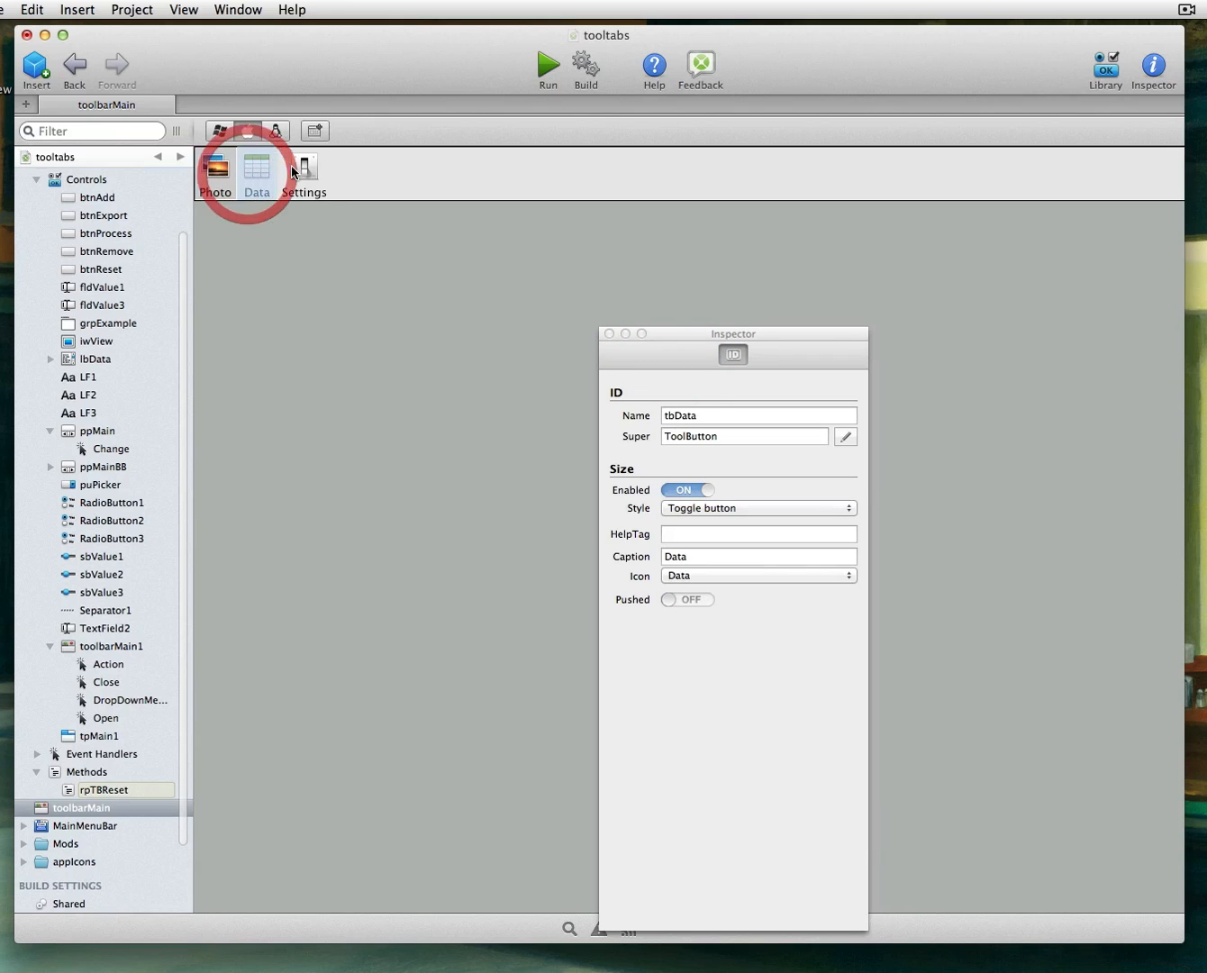
left_click(303, 170)
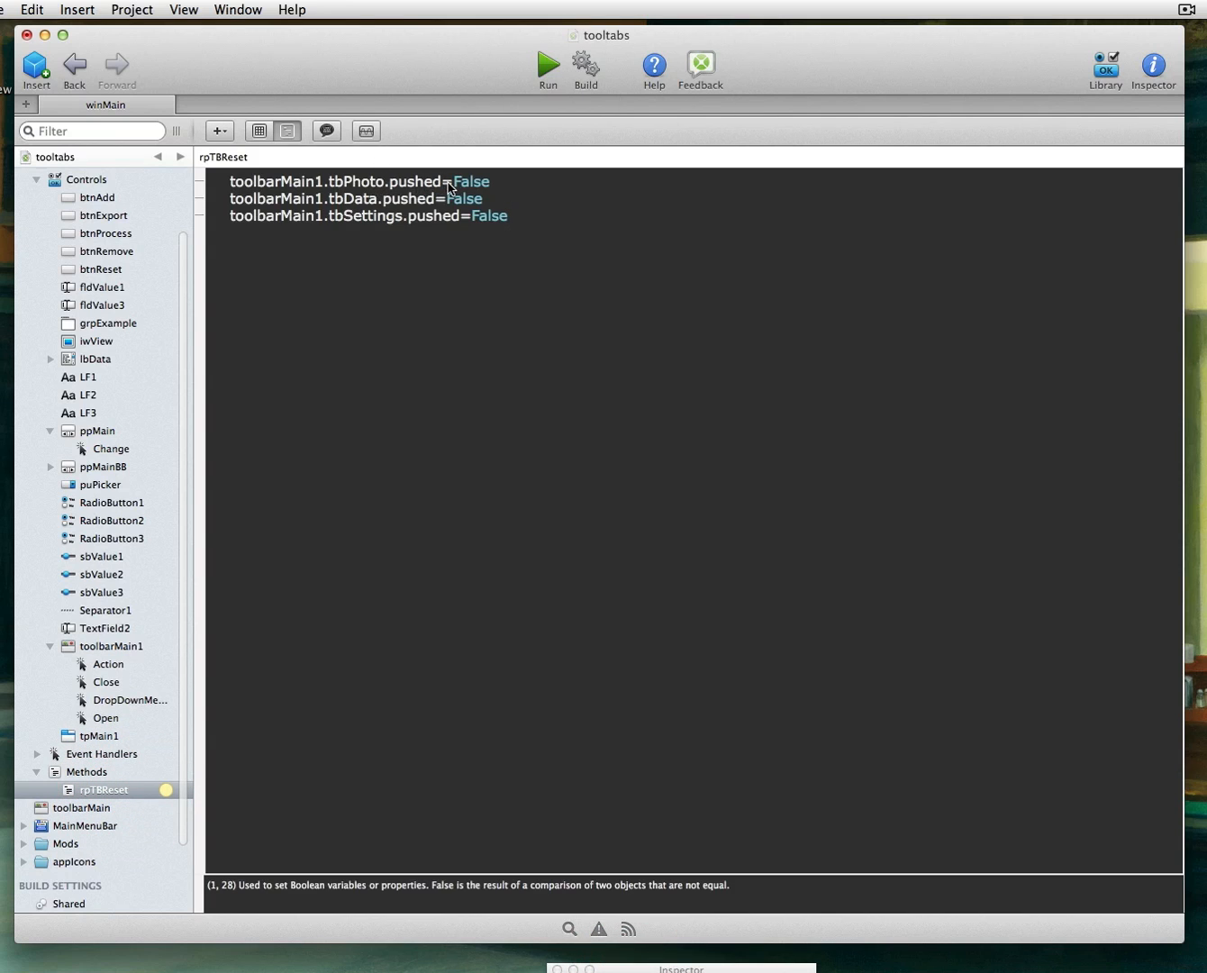
Step: Copy the method name rpTBReset from its Inspector properties
double_click(414, 181)
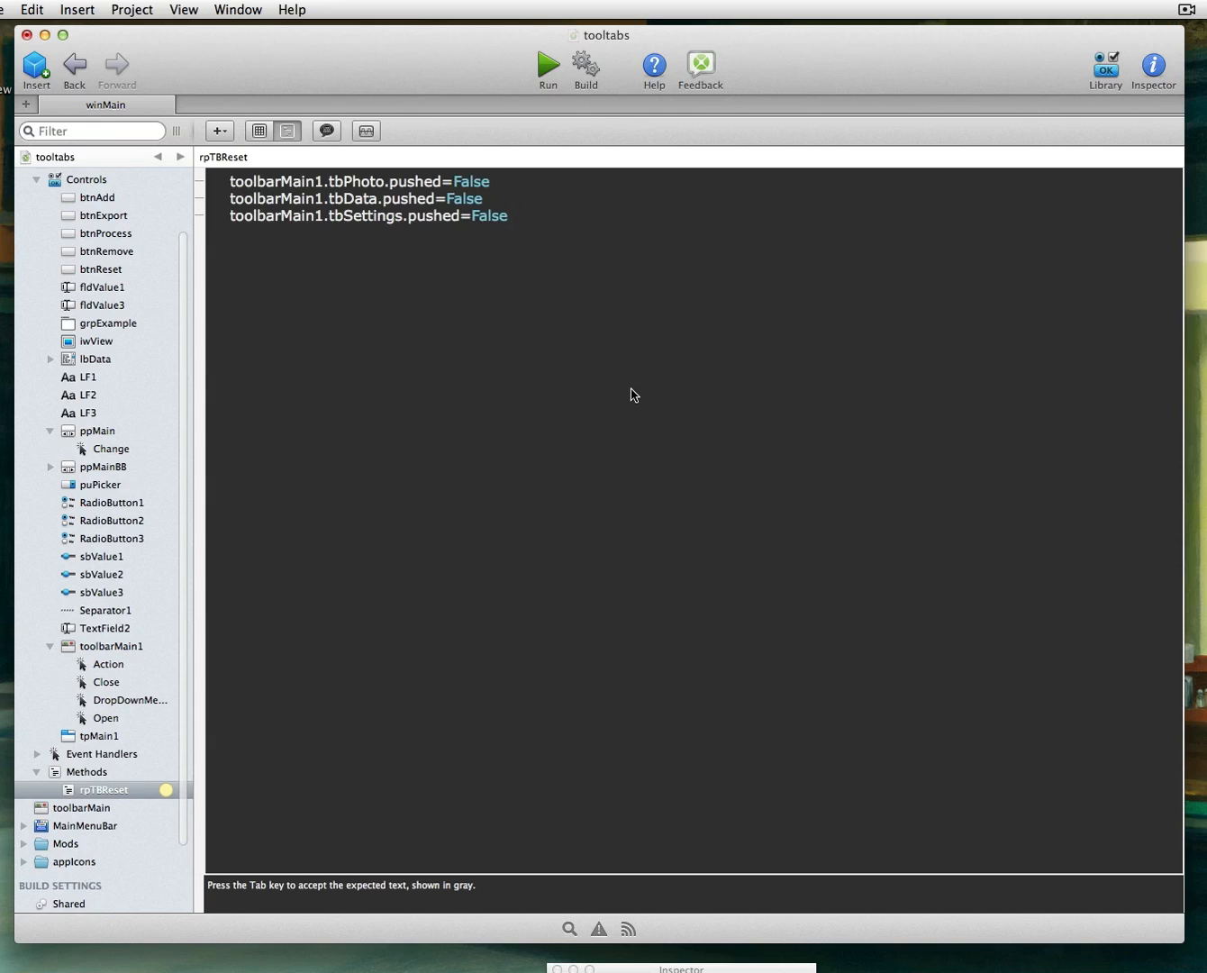
left_click(509, 217)
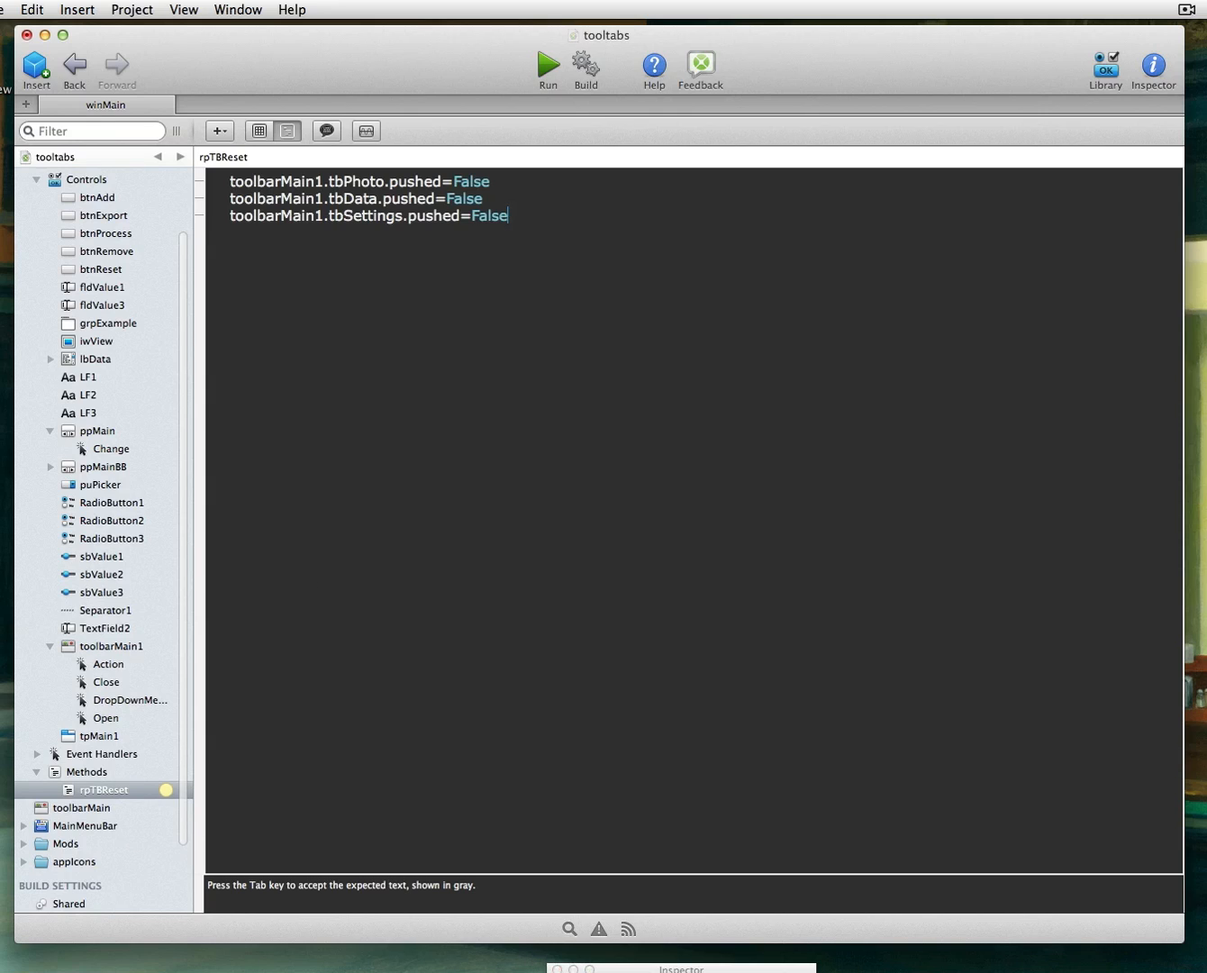
left_click(1153, 68)
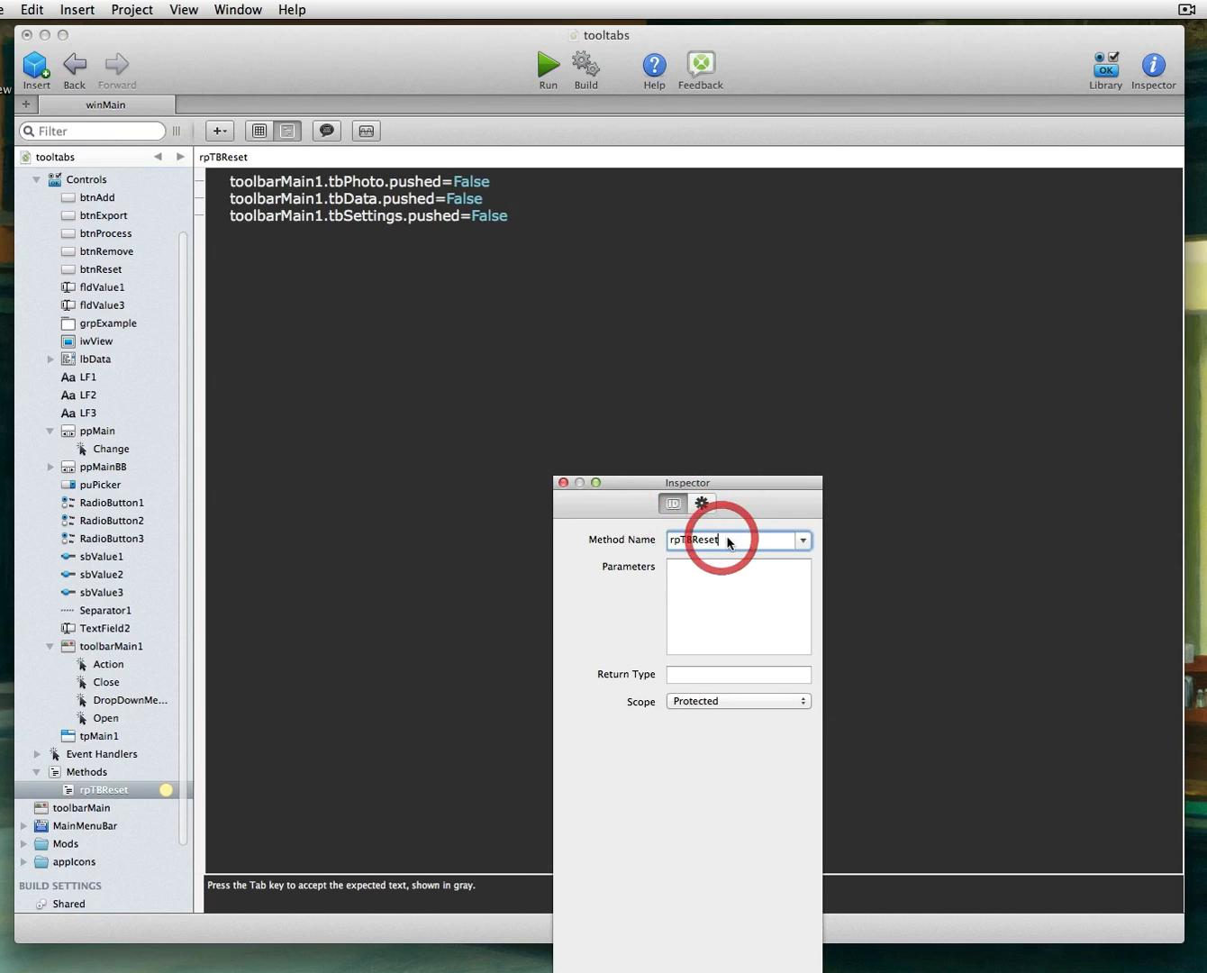
key("cmd+c")
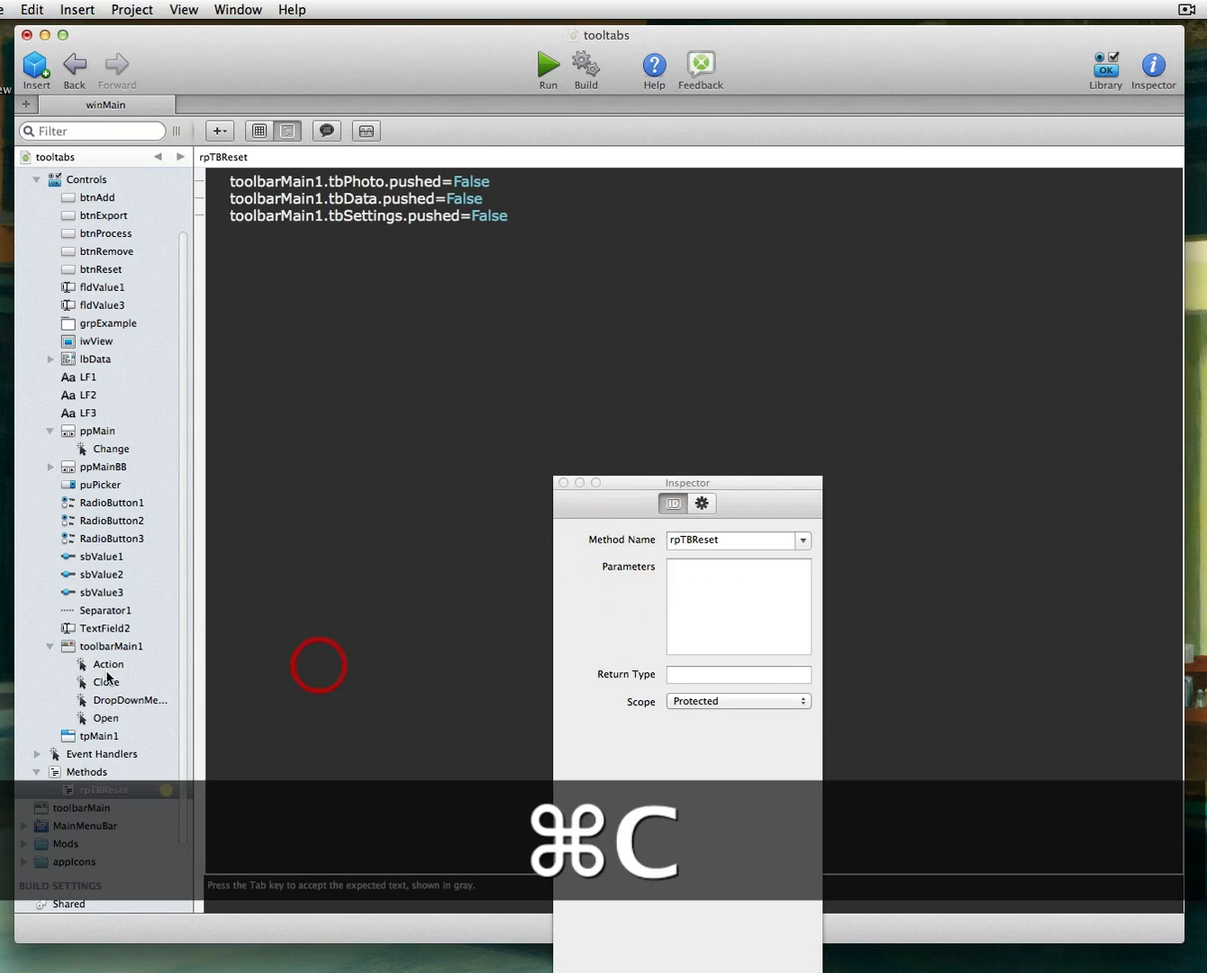
Step: Insert an rpTBReset call under each case of toolbarMain1's Action event
left_click(108, 665)
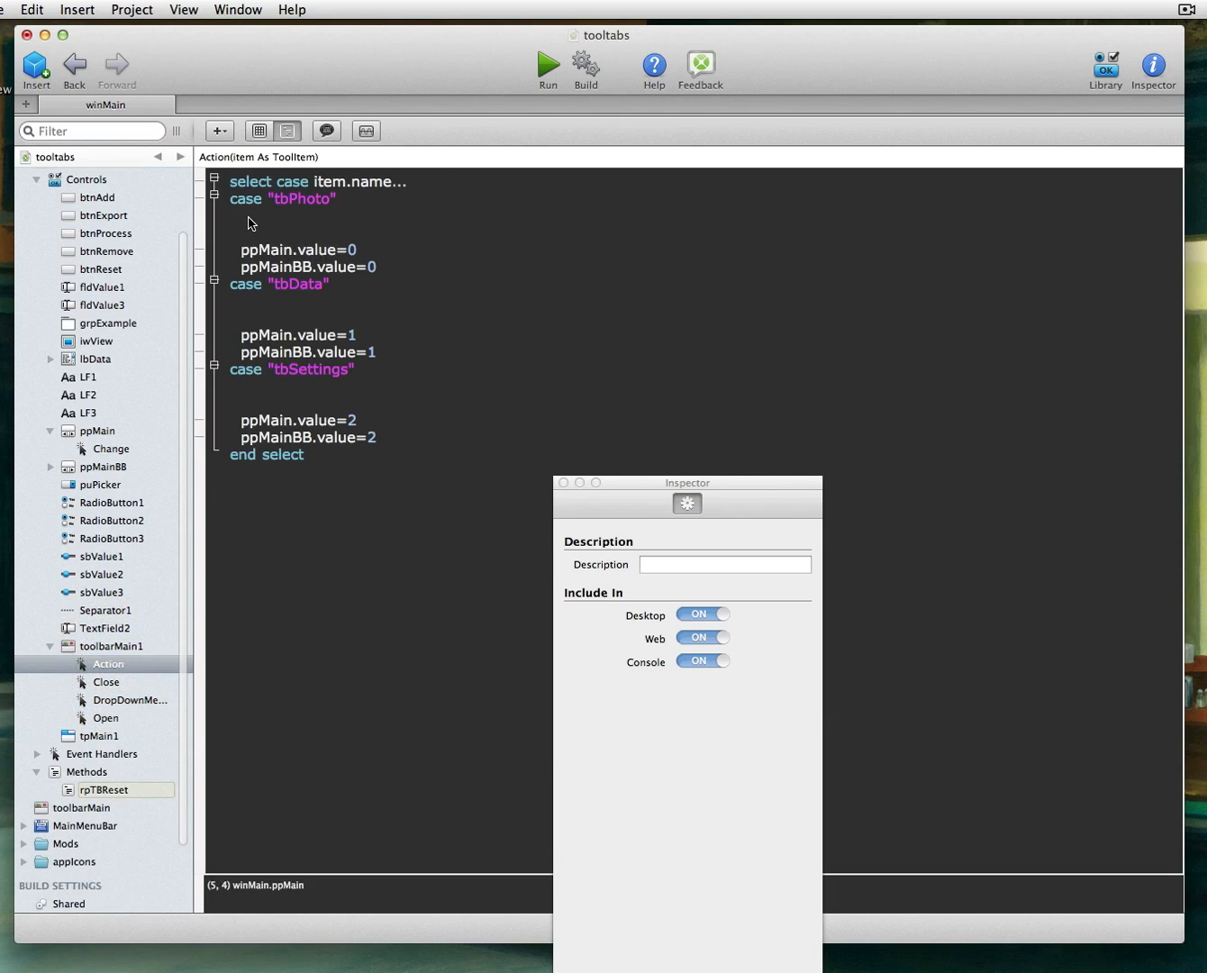
key("cmd+v")
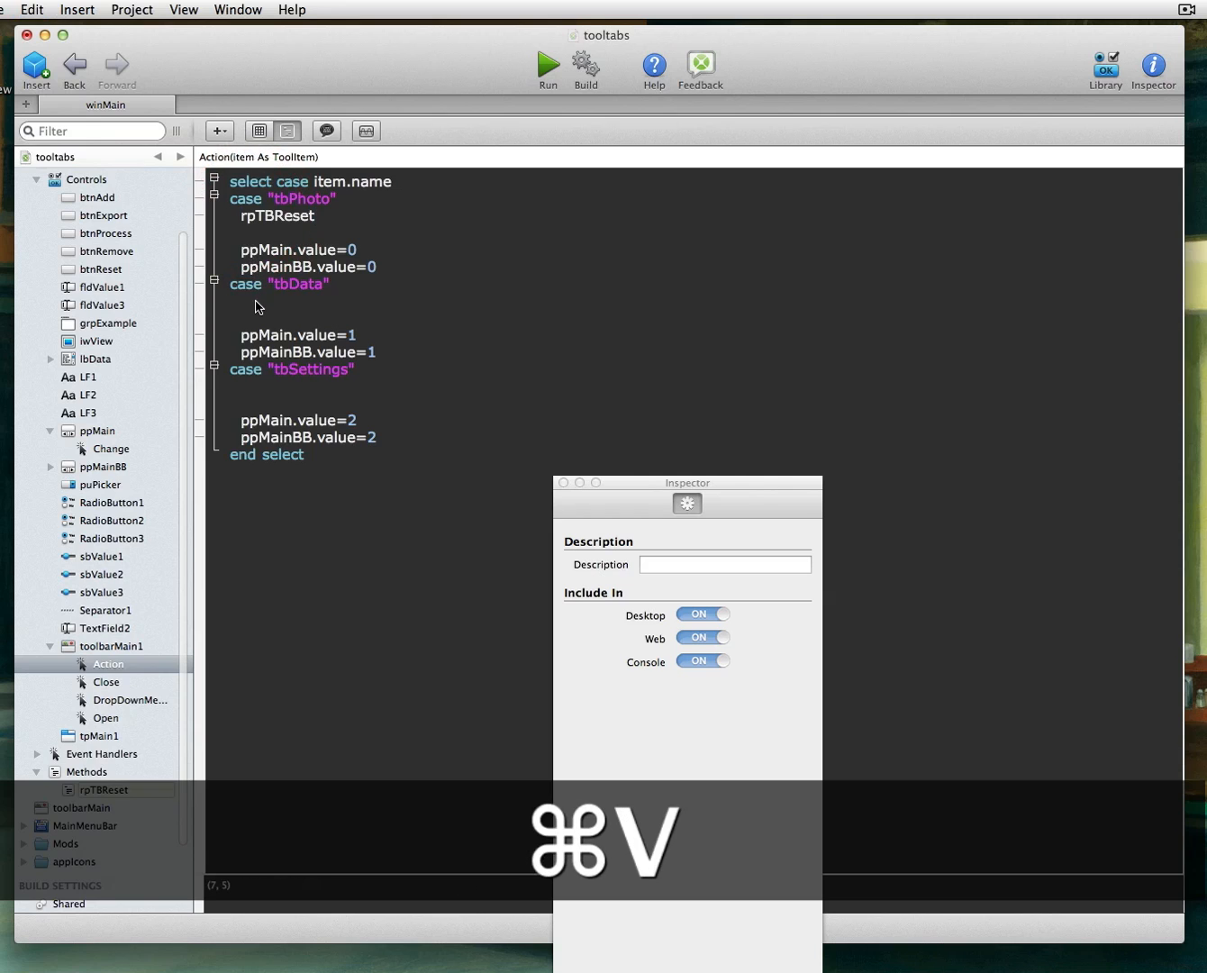
type("rpTBReset")
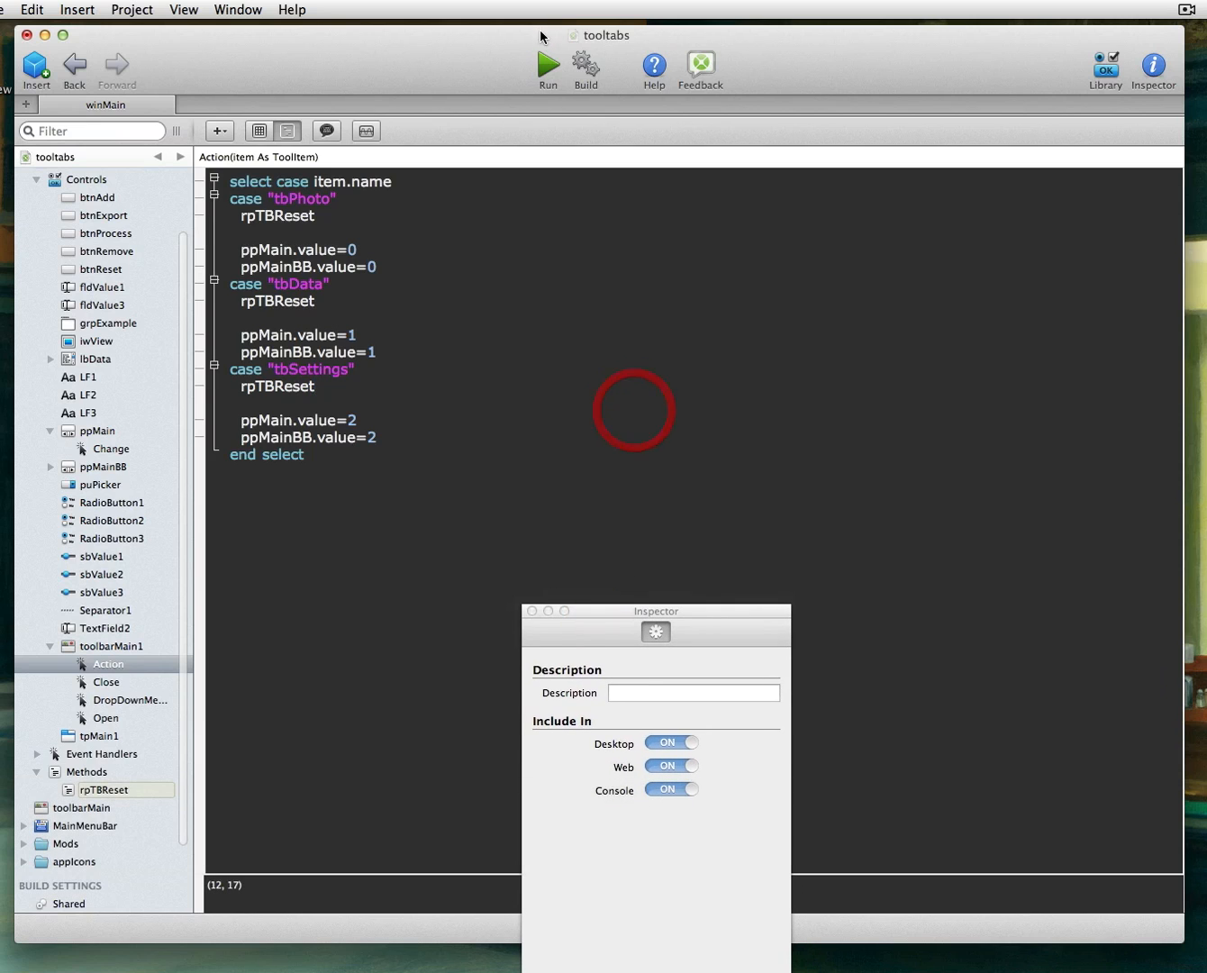
Step: Run tooltabs, check the Data and Settings pages, then quit back to the Action code
left_click(548, 65)
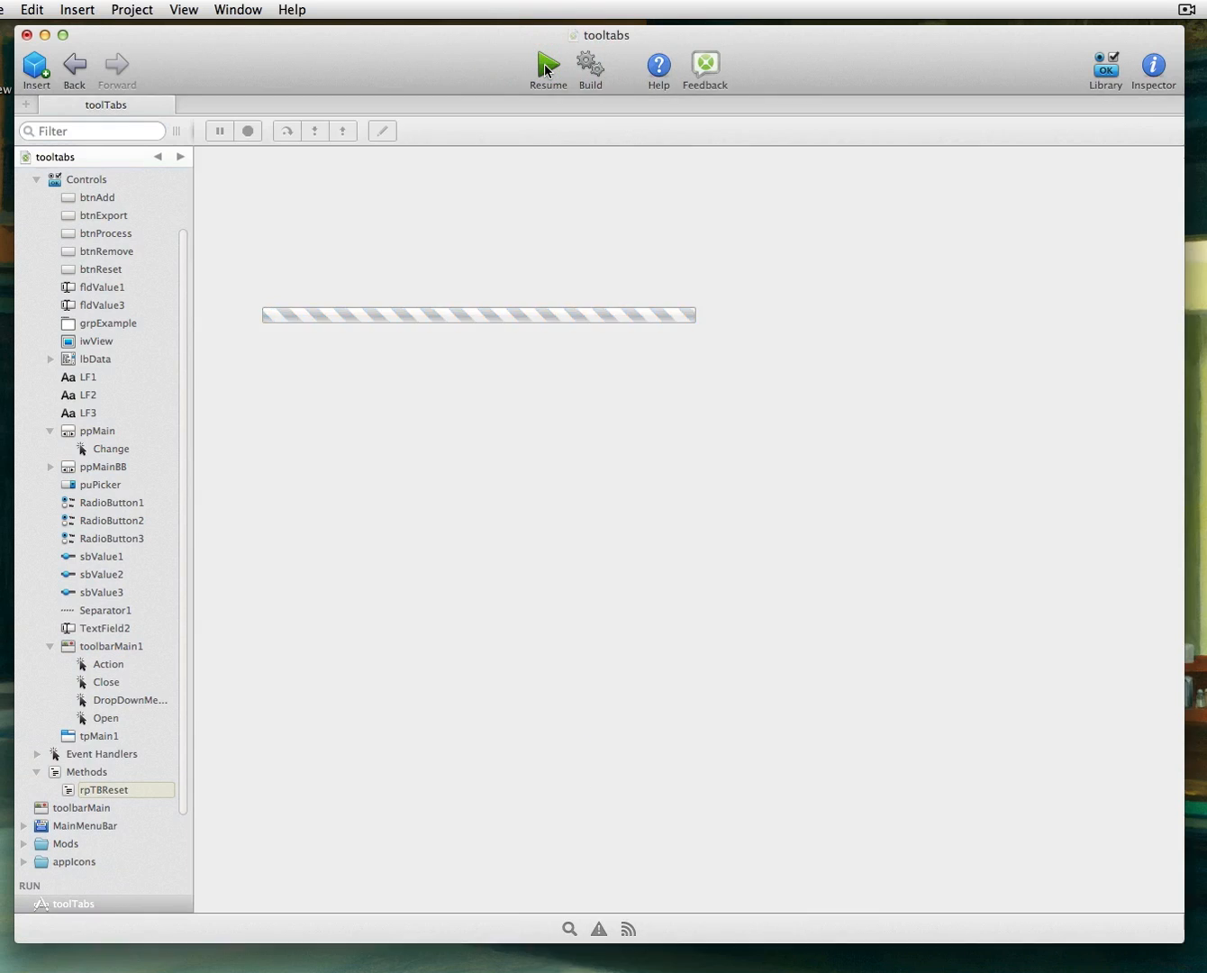
left_click(548, 69)
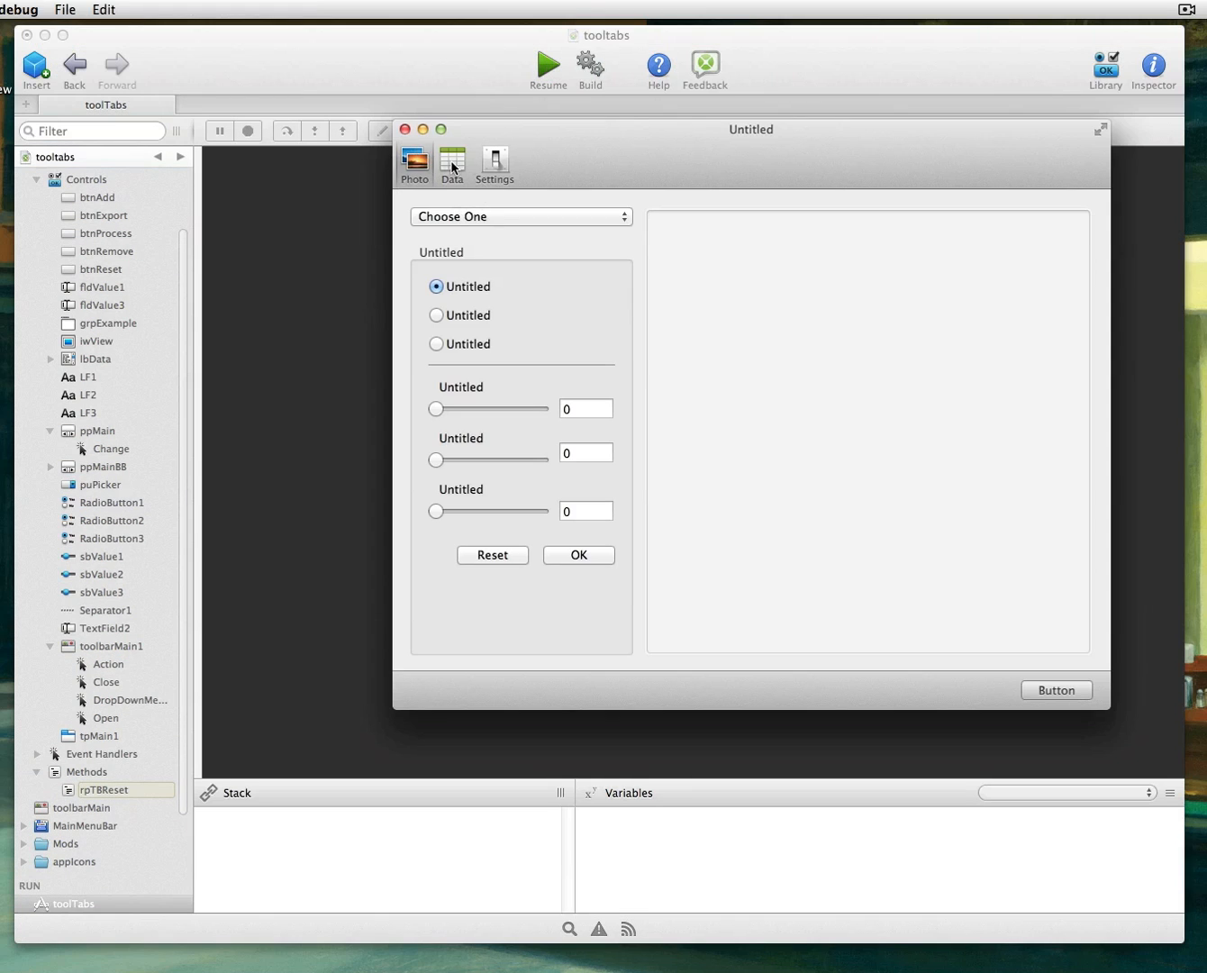
left_click(415, 164)
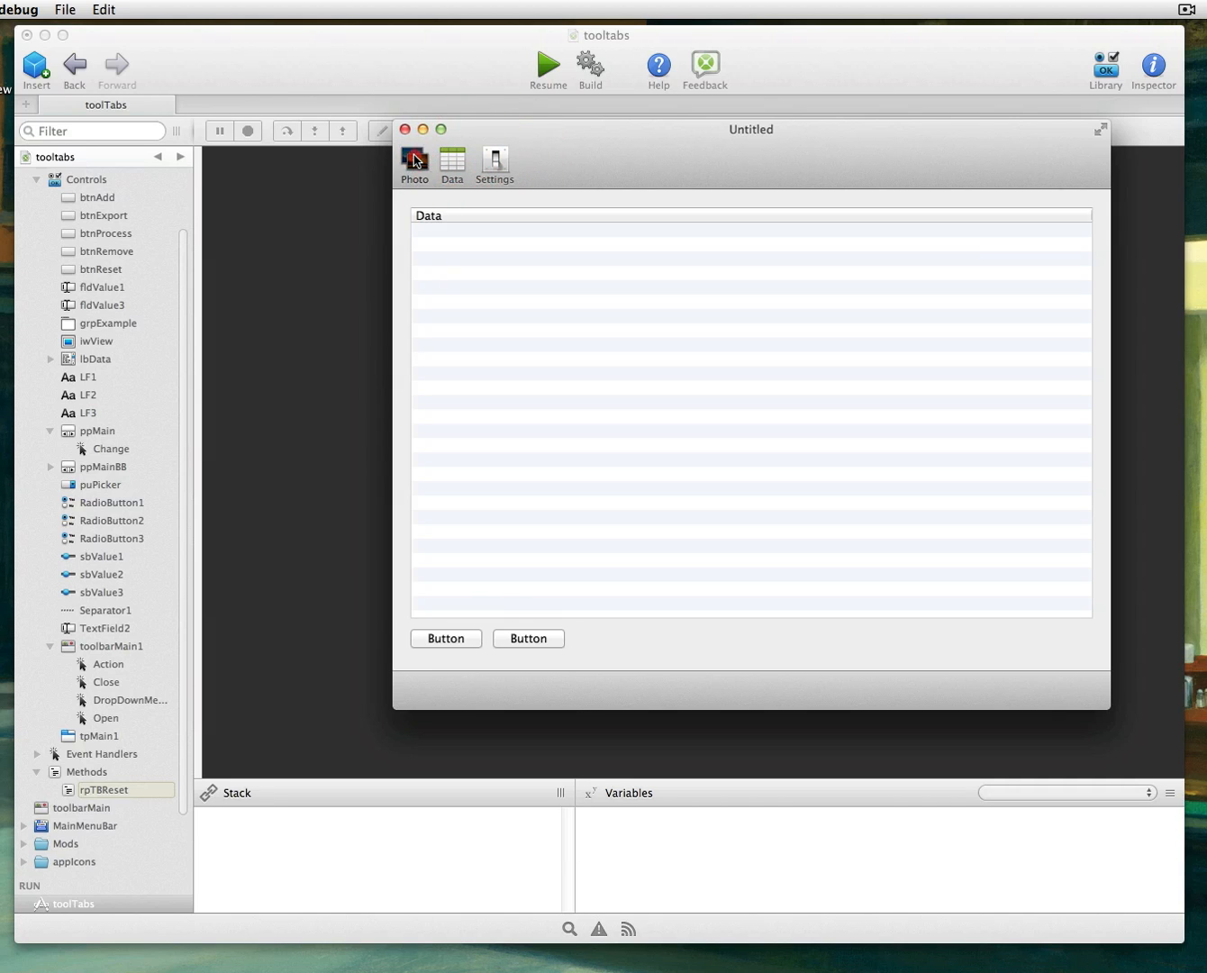
left_click(494, 161)
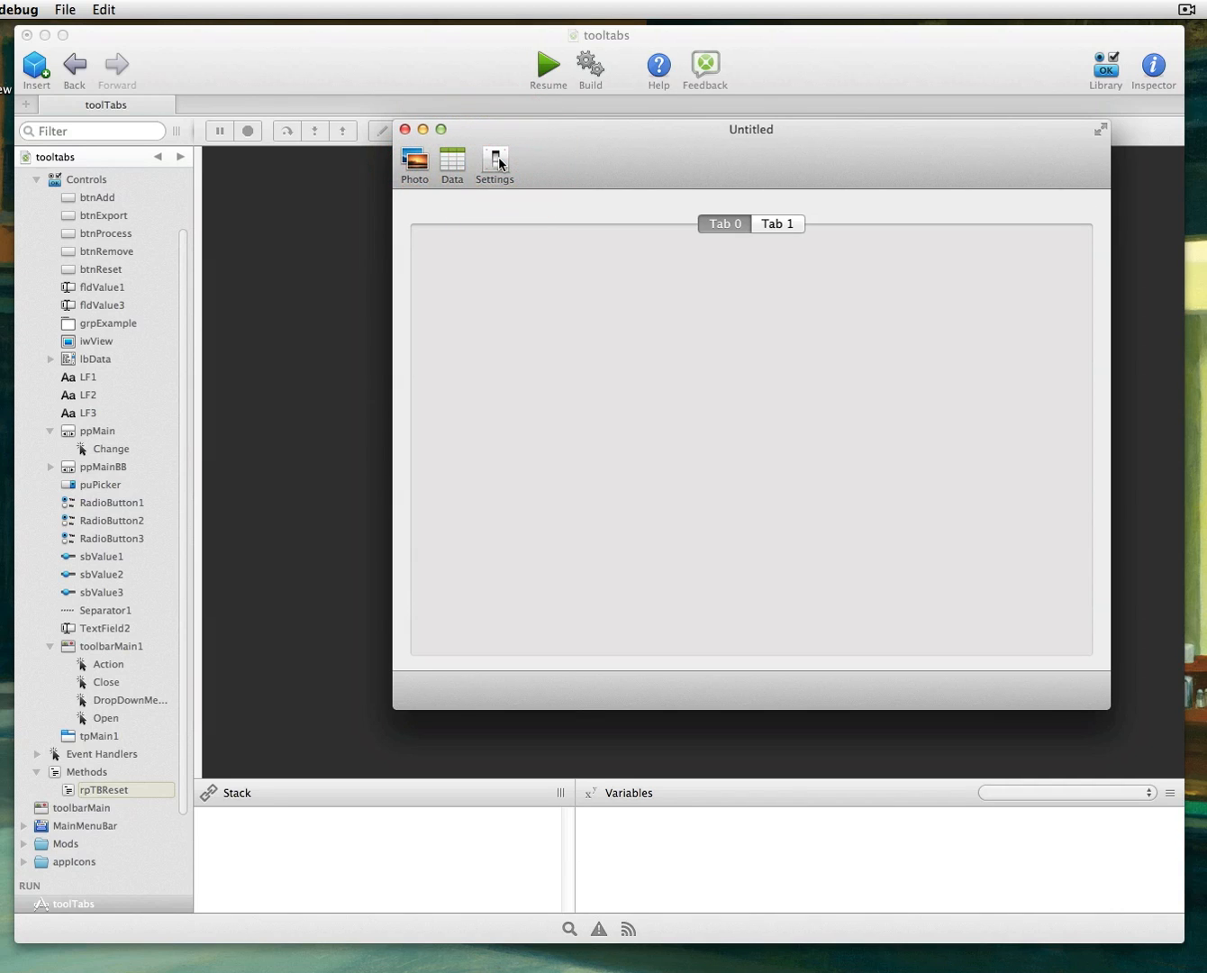
left_click(108, 665)
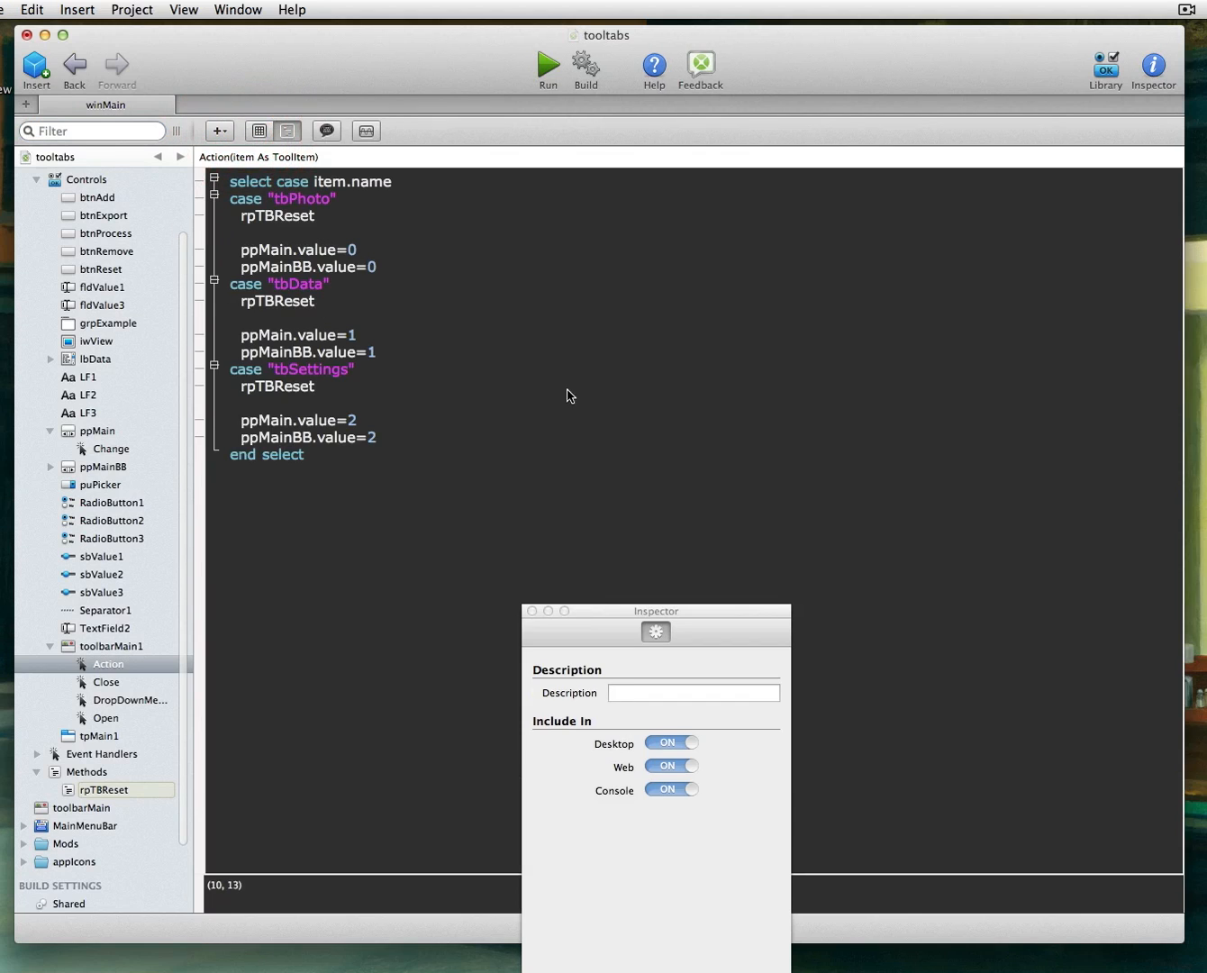
mouse_move(622, 357)
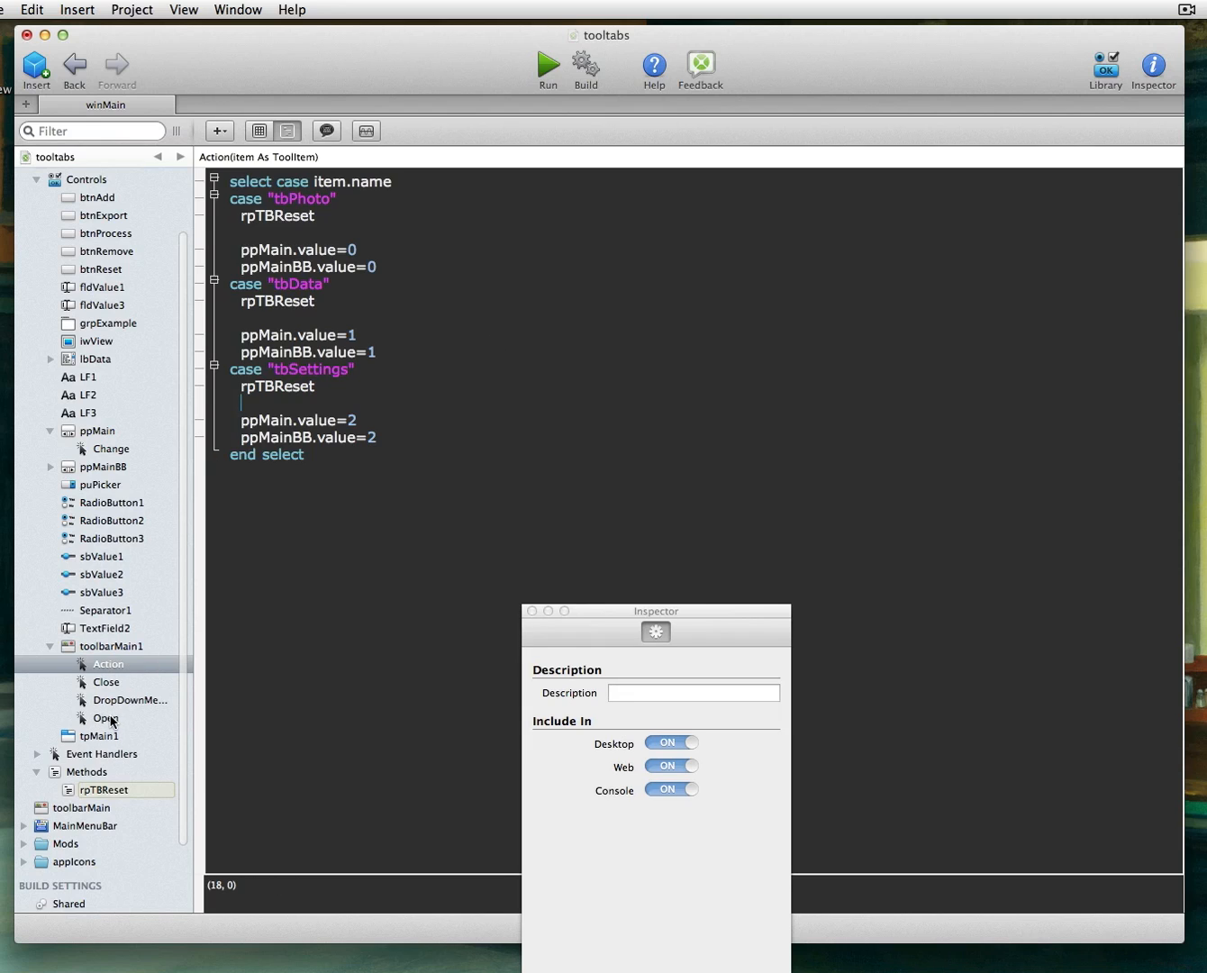
Step: Copy 'me.tbPhoto.pushed=True' from the Open event and add it after the Photo case's rpTBReset
left_click(106, 717)
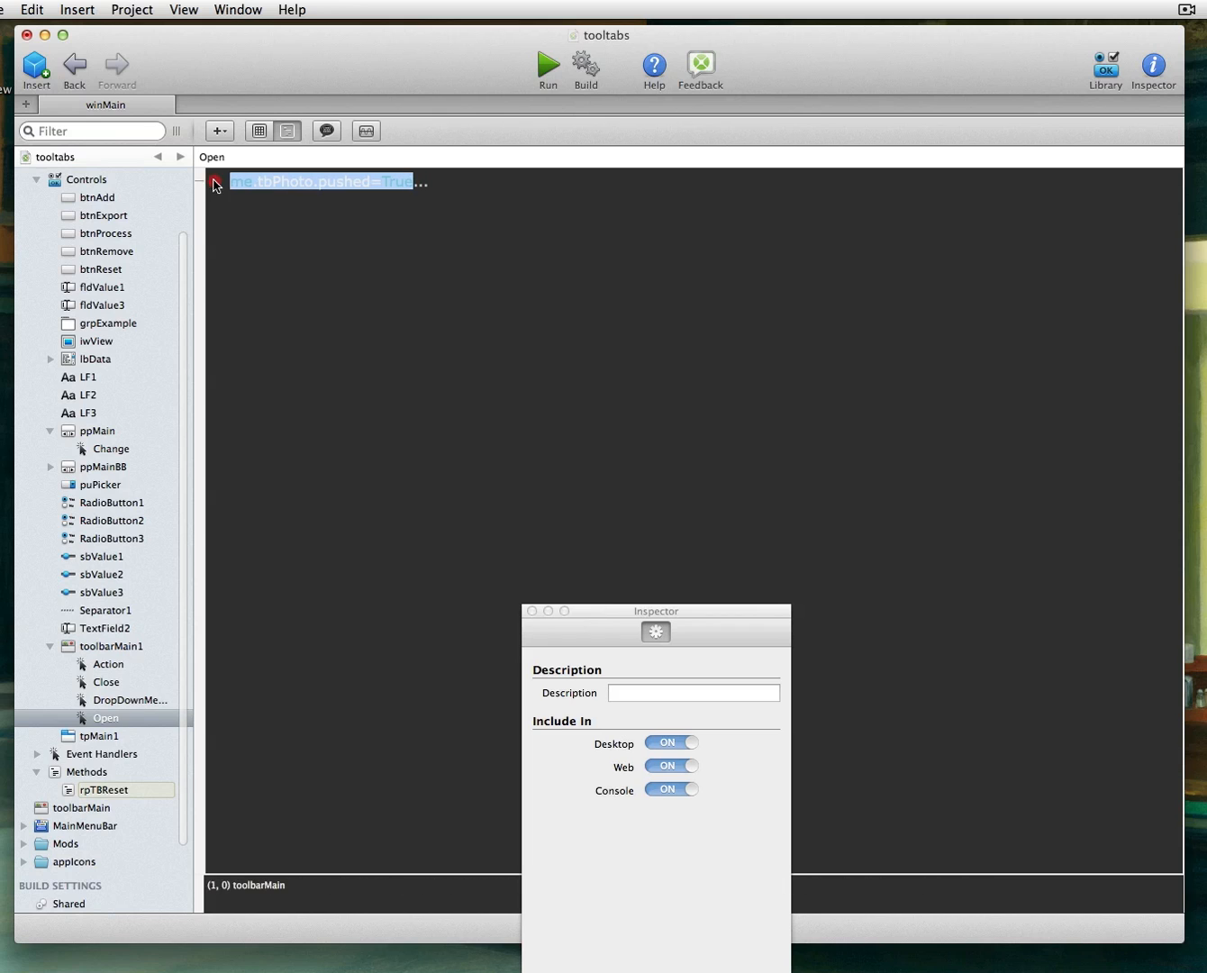
key("cmd+c")
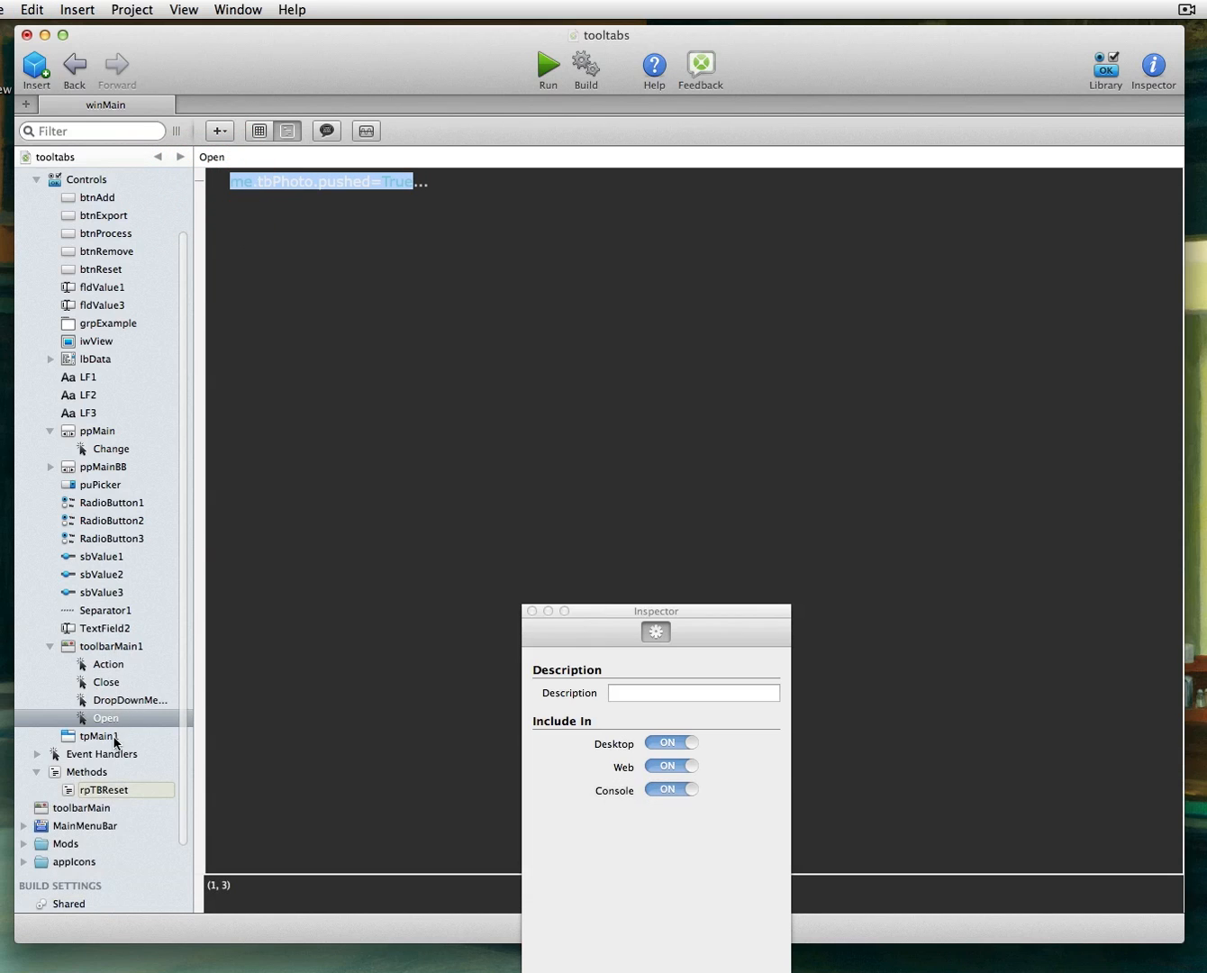
left_click(108, 665)
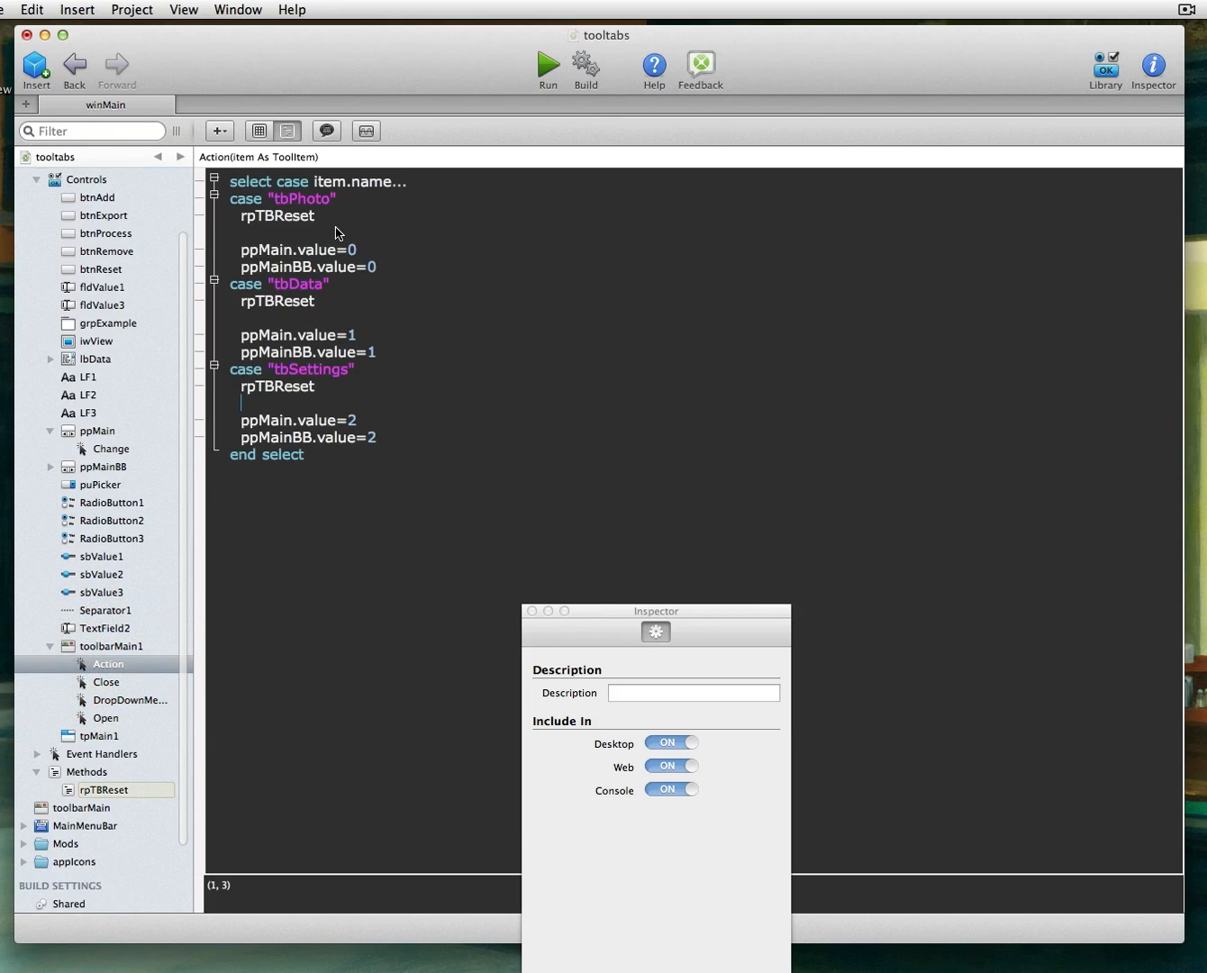
key("Return")
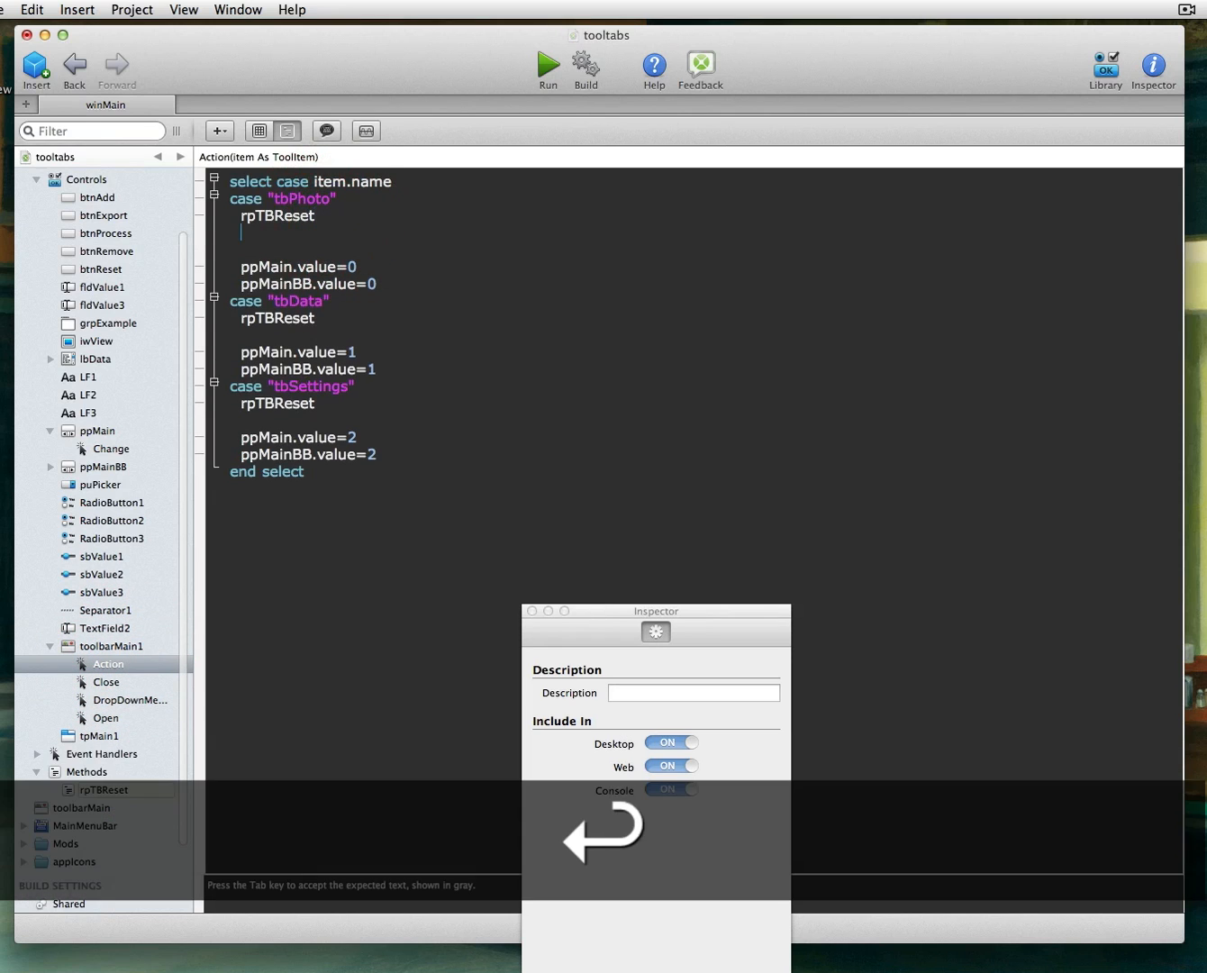
key("cmd+v")
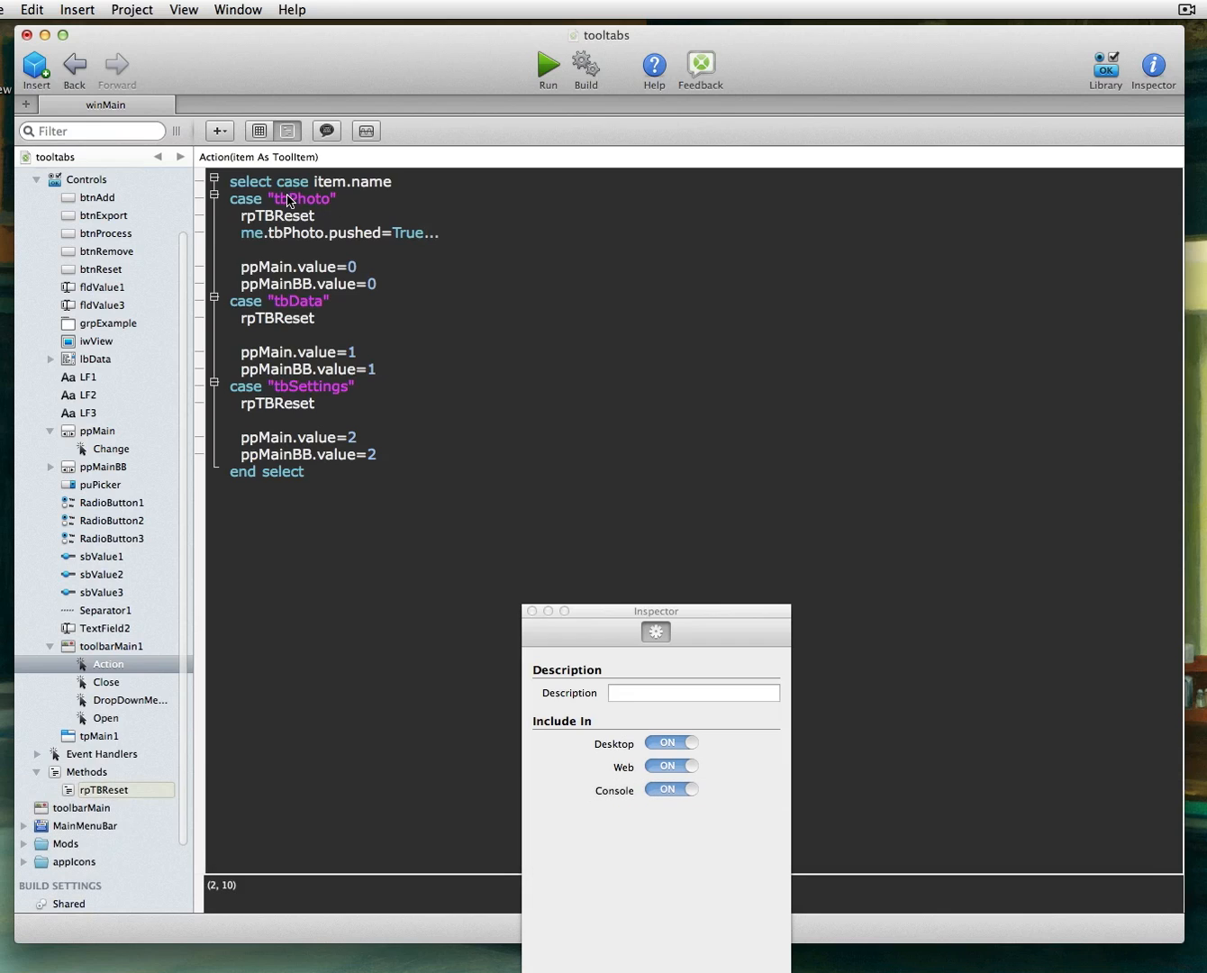
Step: Add the pushed=True line to the Data and Settings cases, renaming tbPhoto to tbData and tbSettings
double_click(277, 216)
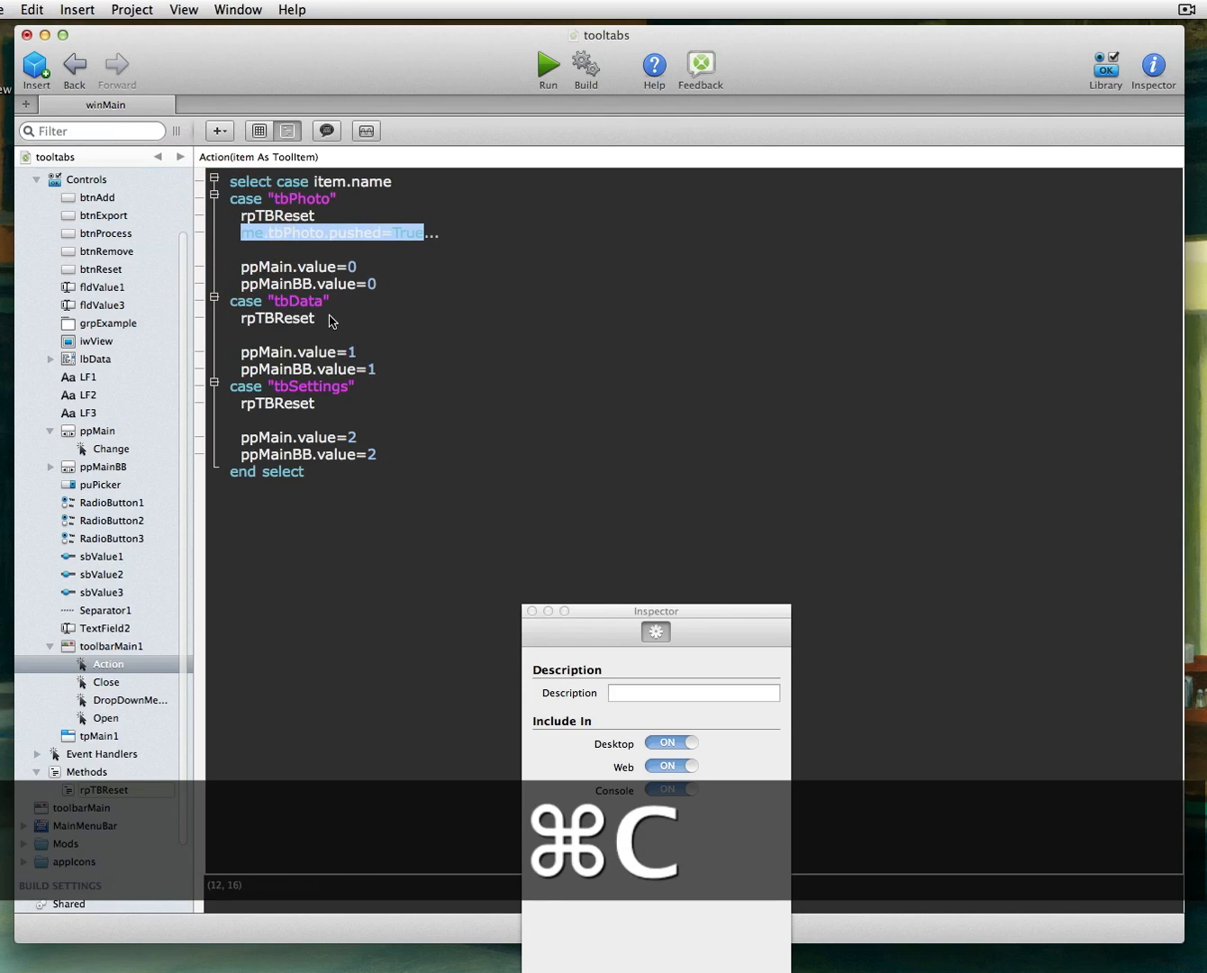
key("cmd+v")
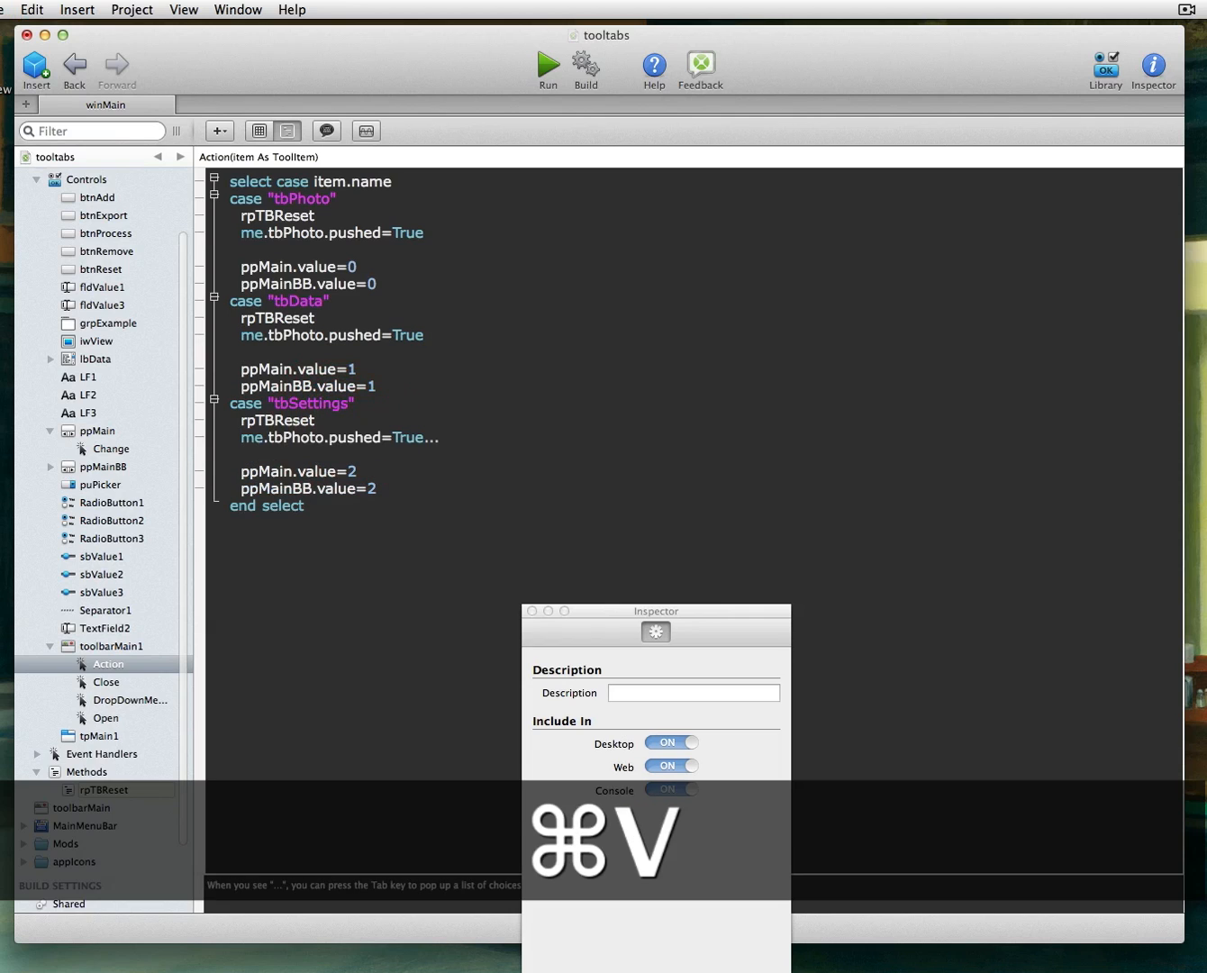
double_click(301, 300)
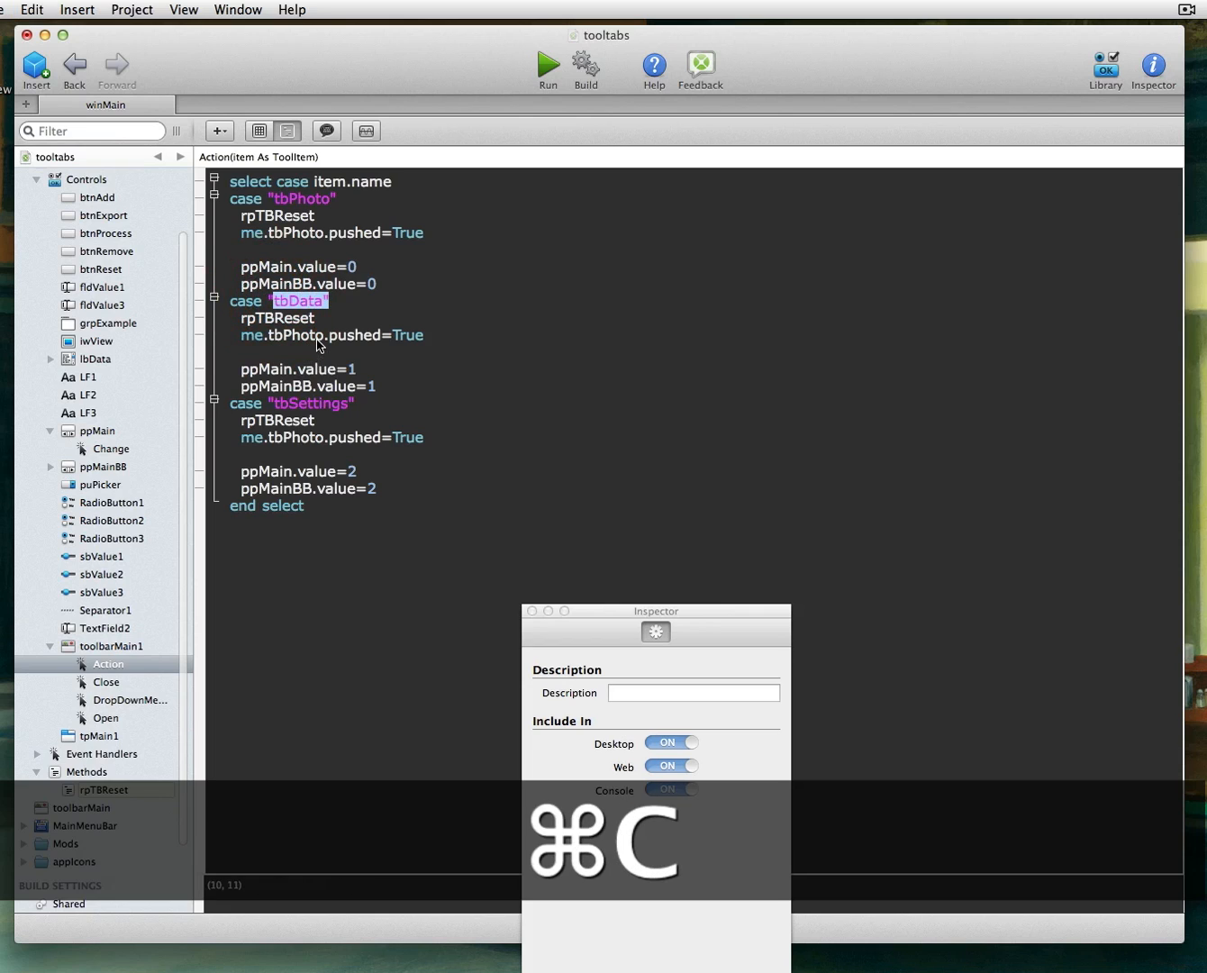
double_click(292, 336)
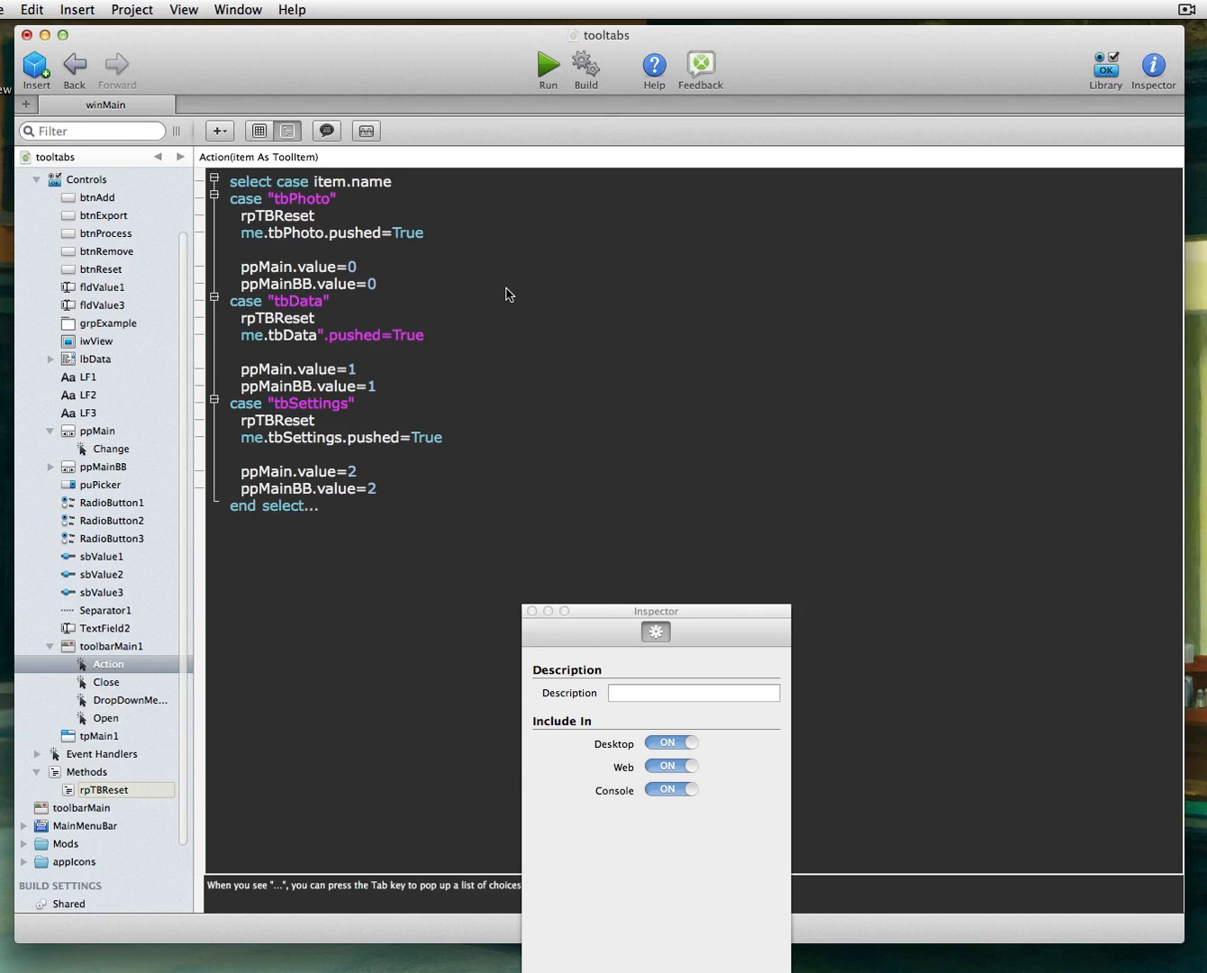
Step: Remove the stray quote flagged in the tbData pushed line and save the project
key("cmd+s")
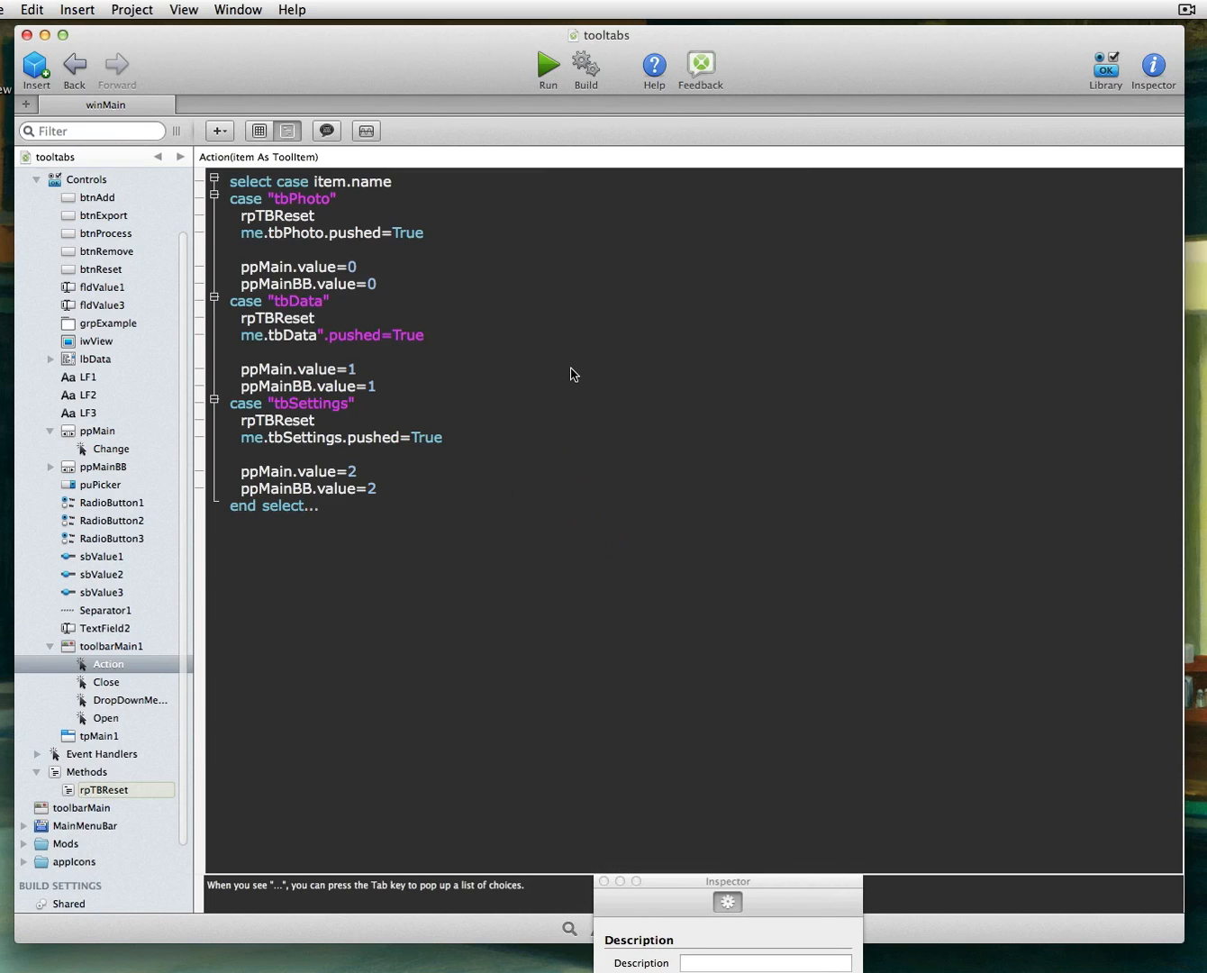
left_click(548, 65)
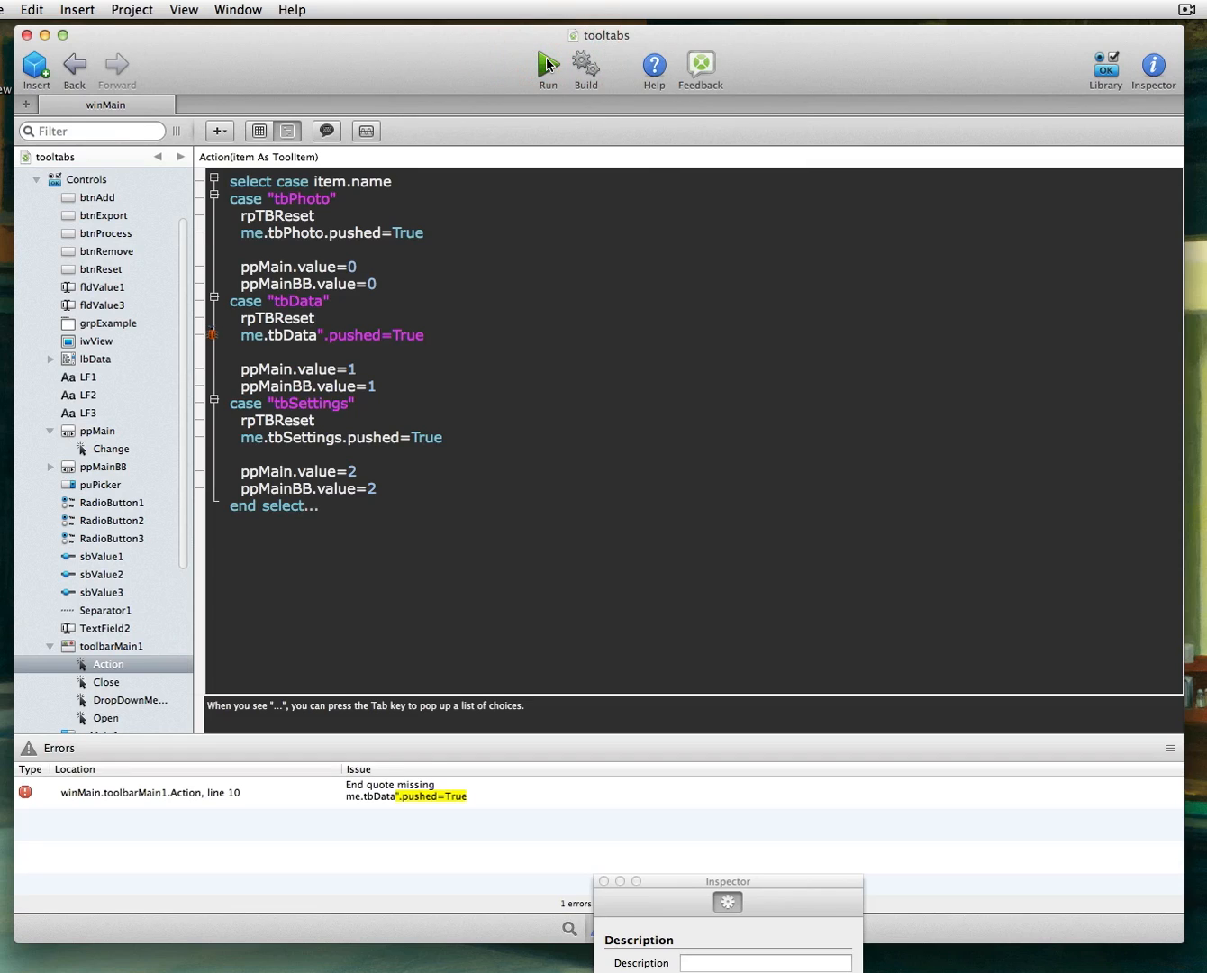
left_click(573, 411)
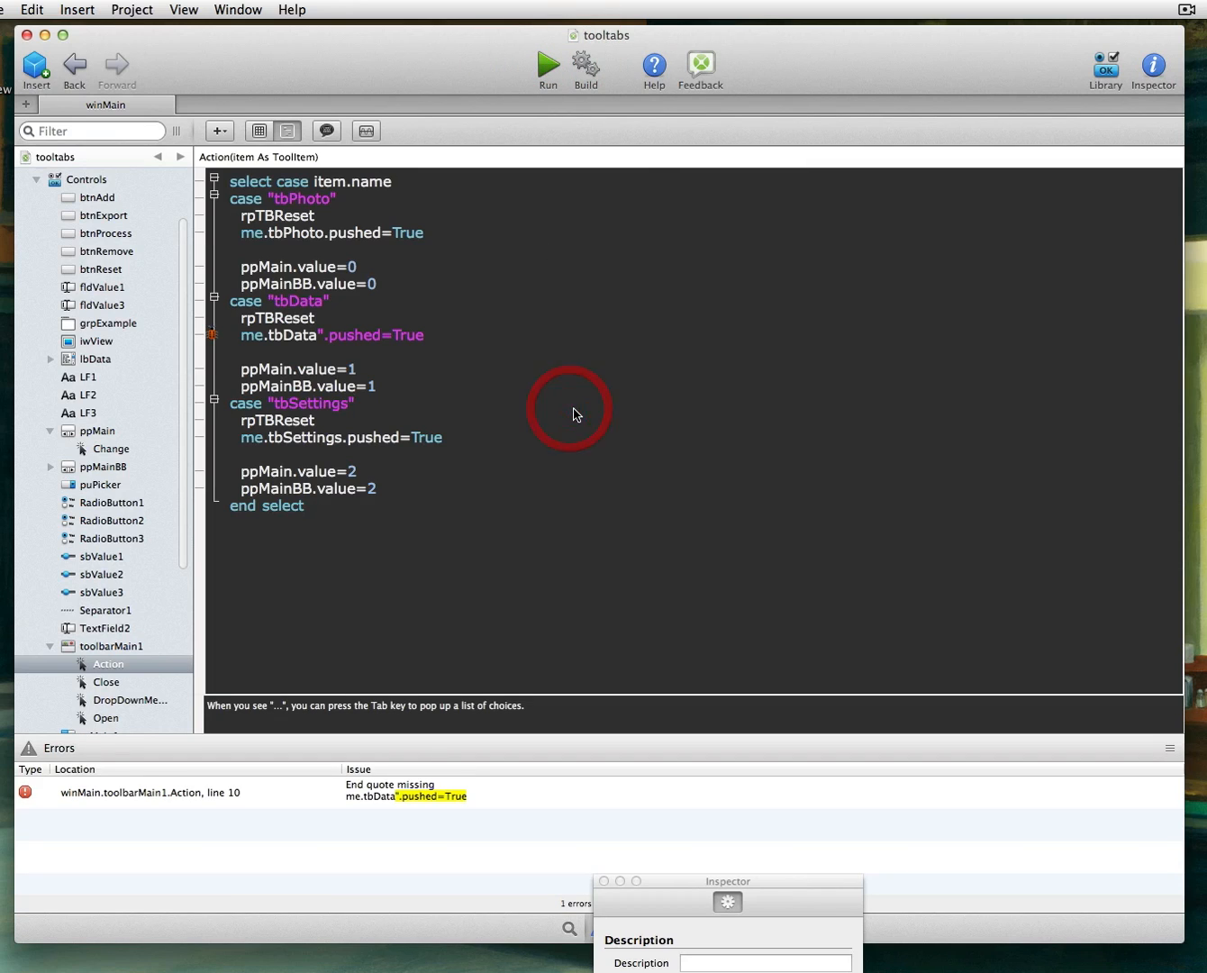
left_click(356, 402)
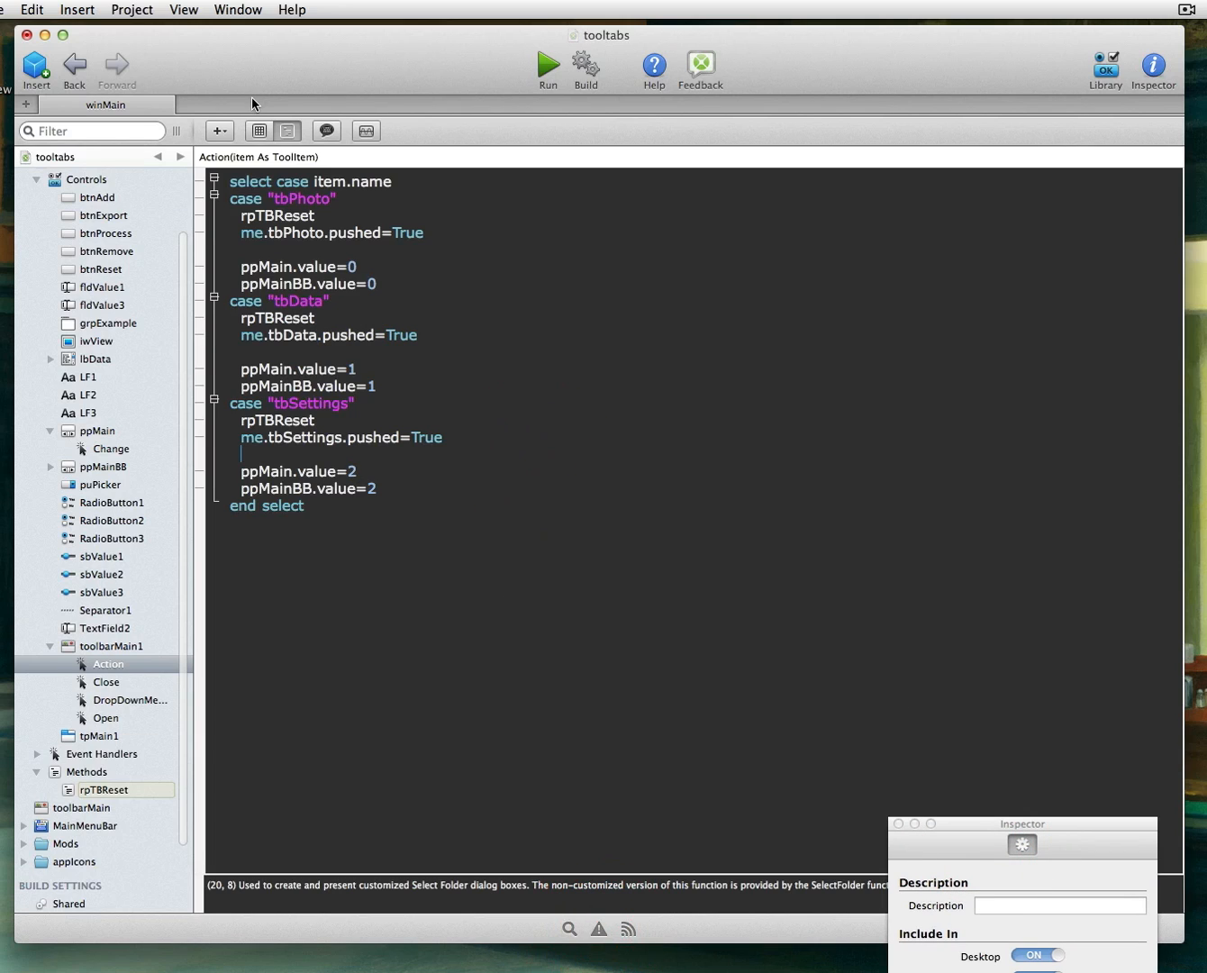
key("cmd+s")
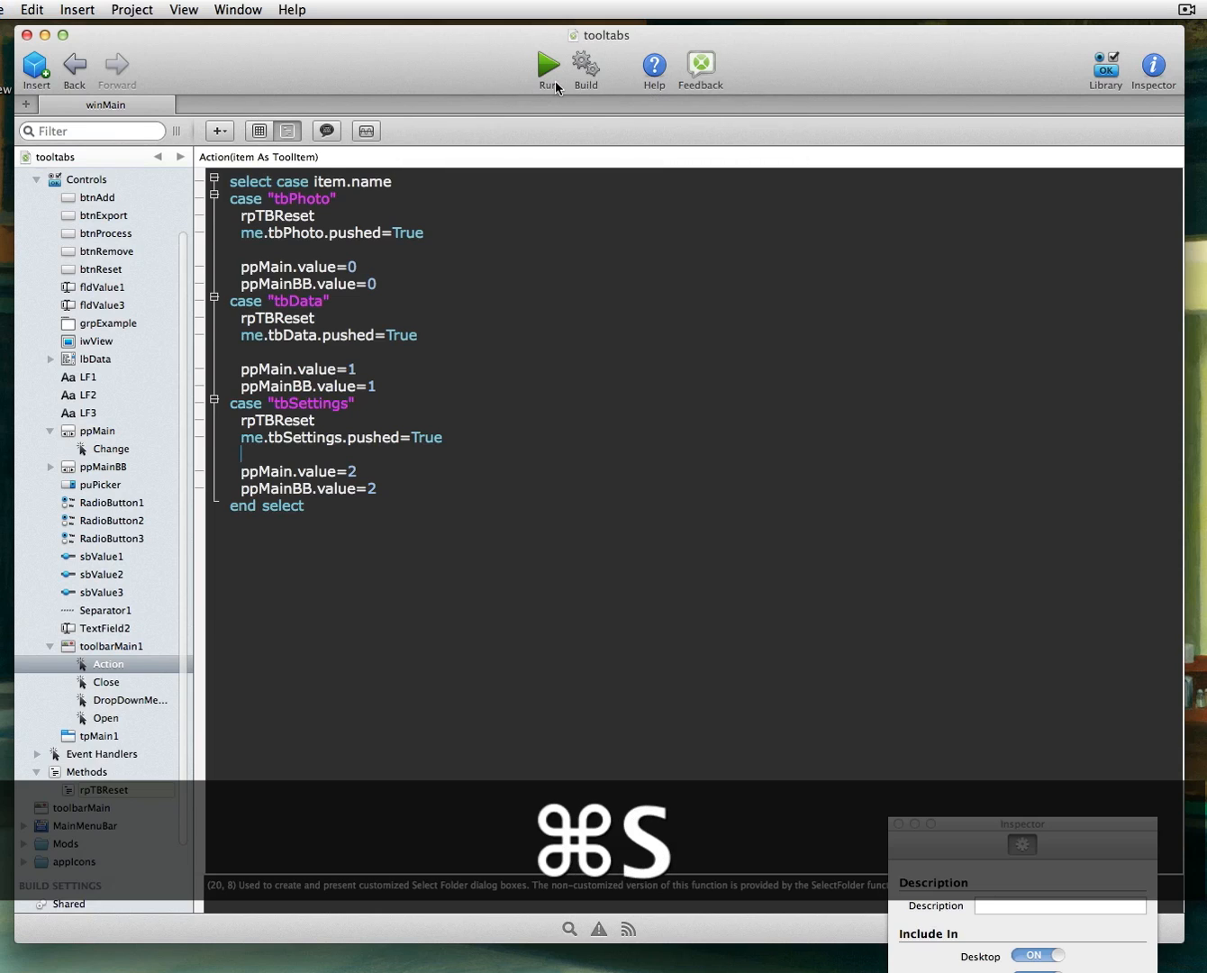
Step: Run tooltabs and cycle through the Data, Settings and Photo pages to check the pushed buttons
left_click(548, 65)
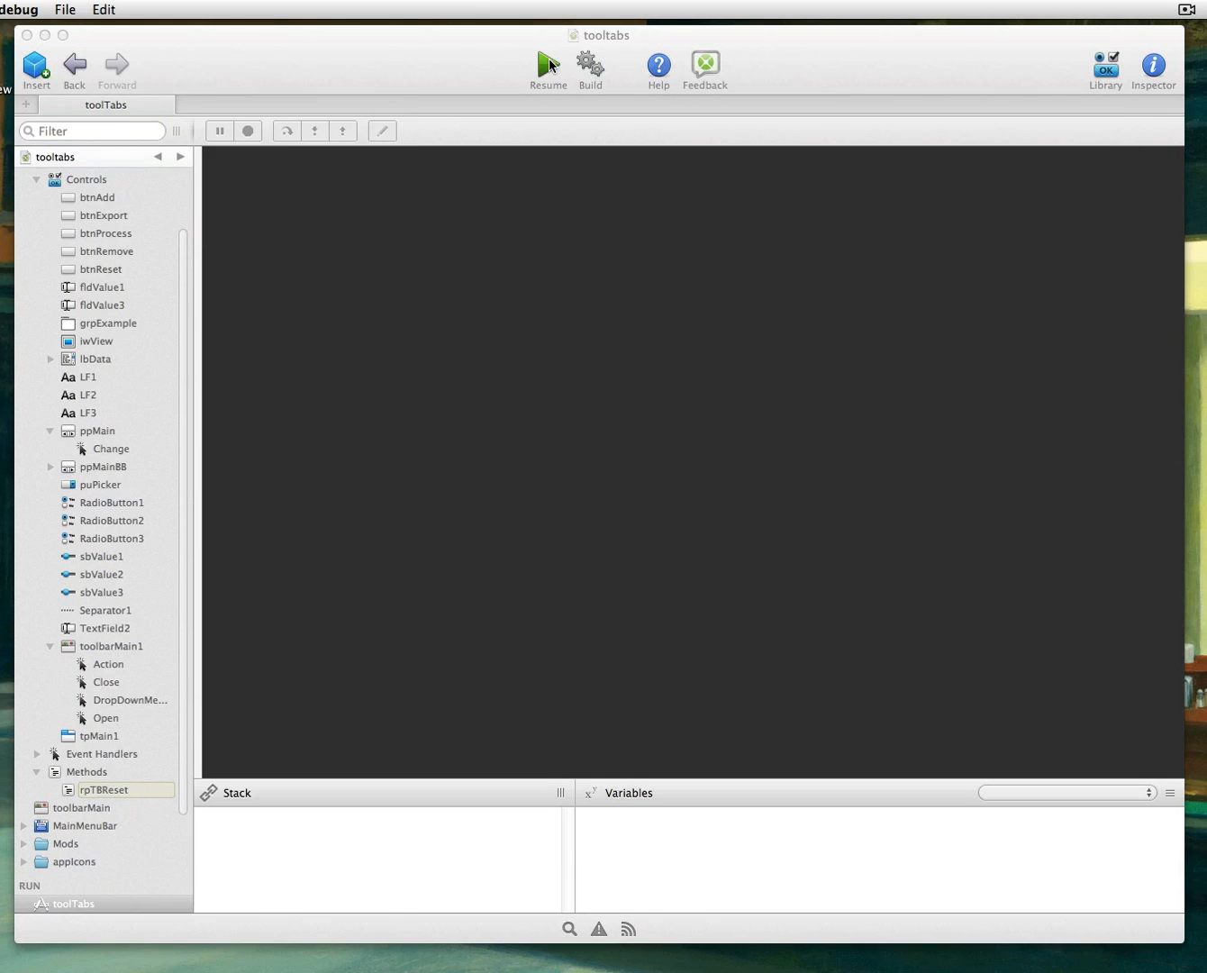
left_click(548, 65)
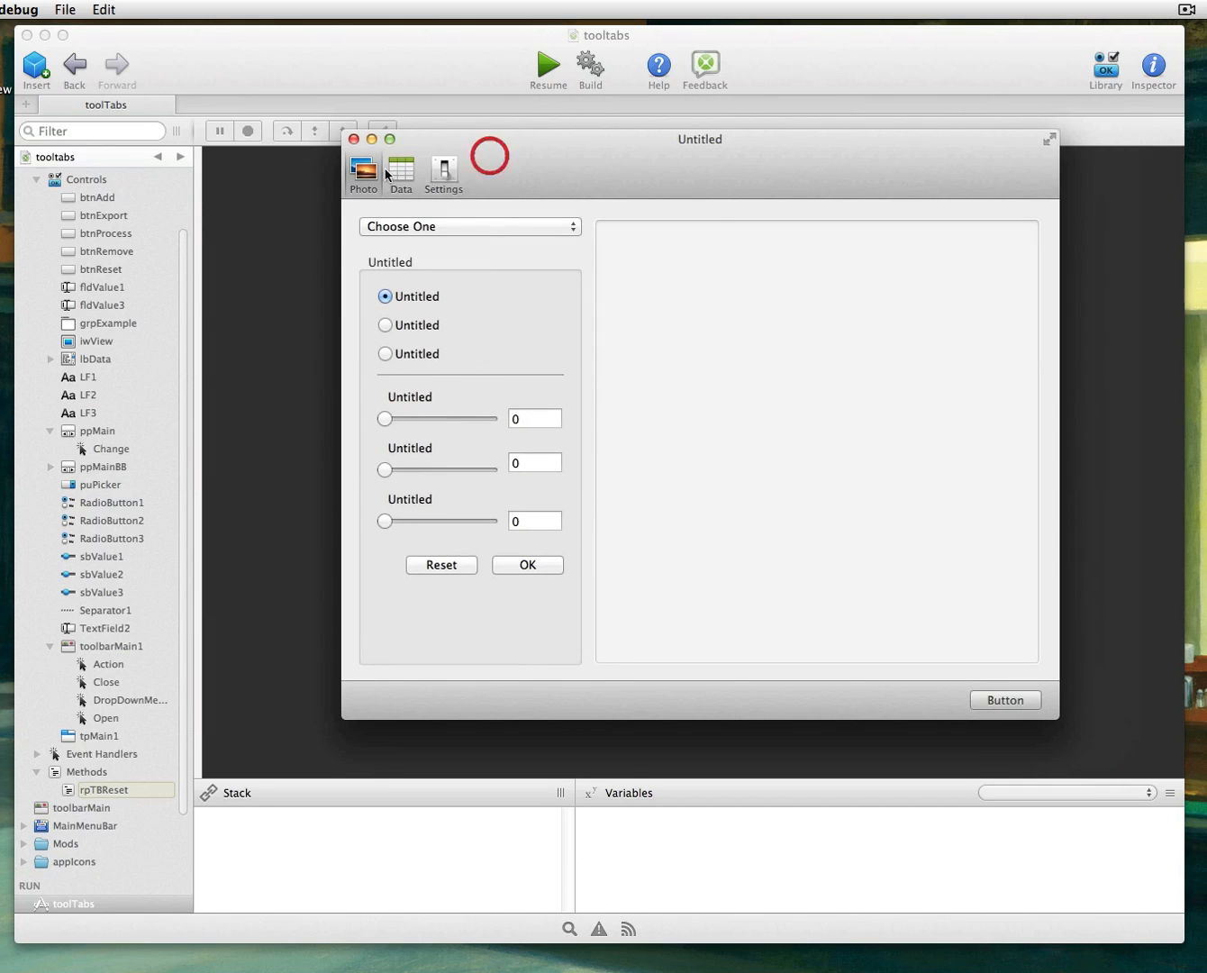
left_click(400, 173)
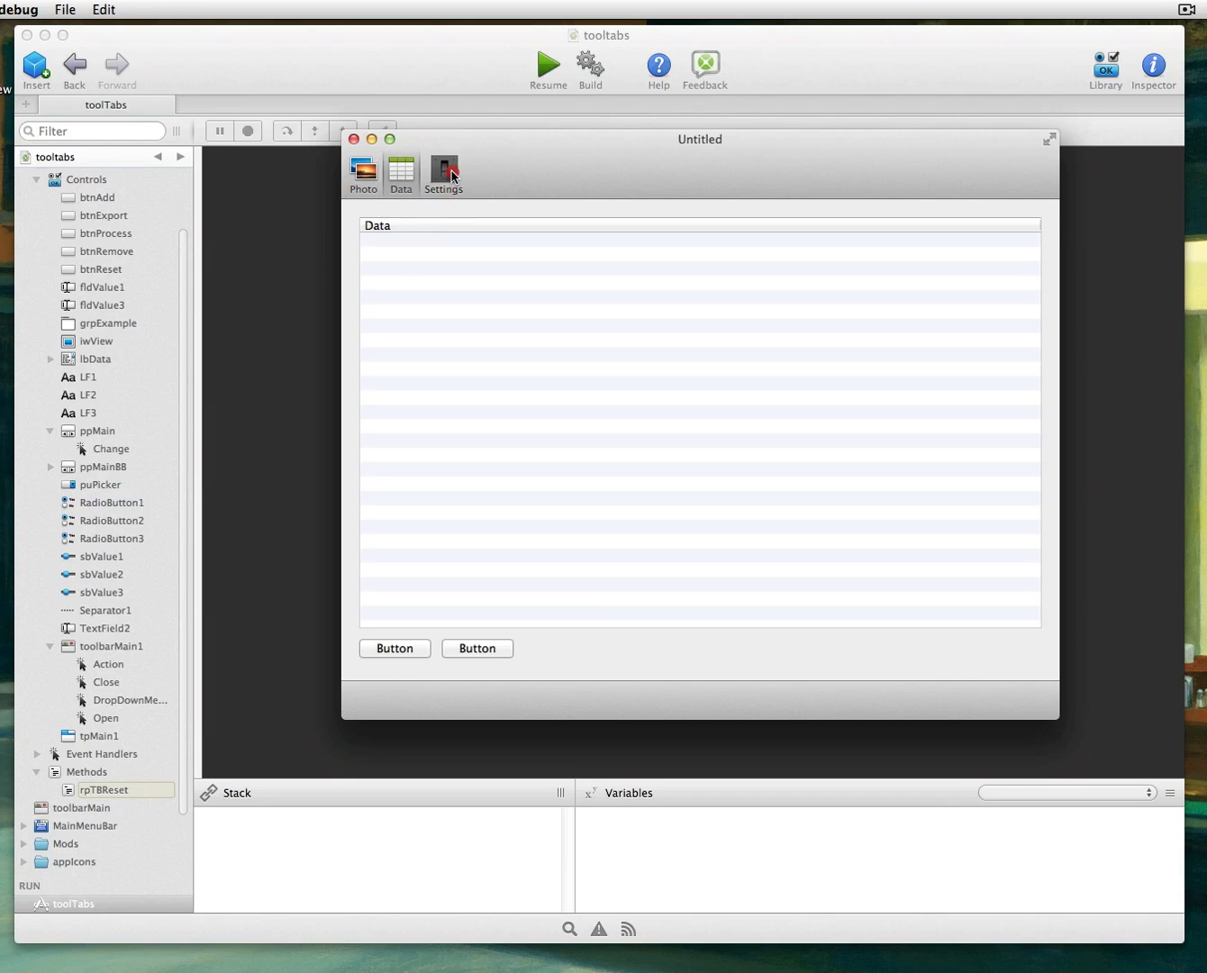
left_click(364, 171)
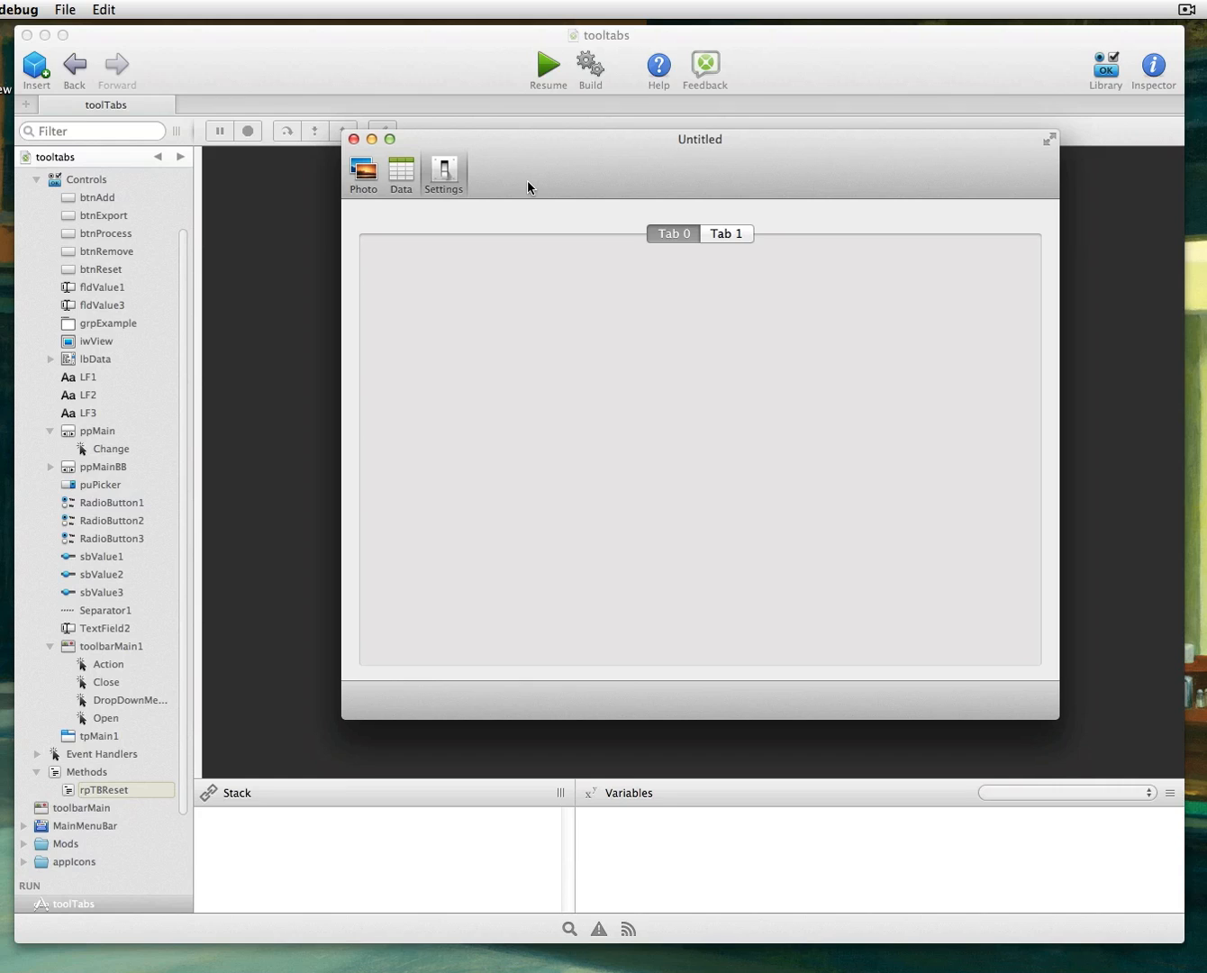
mouse_move(436, 166)
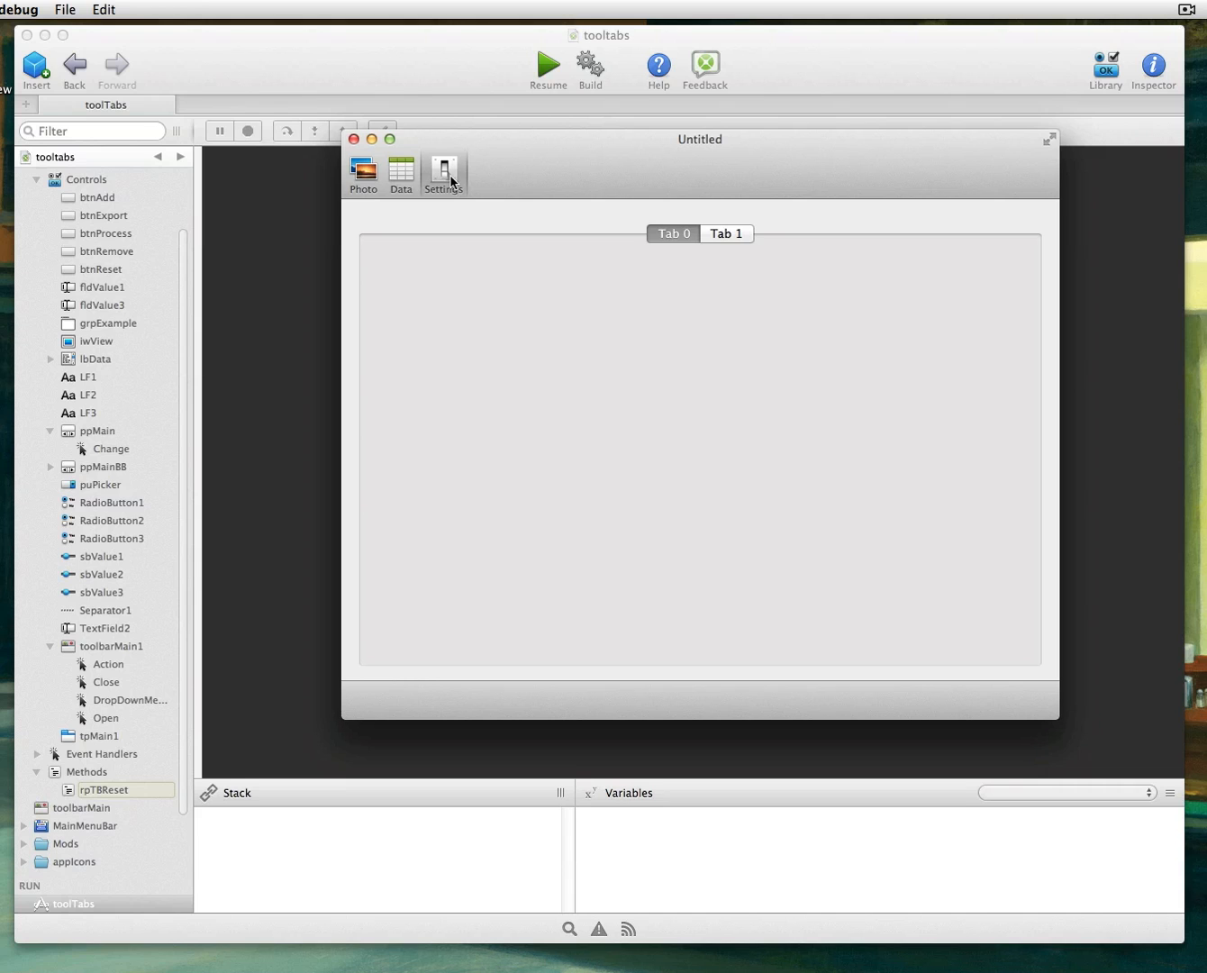
left_click(400, 171)
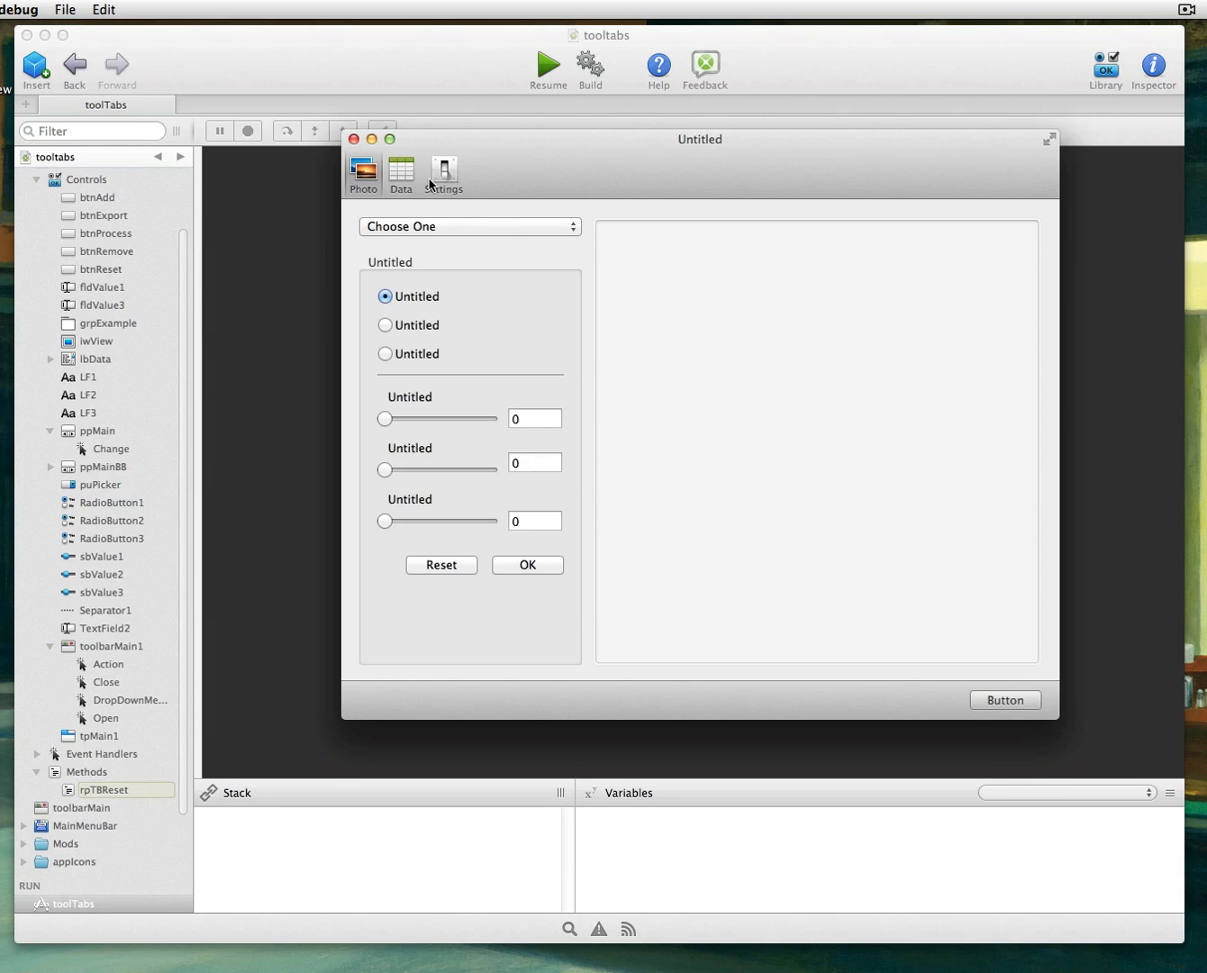
left_click(400, 173)
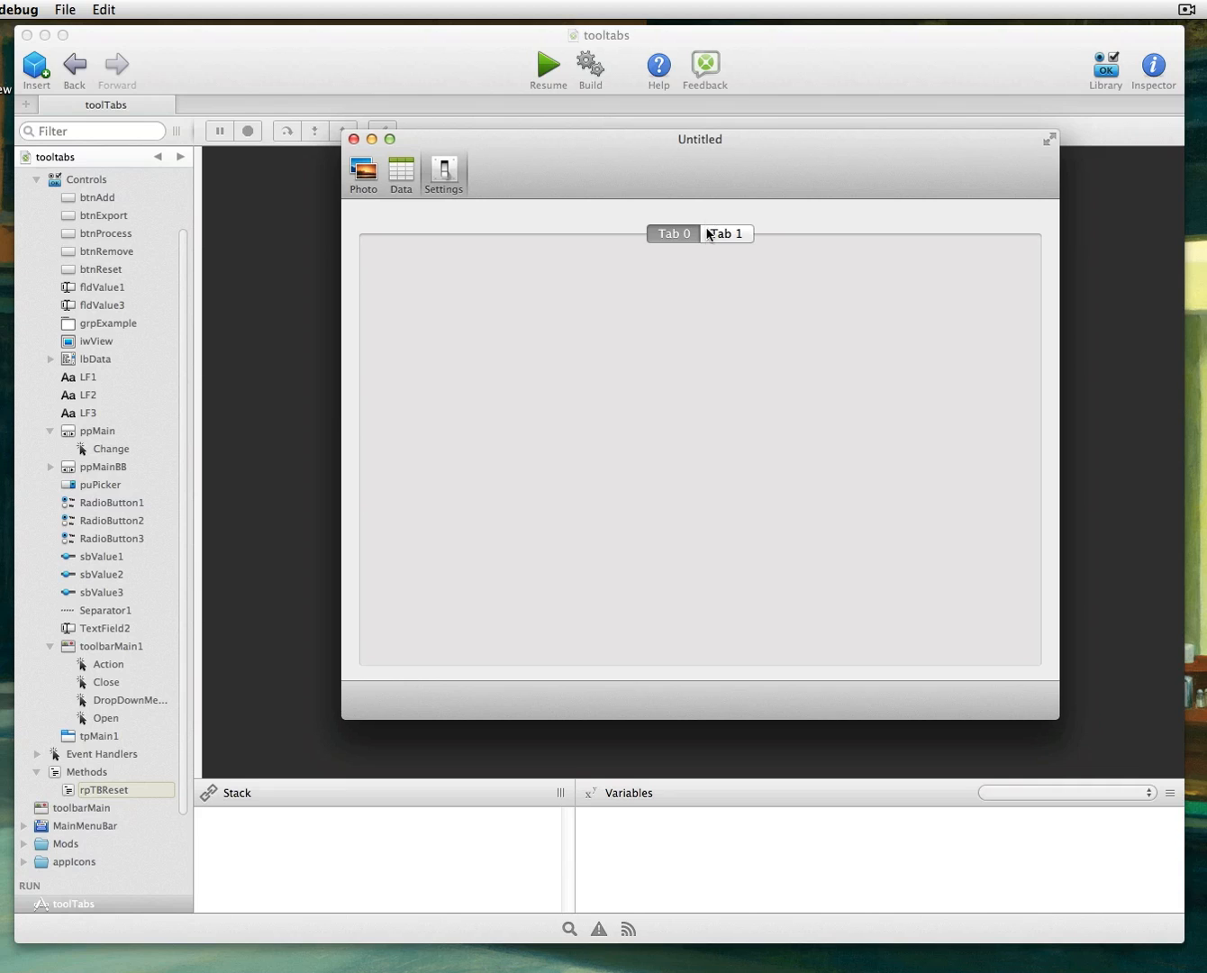
left_click(364, 173)
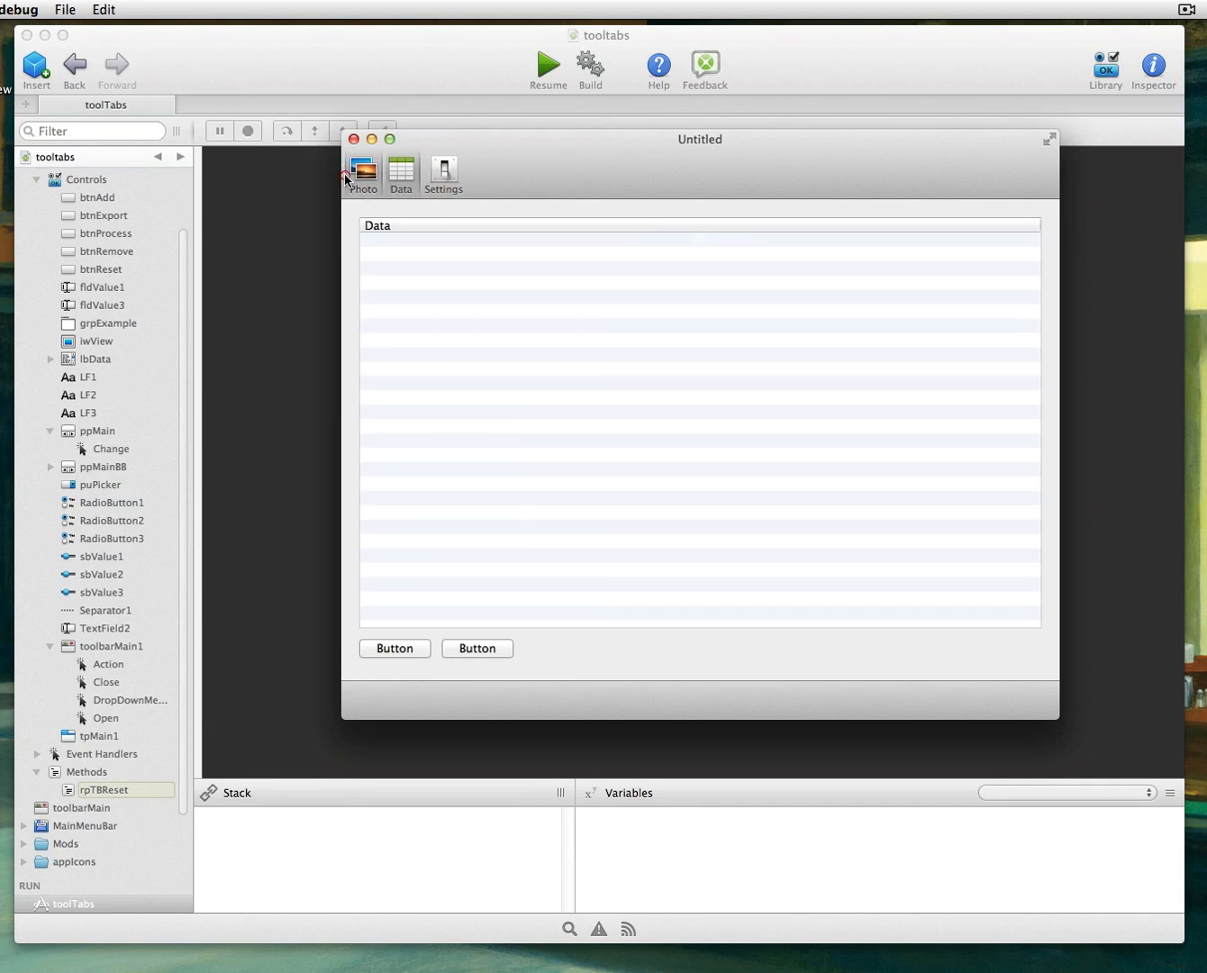
left_click(401, 173)
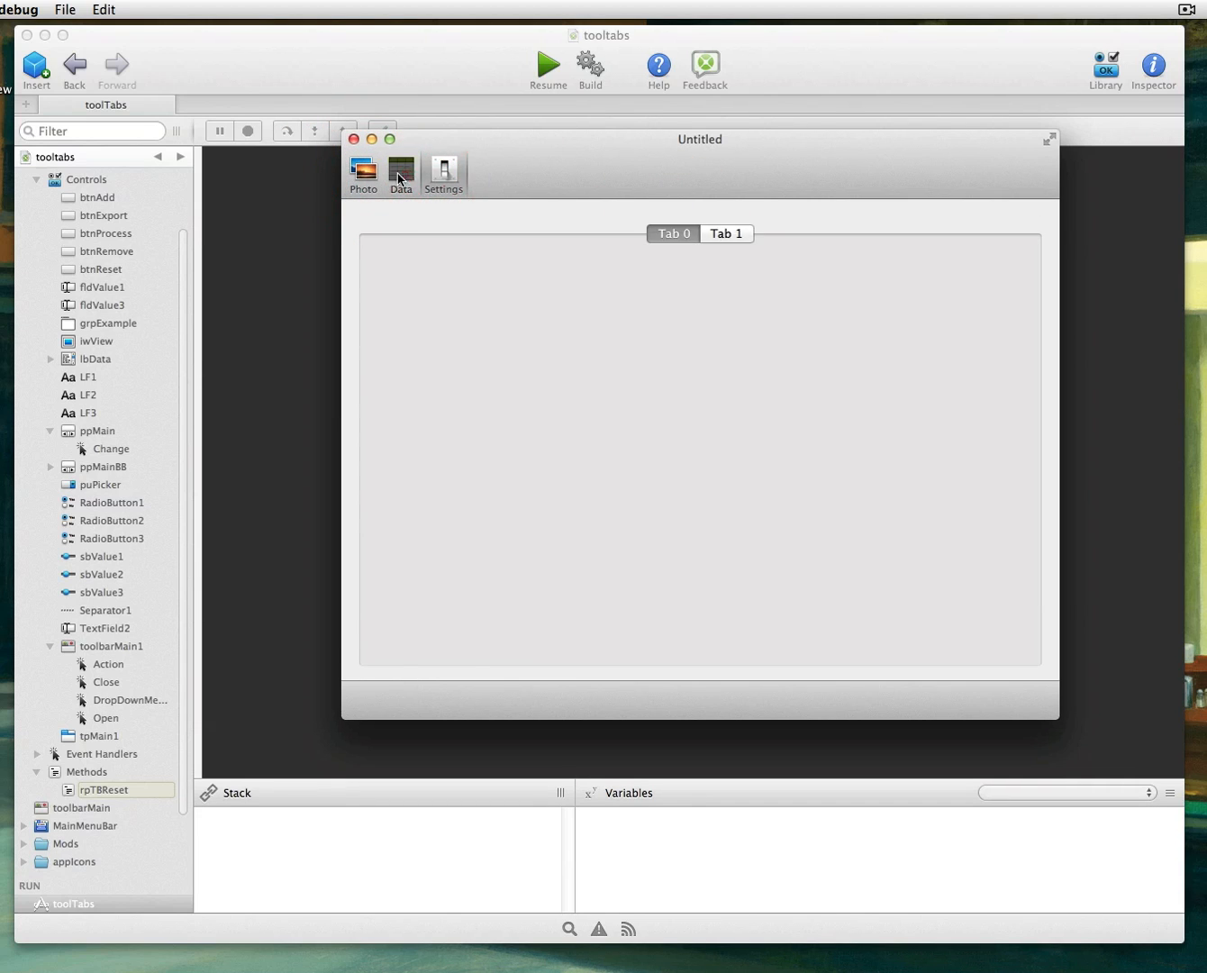
left_click(400, 169)
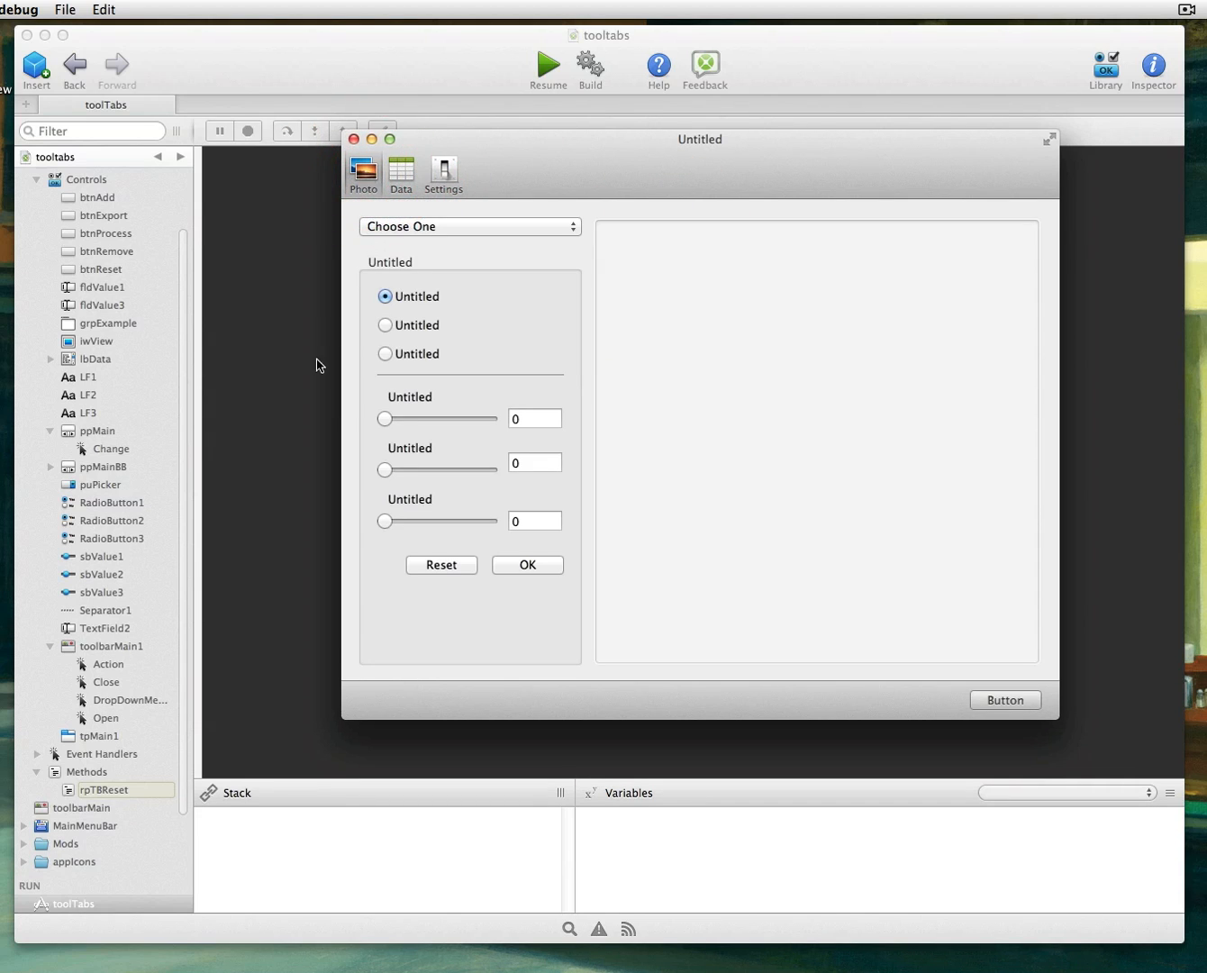